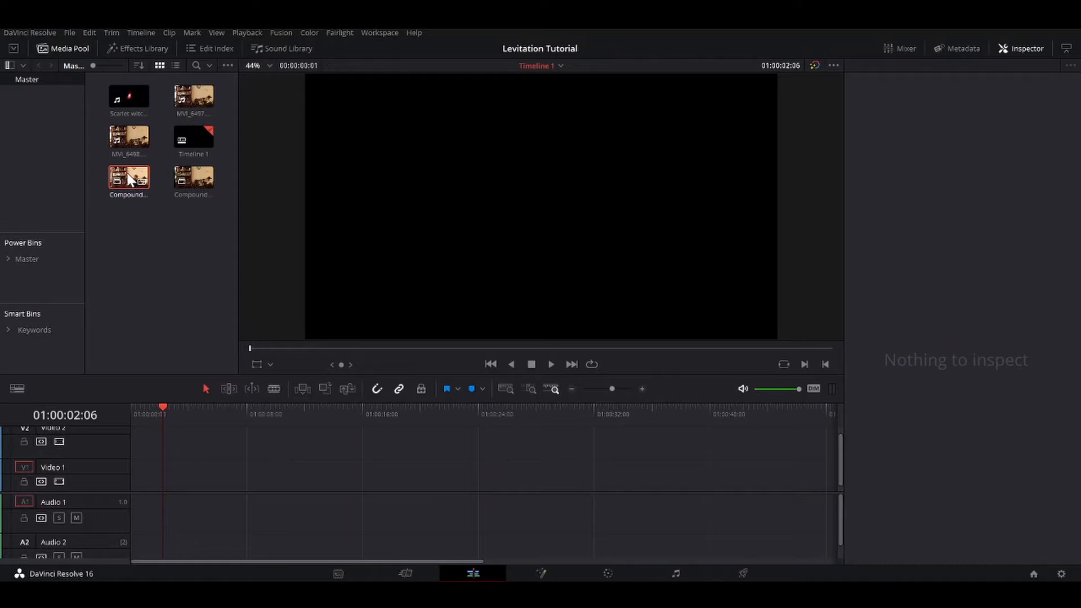
Step: Drop the compound clip from the Media Pool onto the Edit timeline tracks
left_click_drag(128, 176, 166, 475)
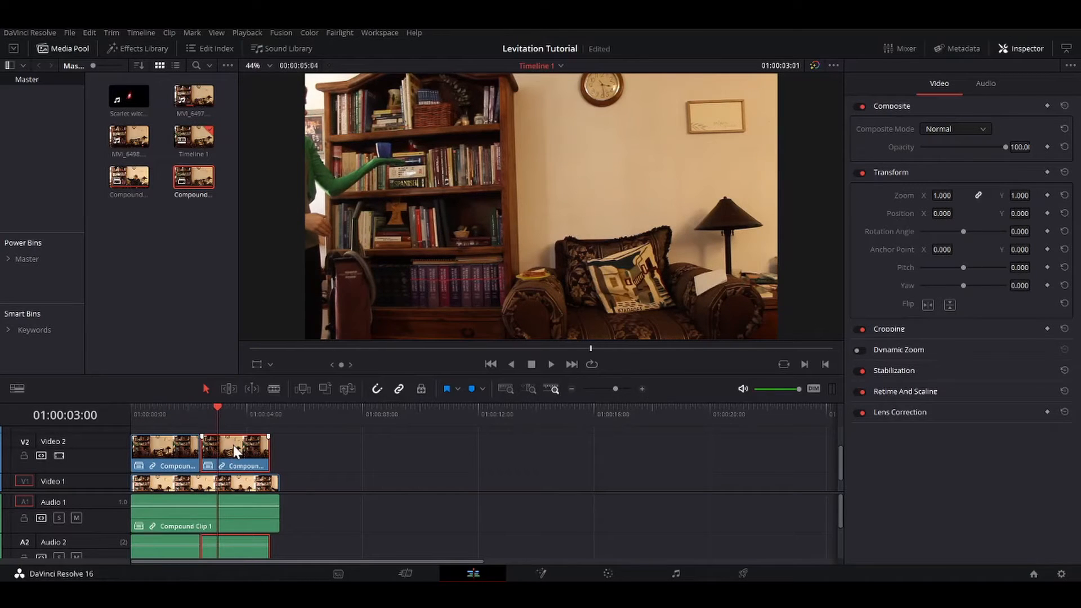
Step: Reverse the second Video 2 clip's speed and extend it to the Video 1 clip's end
right_click(237, 451)
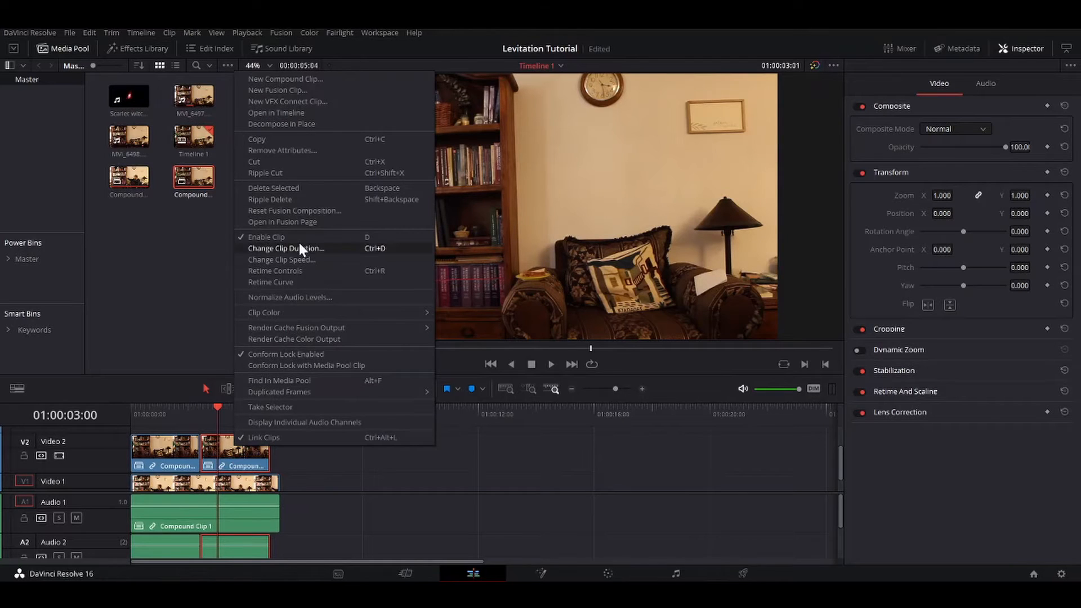
left_click(282, 260)
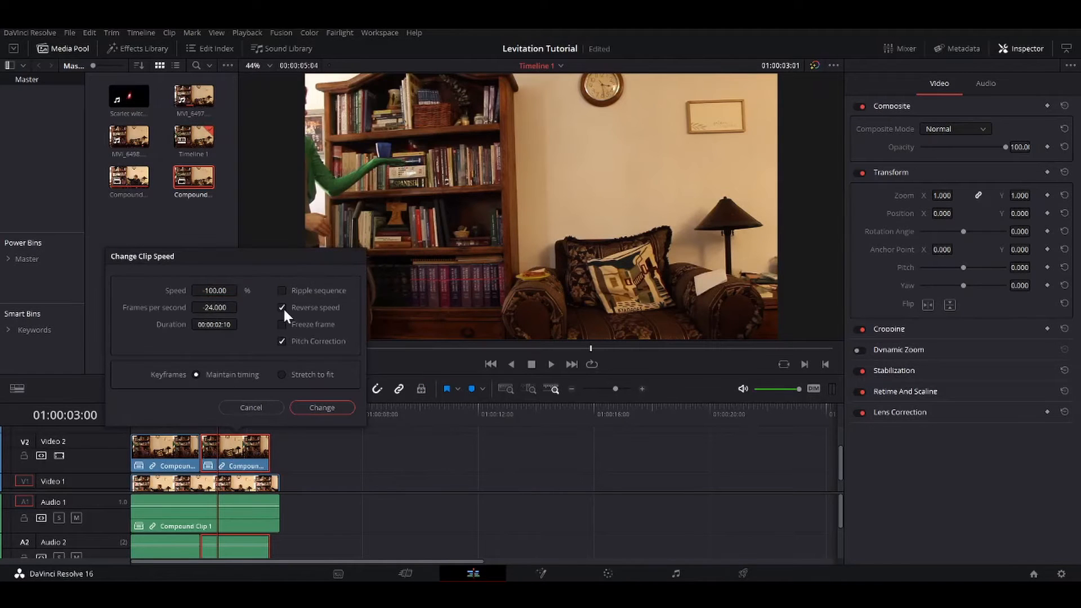
left_click(321, 408)
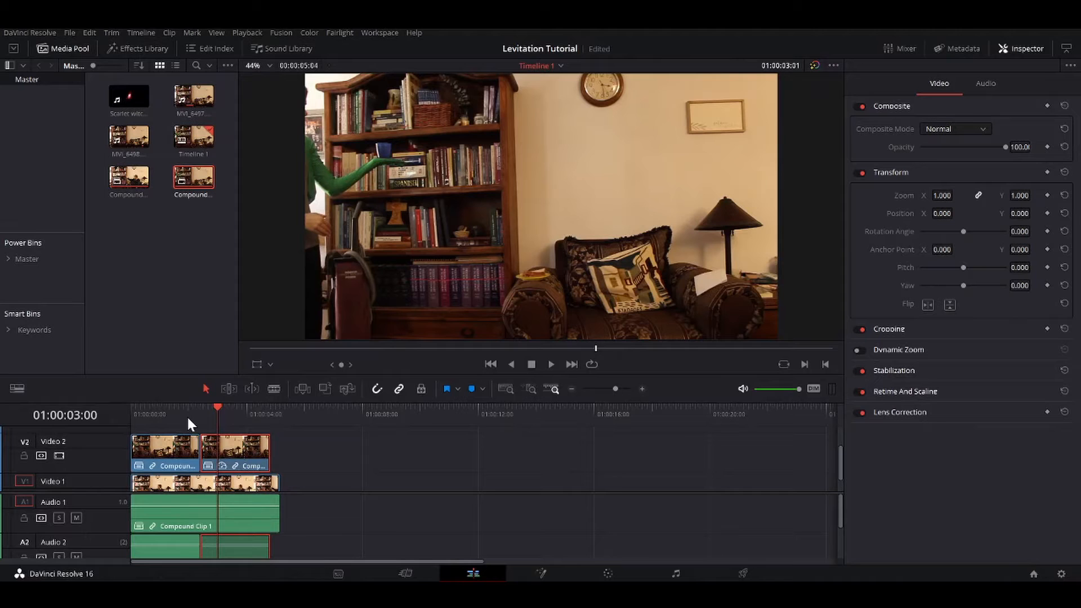
left_click(246, 414)
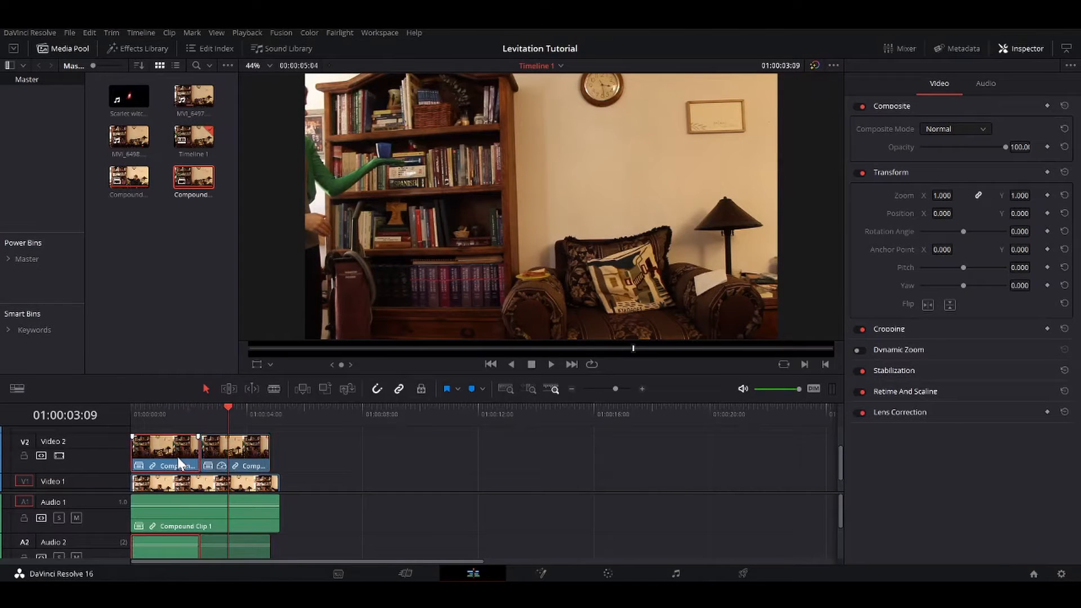
left_click_drag(234, 451, 314, 452)
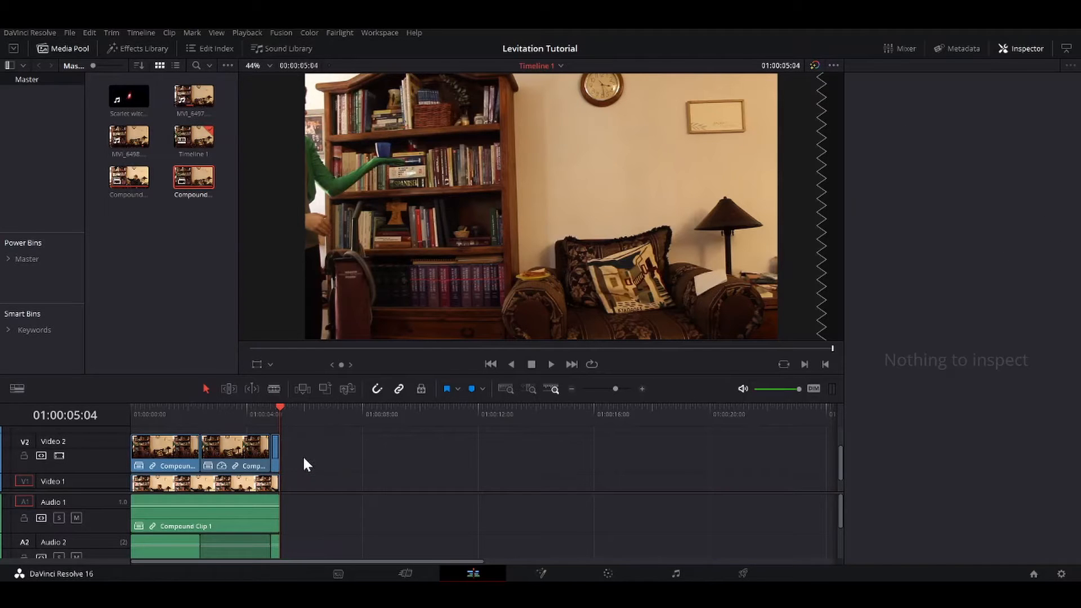
Step: Combine the Video 2 clips into Compound Clip 3 and turn both tracks into a Fusion clip
left_click(166, 452)
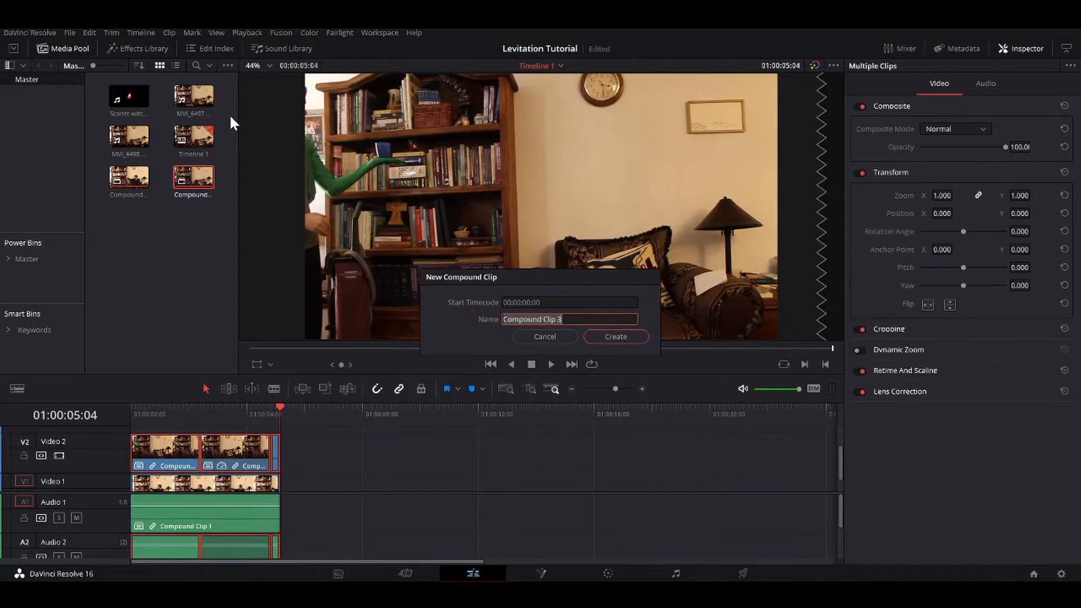
left_click(615, 337)
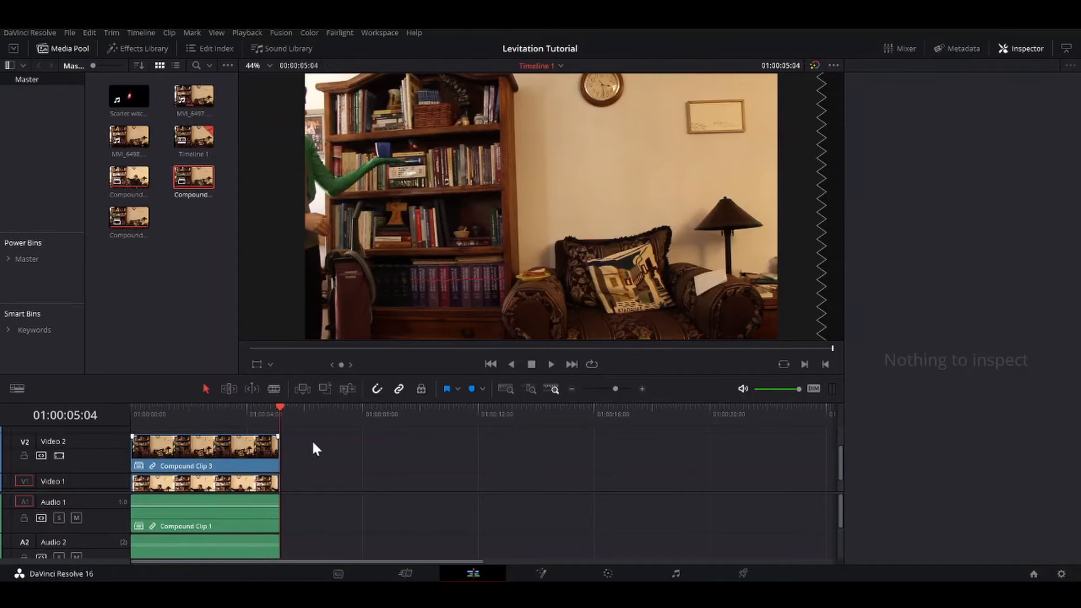
left_click(205, 468)
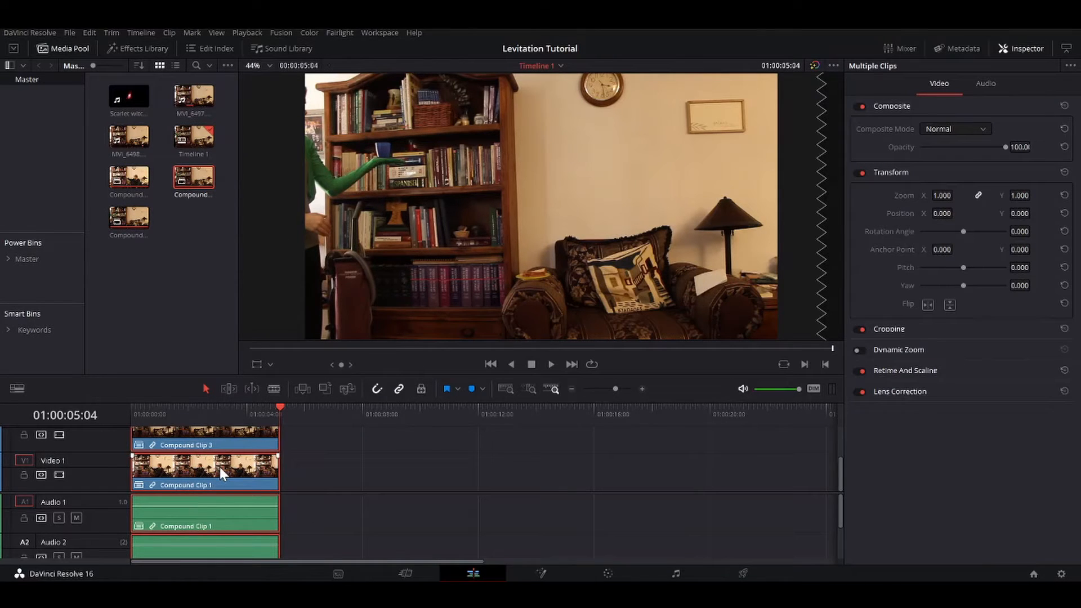
right_click(221, 472)
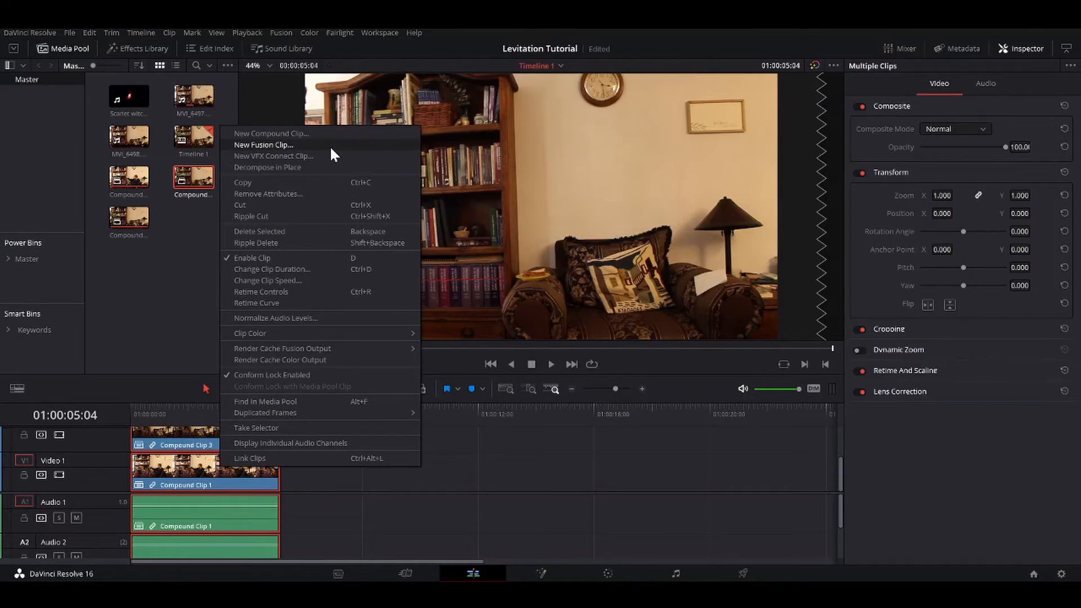
left_click(264, 145)
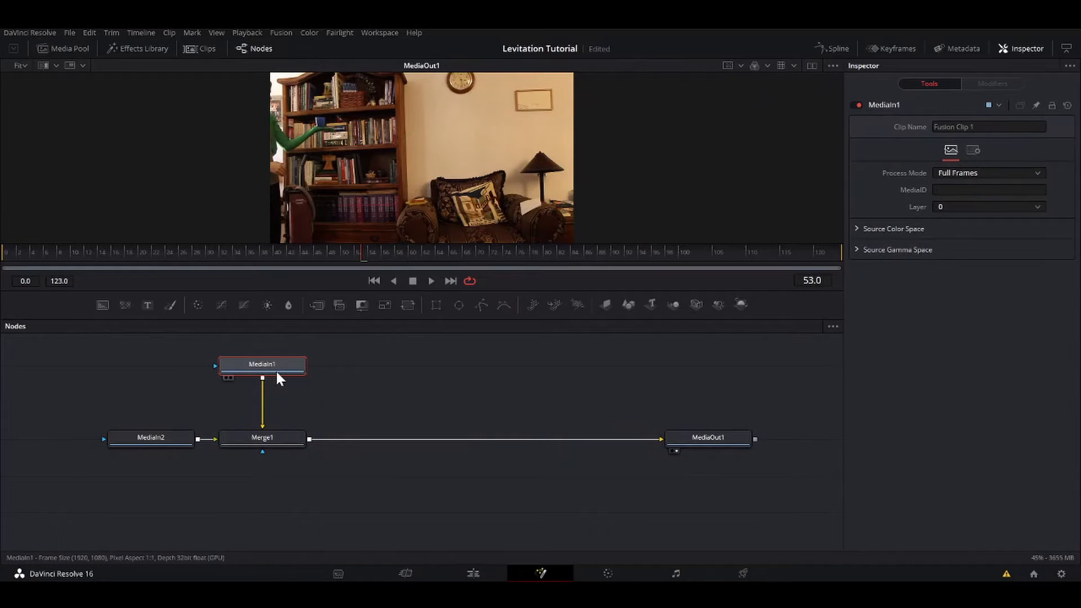
Step: Name the media inputs 'me' and 'cup' and feed cup into Merge1's foreground
double_click(262, 364)
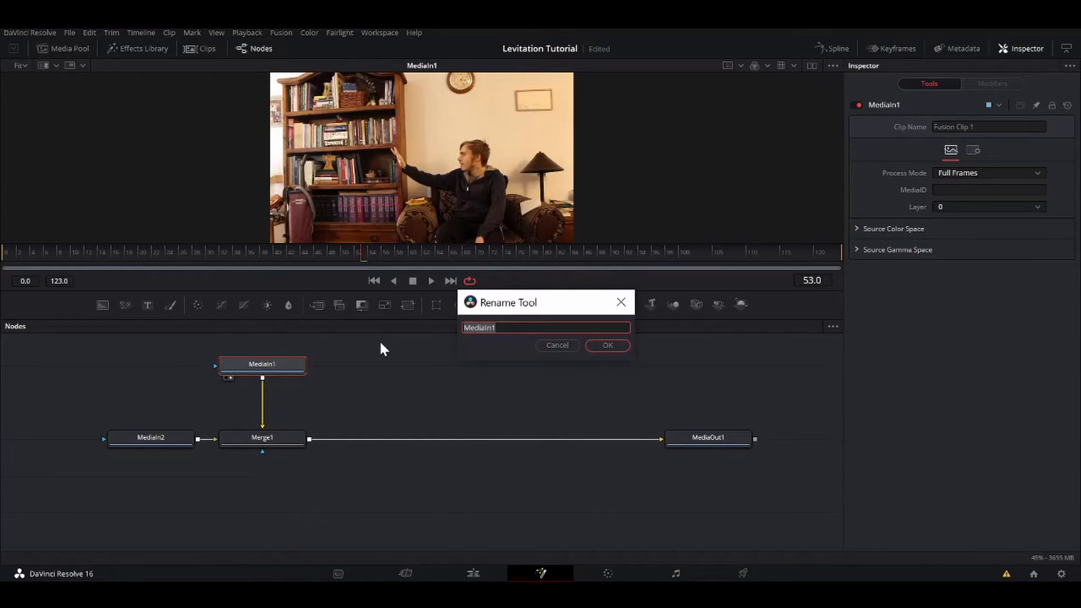
left_click(606, 345)
type("cu")
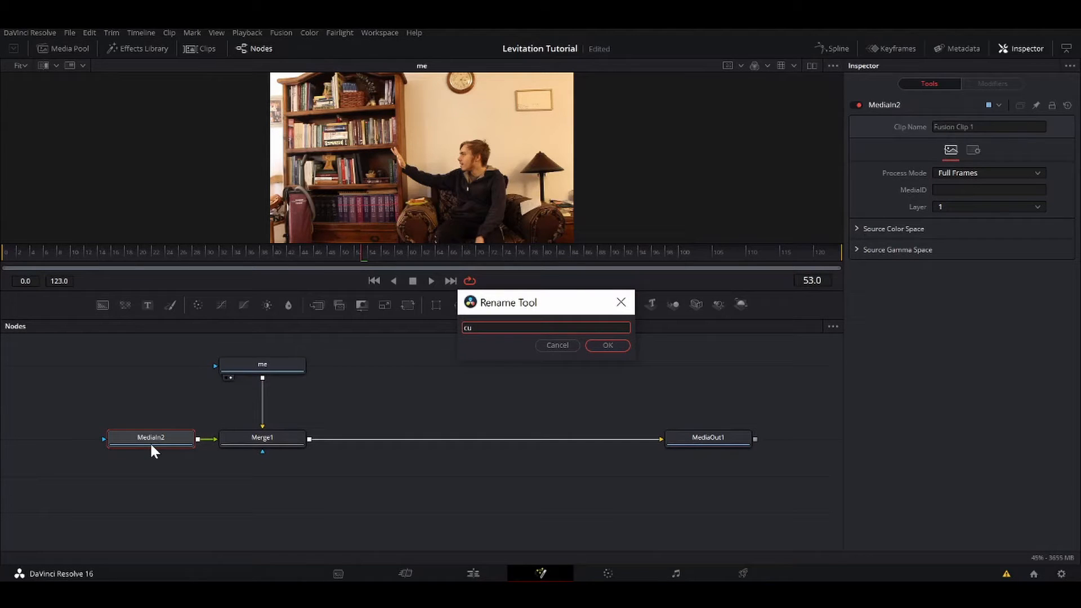
left_click(607, 346)
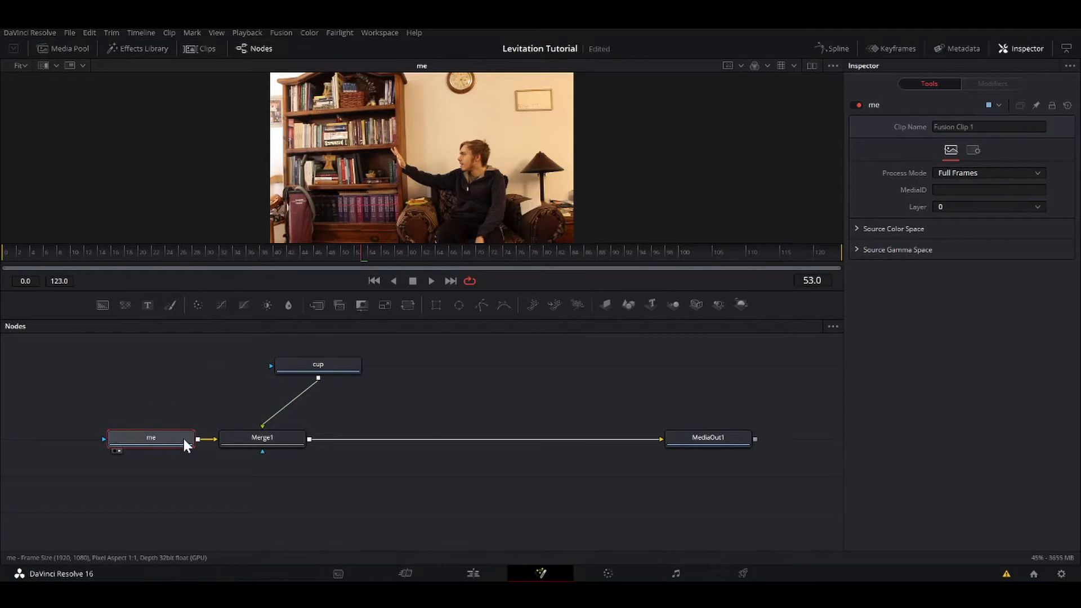
left_click(318, 363)
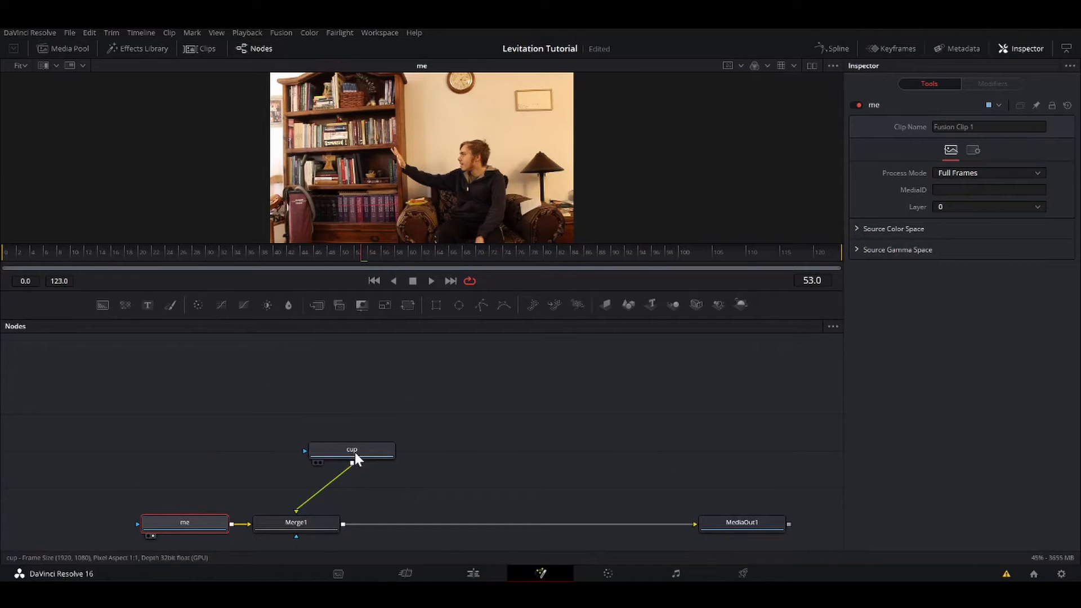
left_click_drag(351, 450, 296, 376)
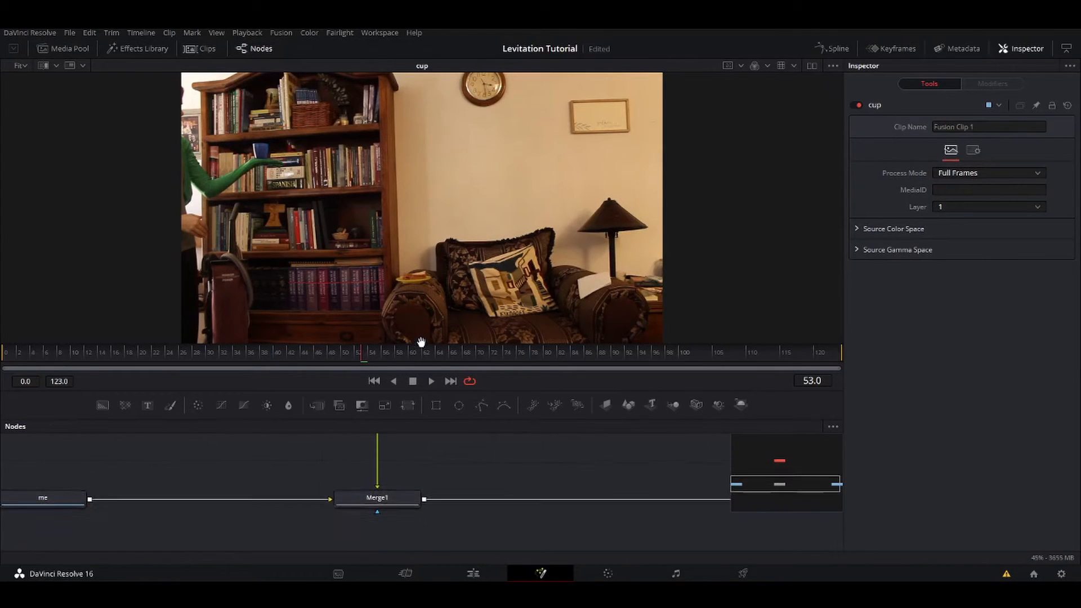
left_click(377, 497)
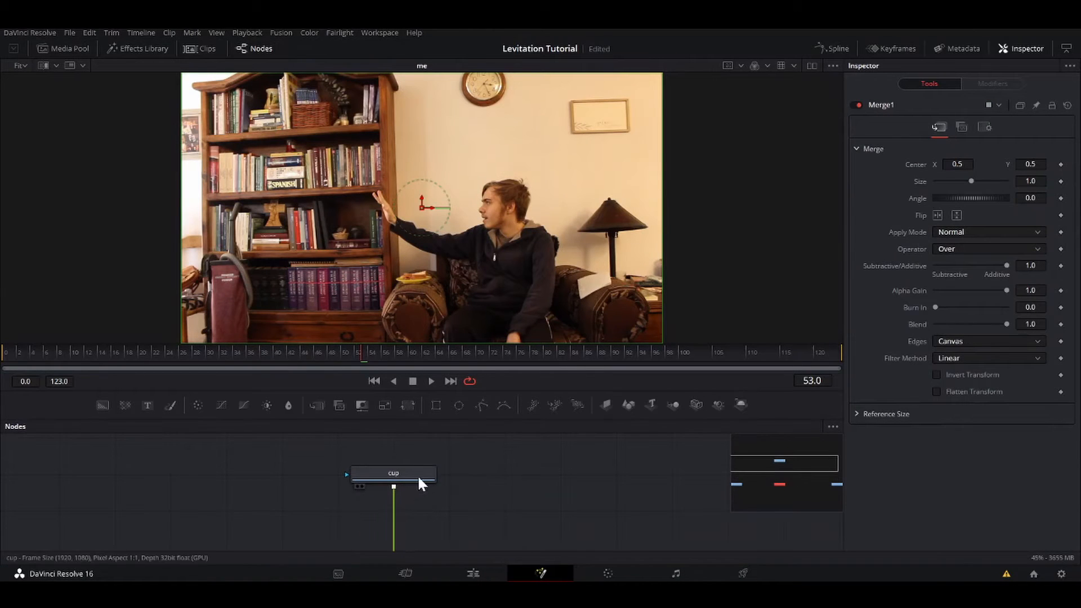
Step: Attach a Tracker to the cup node and track the blue cup forward through 123 frames
left_click(393, 473)
type("tr")
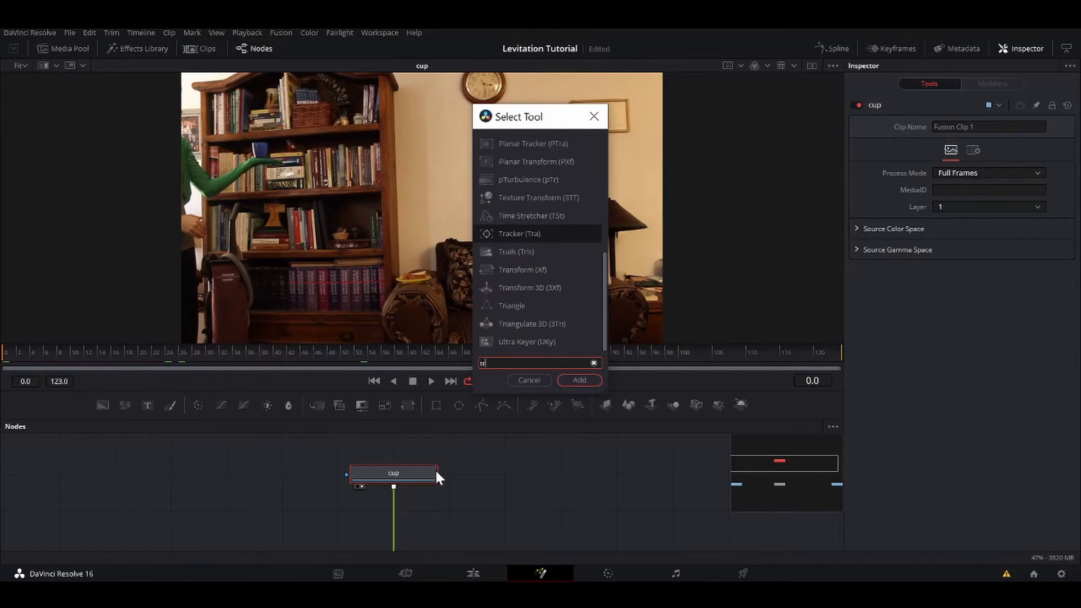
left_click(579, 379)
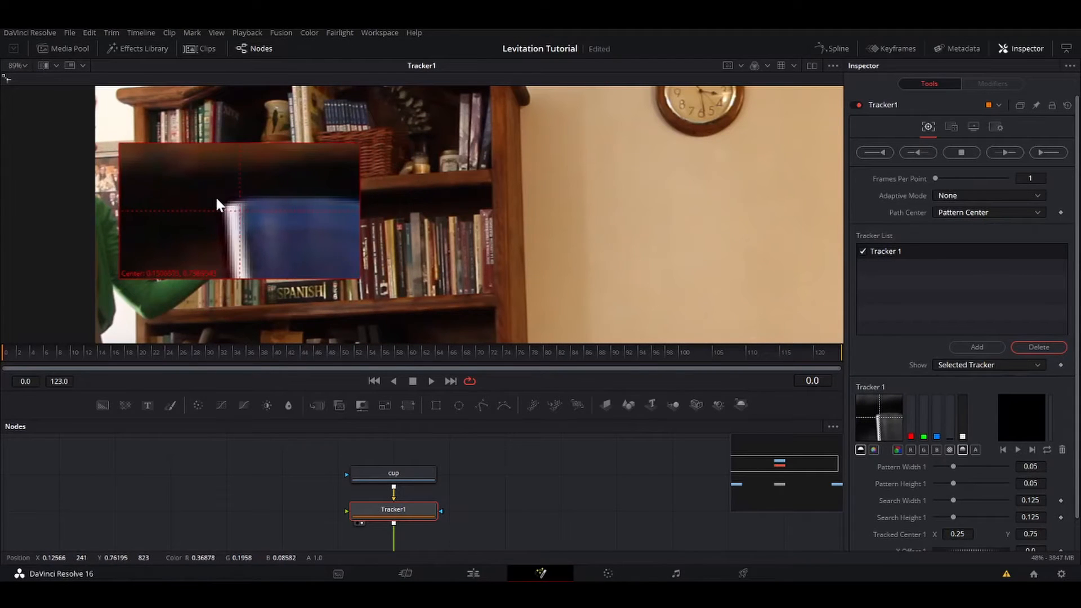
left_click(1004, 152)
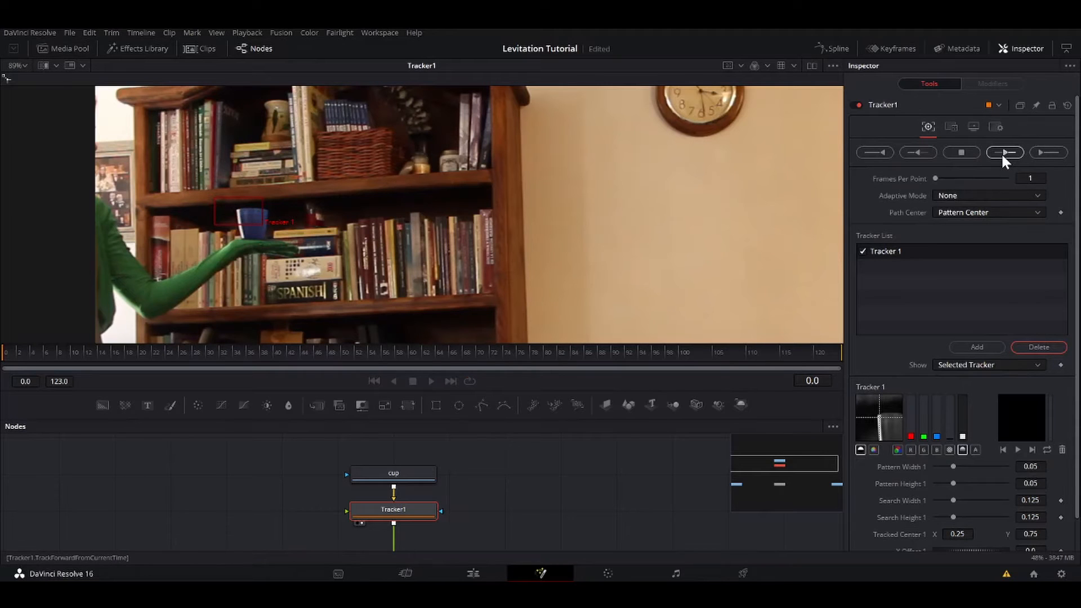
left_click(1004, 152)
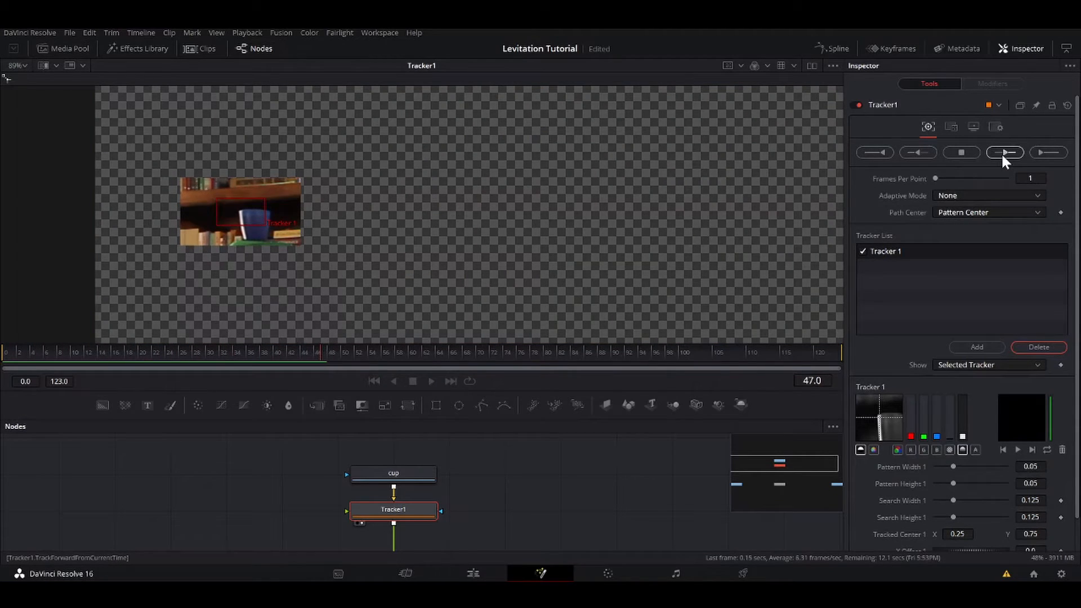
left_click(1004, 152)
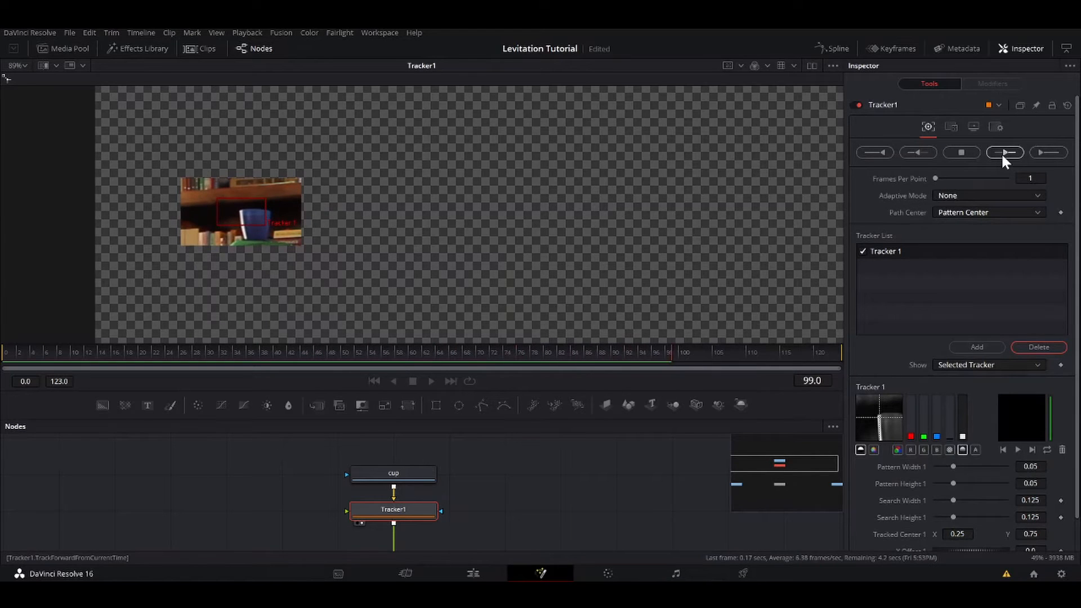
left_click(1005, 152)
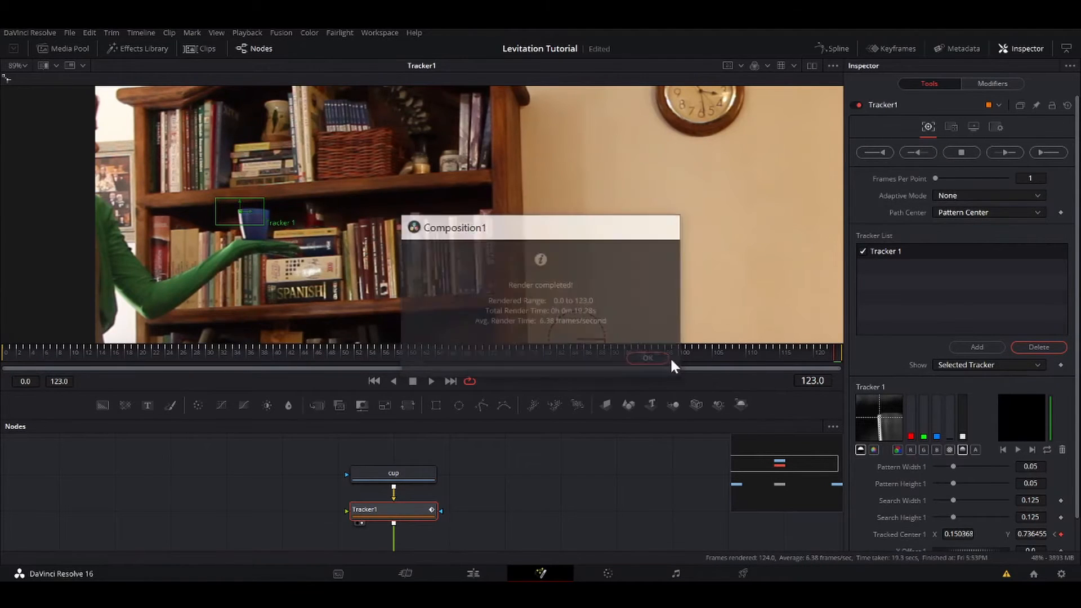
Step: Set Tracker1's operation to Match Move and choose its merge output layers
left_click(647, 358)
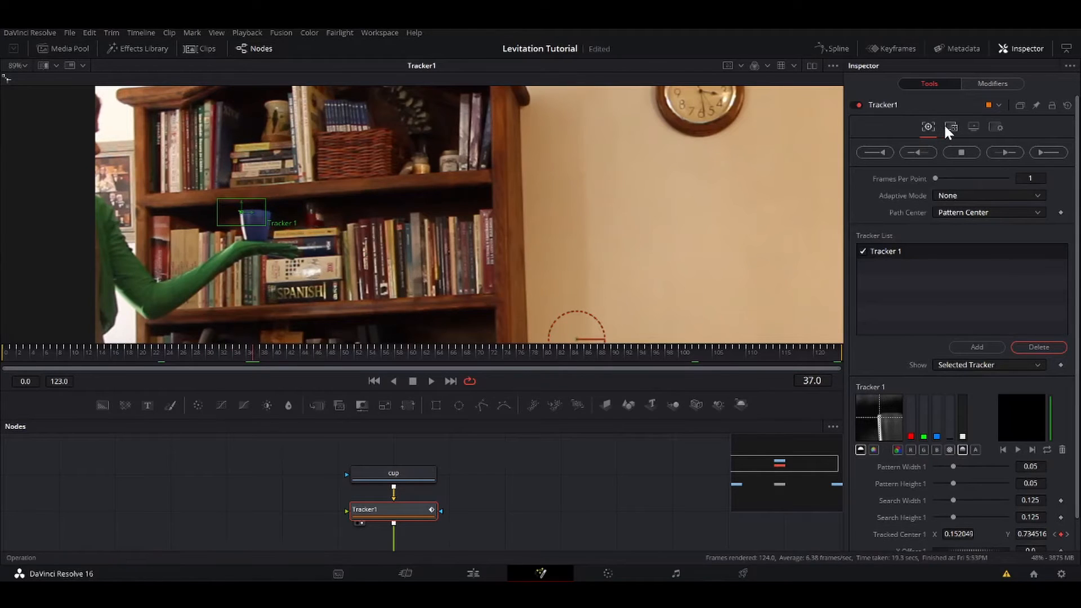
left_click(951, 127)
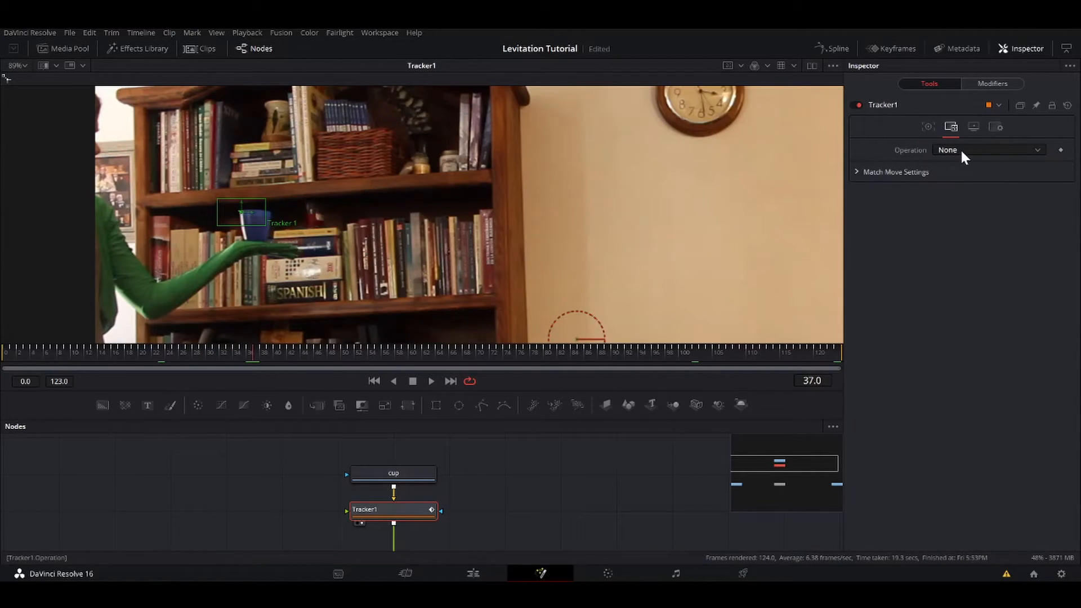
left_click(987, 150)
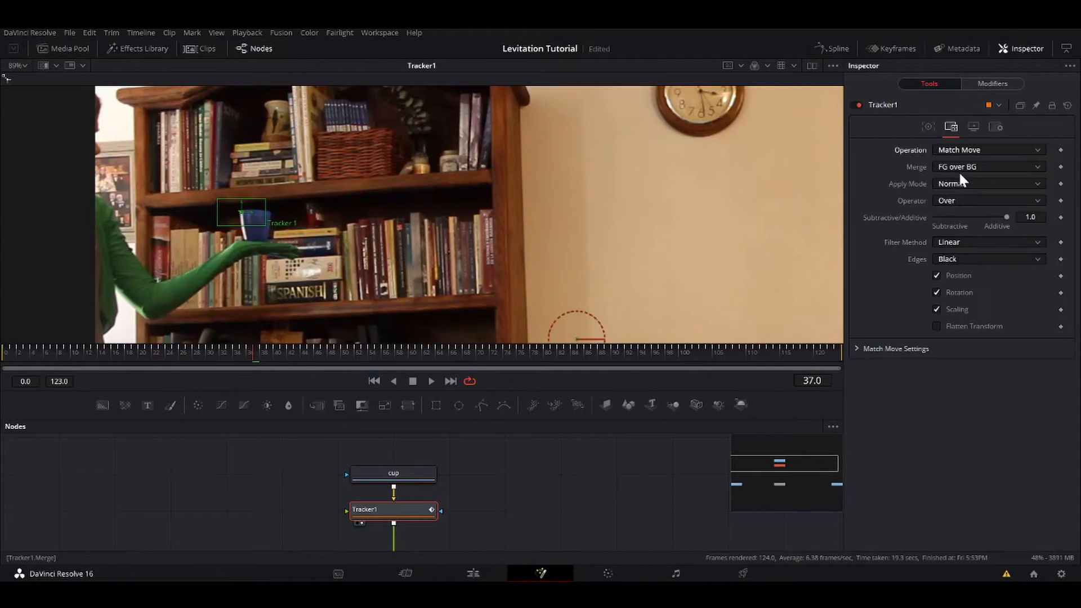
left_click(987, 167)
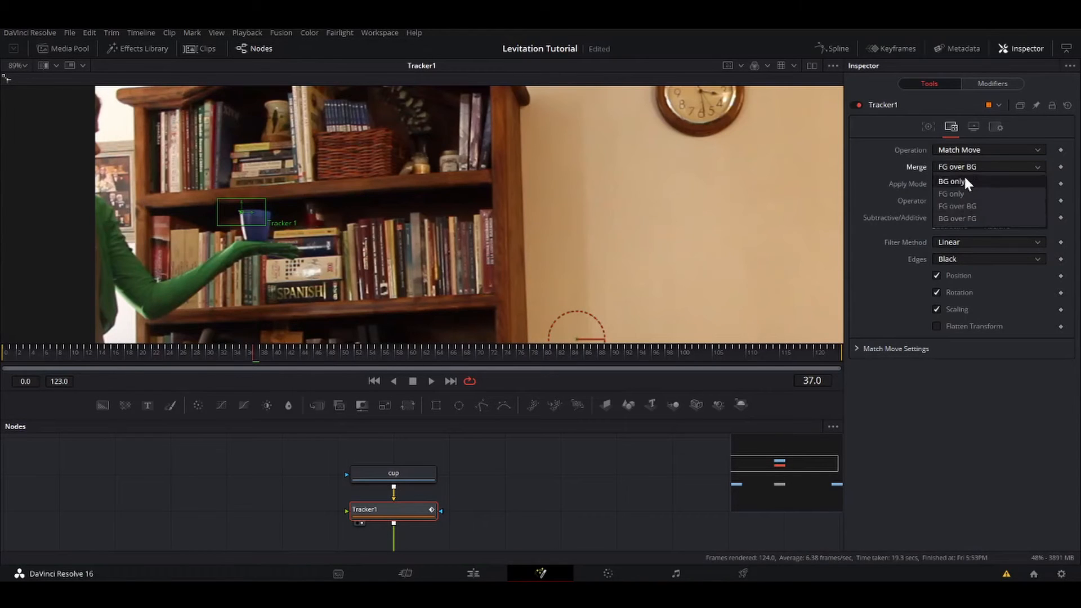
left_click(953, 180)
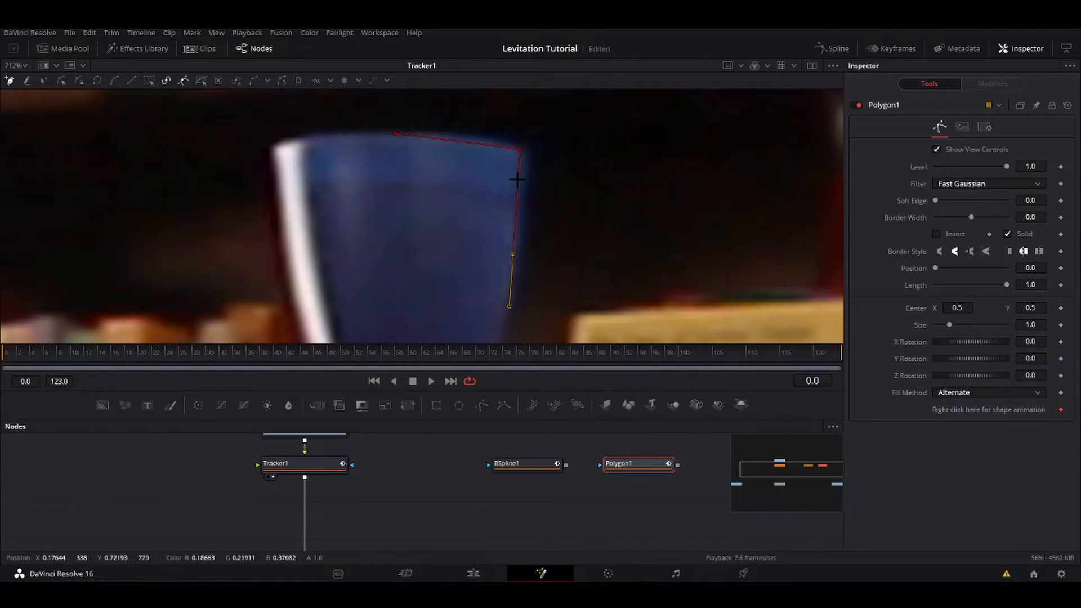
Step: Shape the BSpline1 mask around the blue cup's edge
left_click(526, 463)
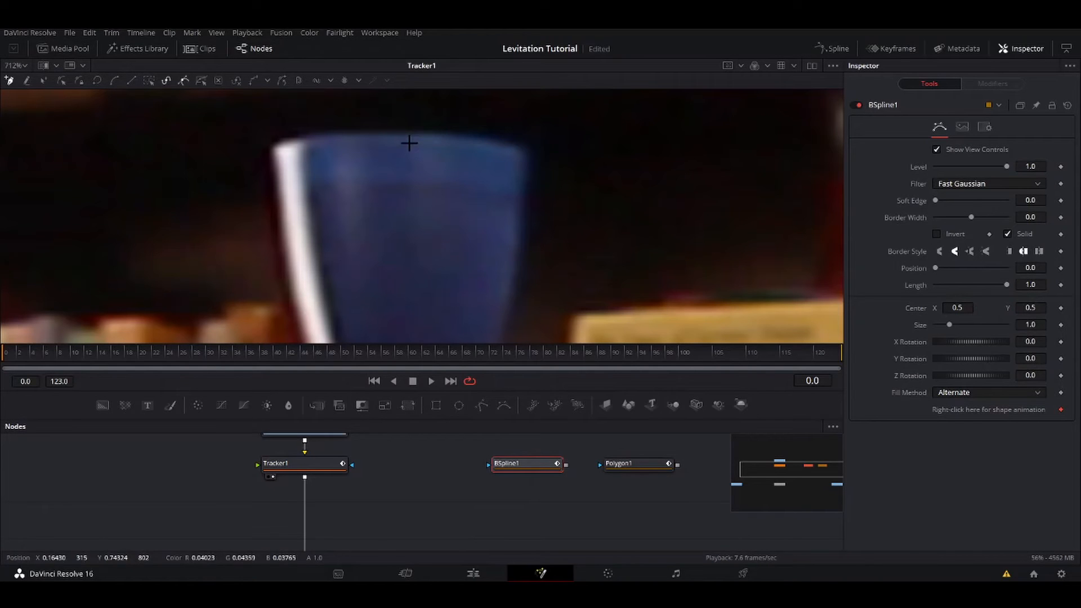
left_click_drag(406, 143, 522, 153)
type("track")
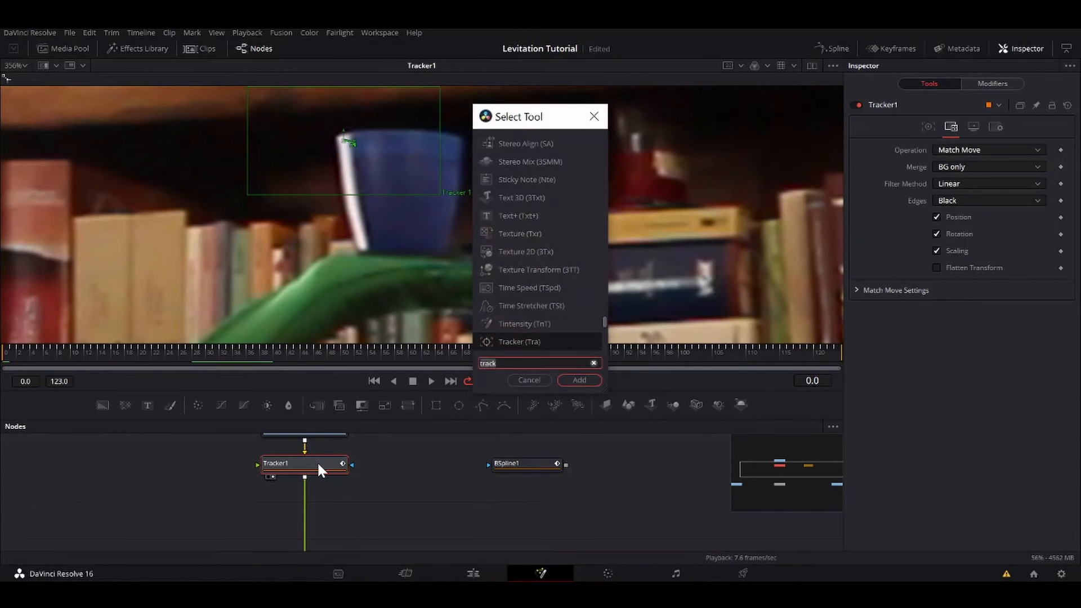
Step: Add a BrightnessContrast node after Tracker1, masked by BSpline1 with Multiply by Mask on
left_click(578, 379)
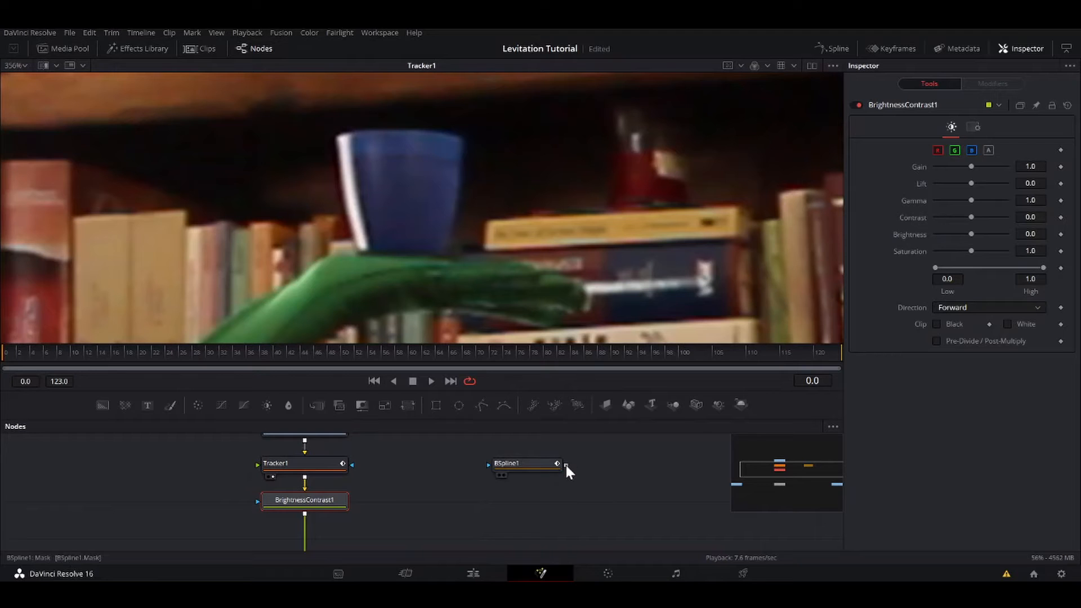
left_click_drag(558, 463, 335, 500)
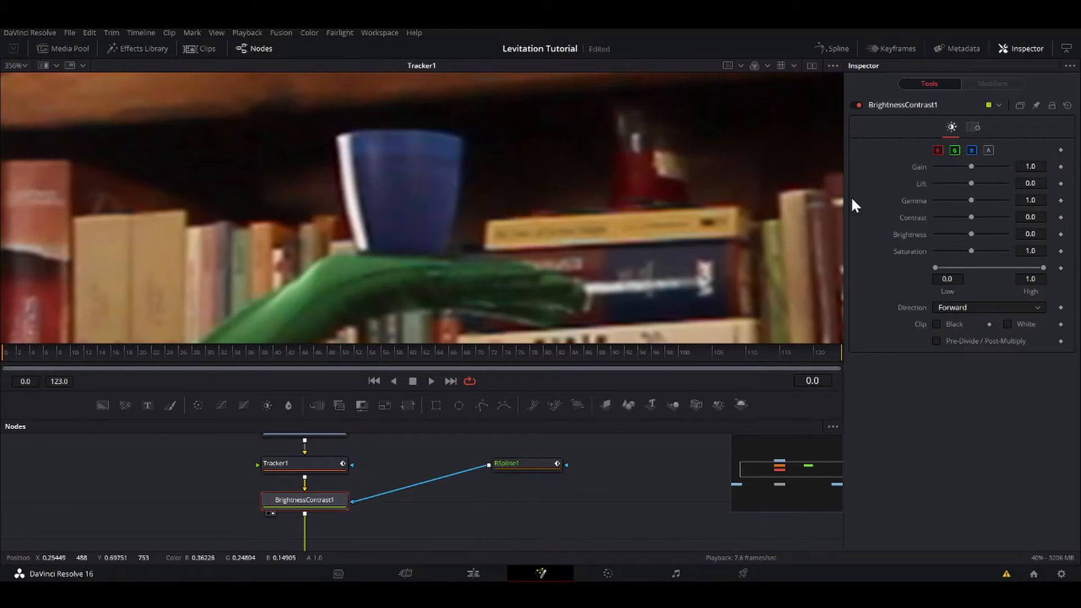
left_click(973, 127)
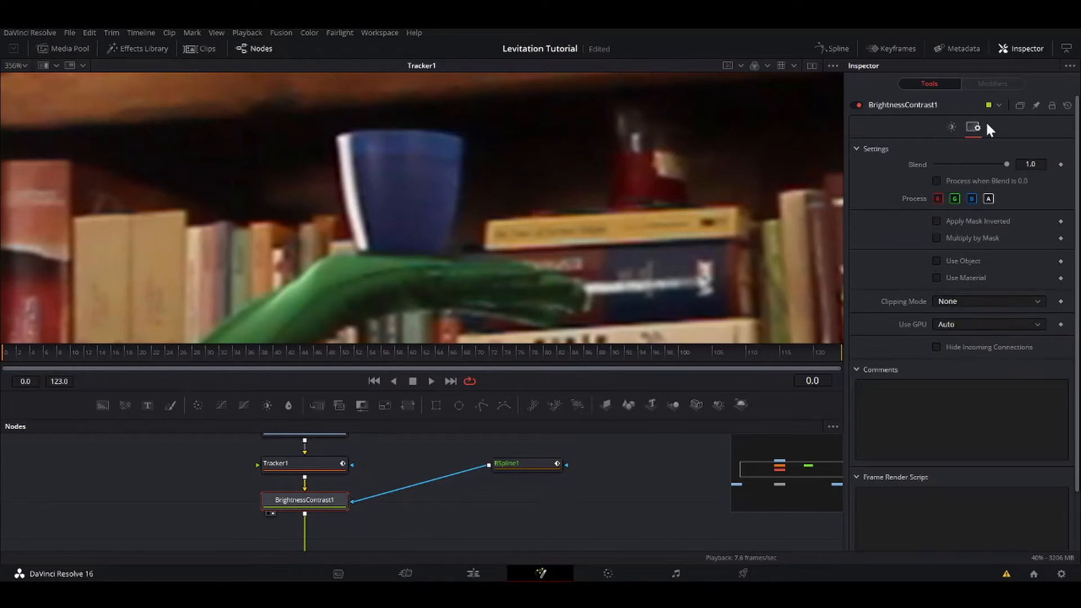
left_click(936, 238)
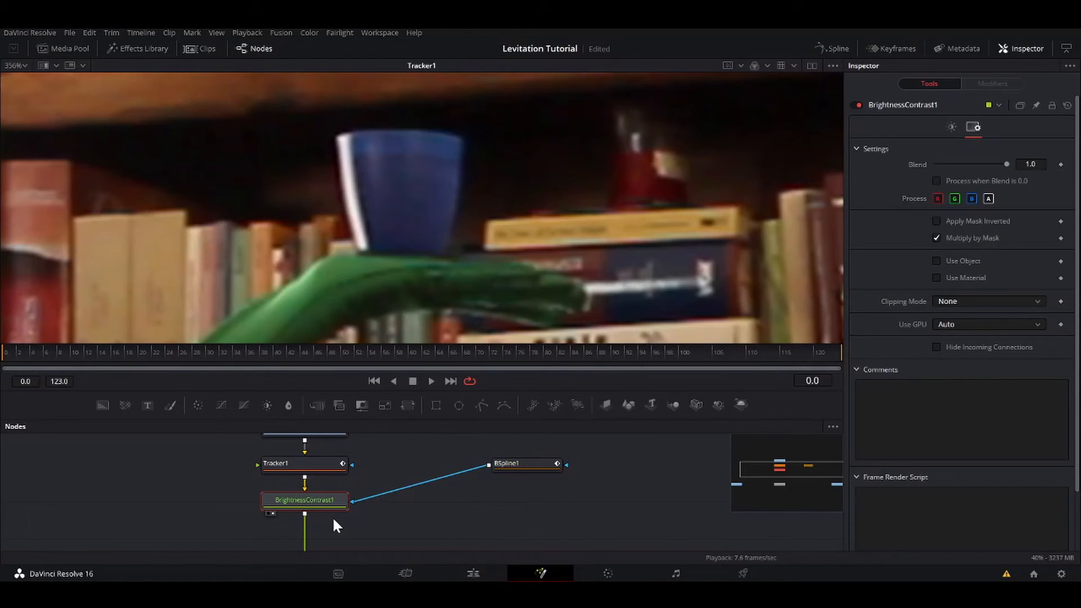
left_click(526, 462)
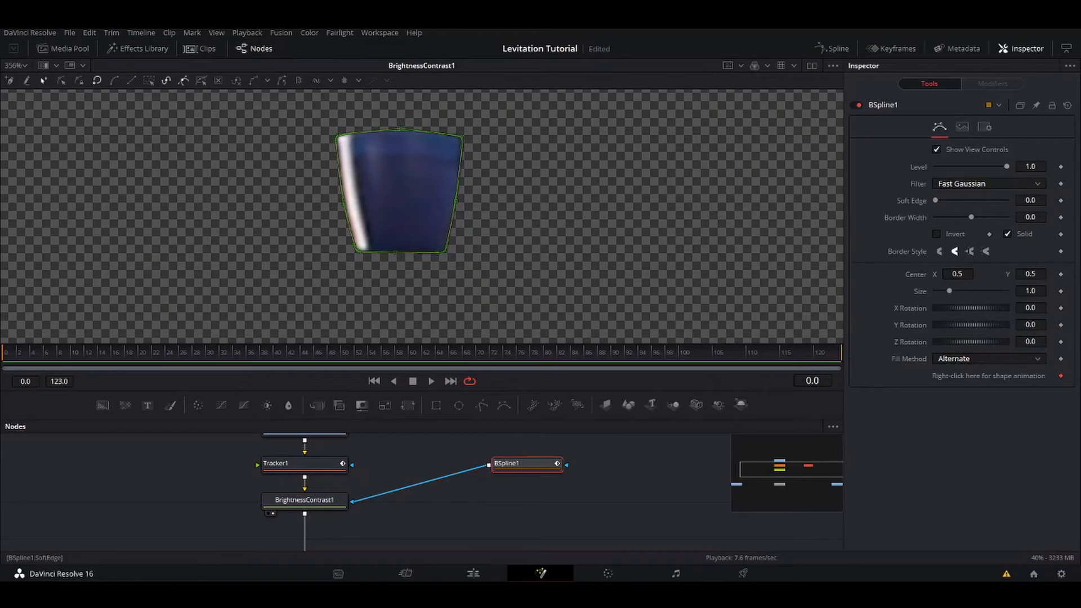
Step: Soften the spline edge to 0.0007, check playback, and gather the cup nodes into Group1
left_click_drag(935, 200, 939, 200)
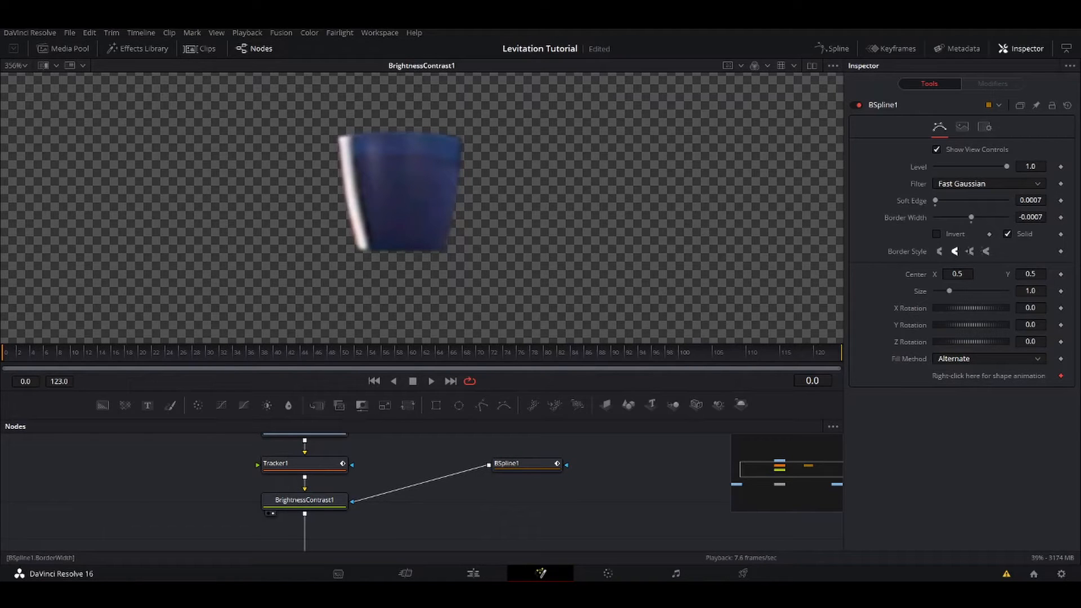
left_click(432, 381)
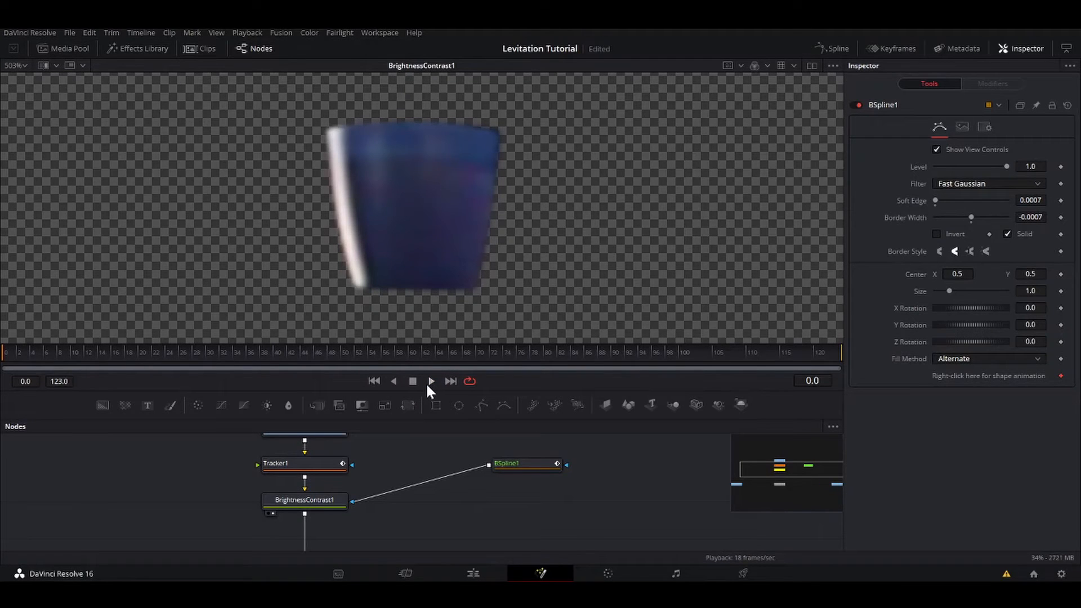
left_click(430, 381)
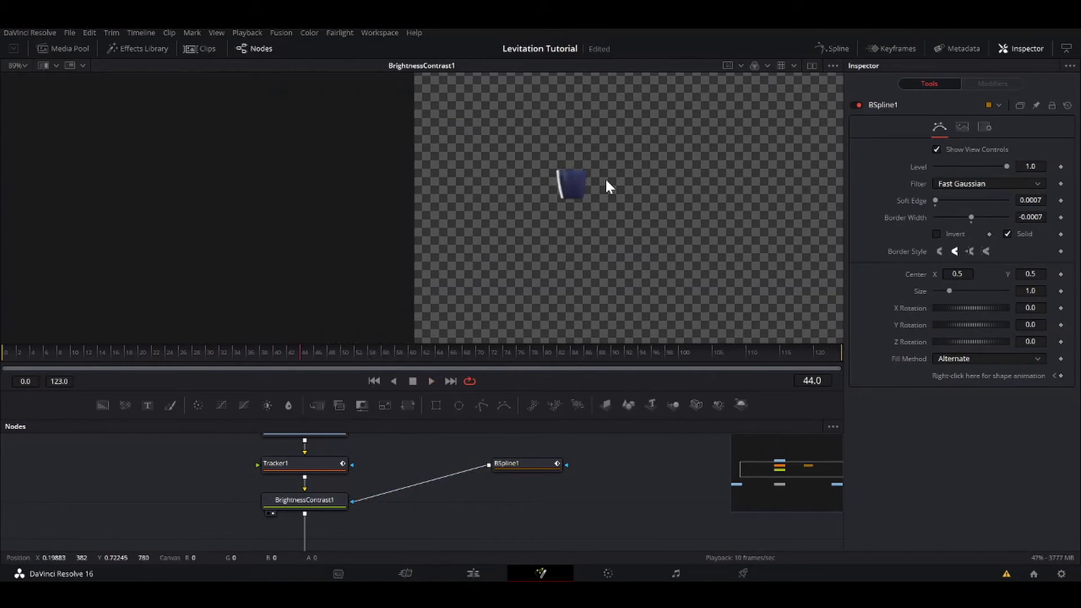
left_click(304, 500)
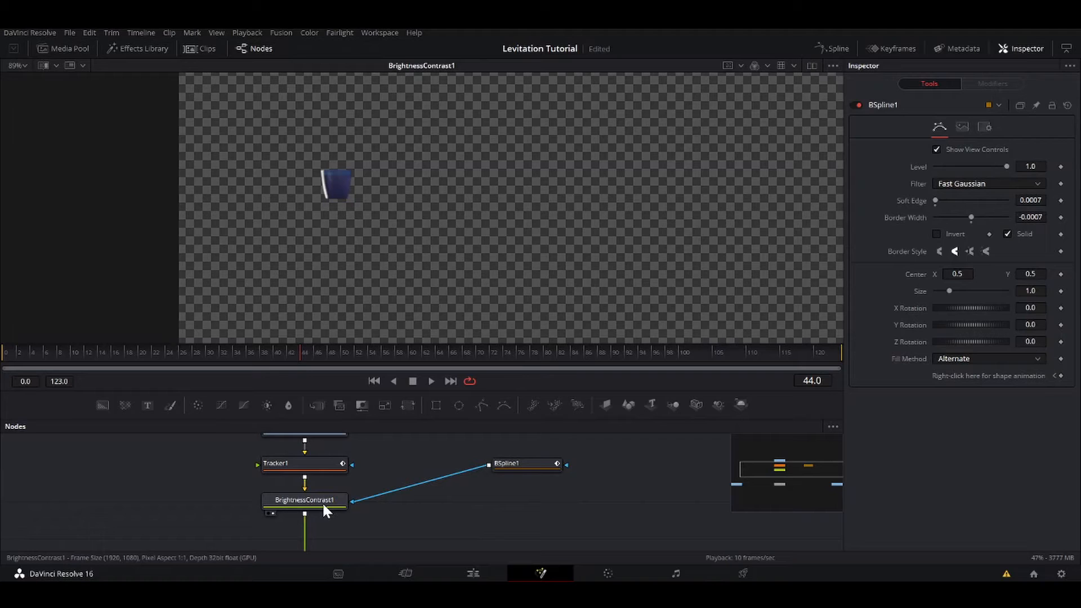
left_click(304, 498)
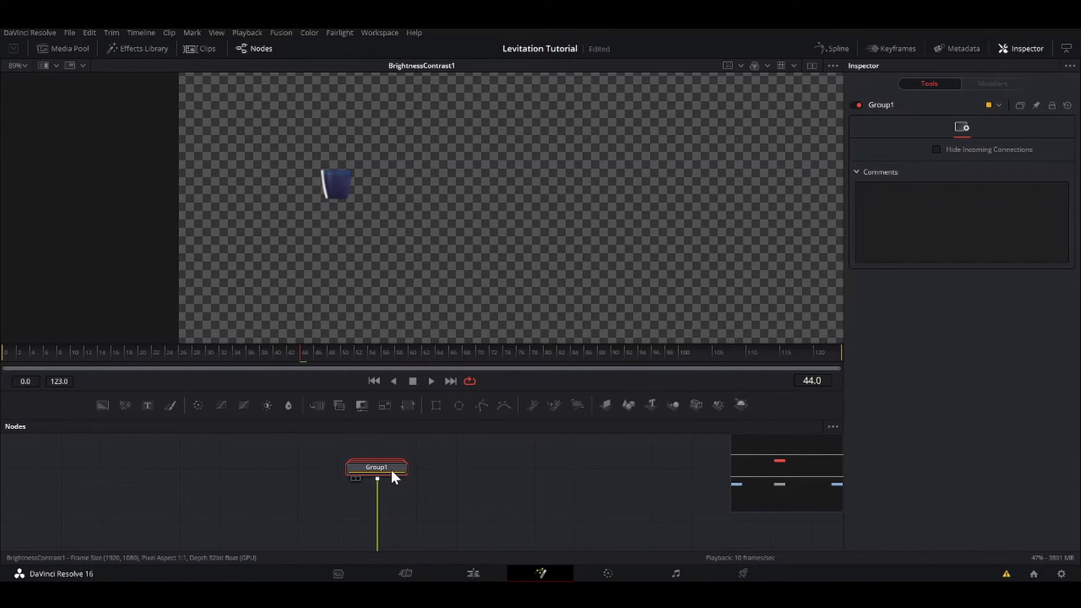
Step: Select Merge1 to display the cup group composited over the me footage
double_click(376, 467)
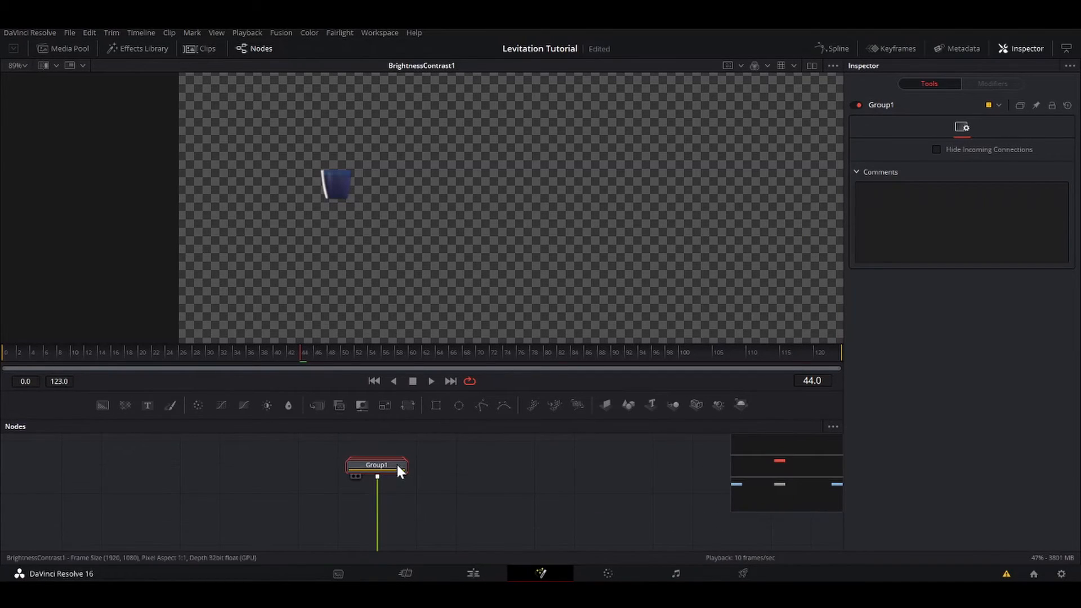
mouse_move(403, 479)
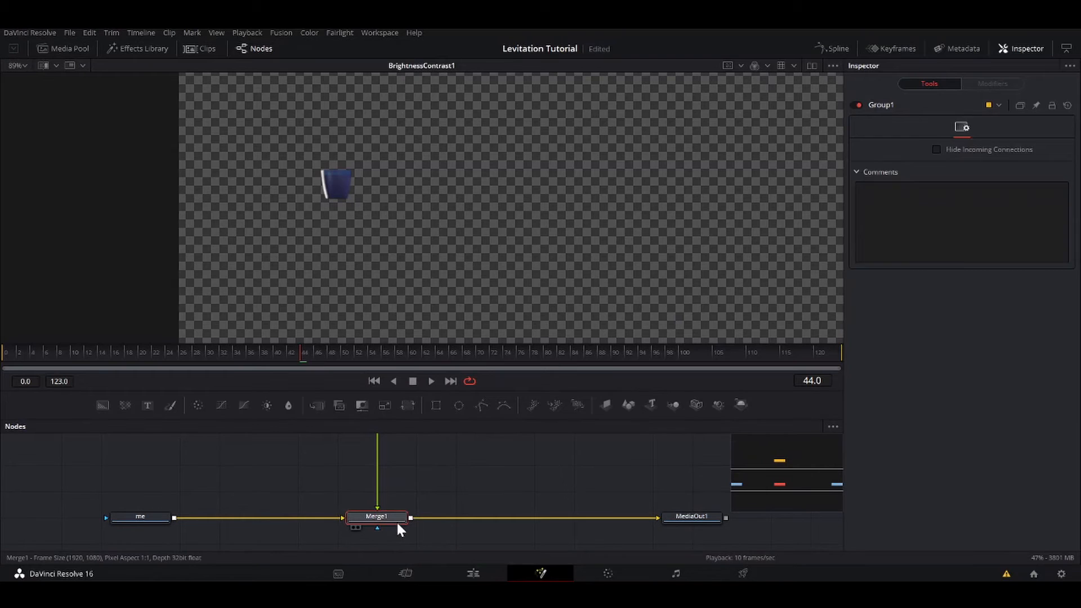
left_click(377, 517)
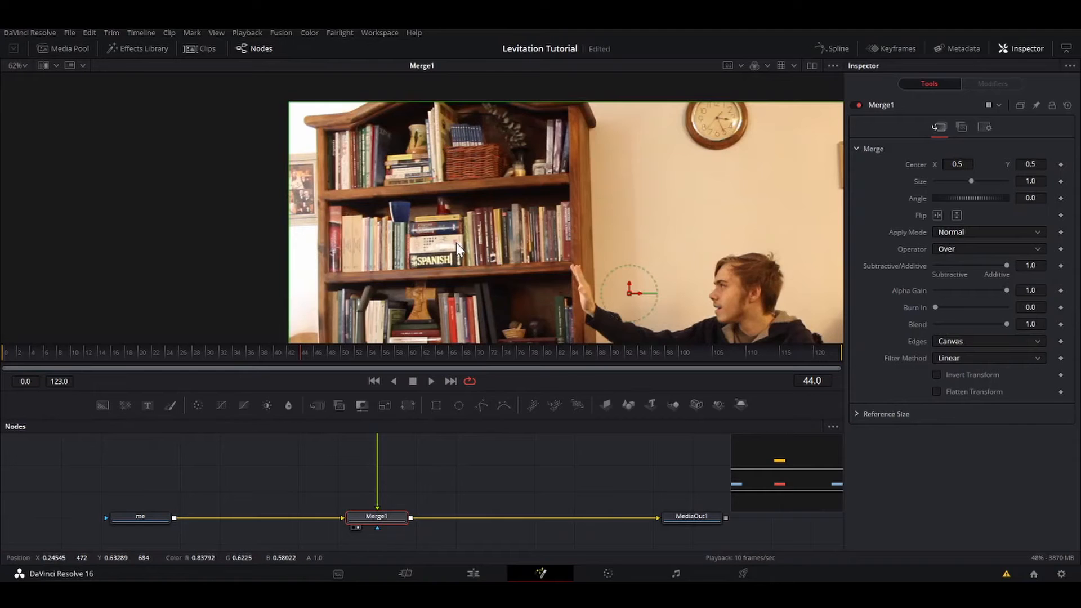
mouse_move(406, 251)
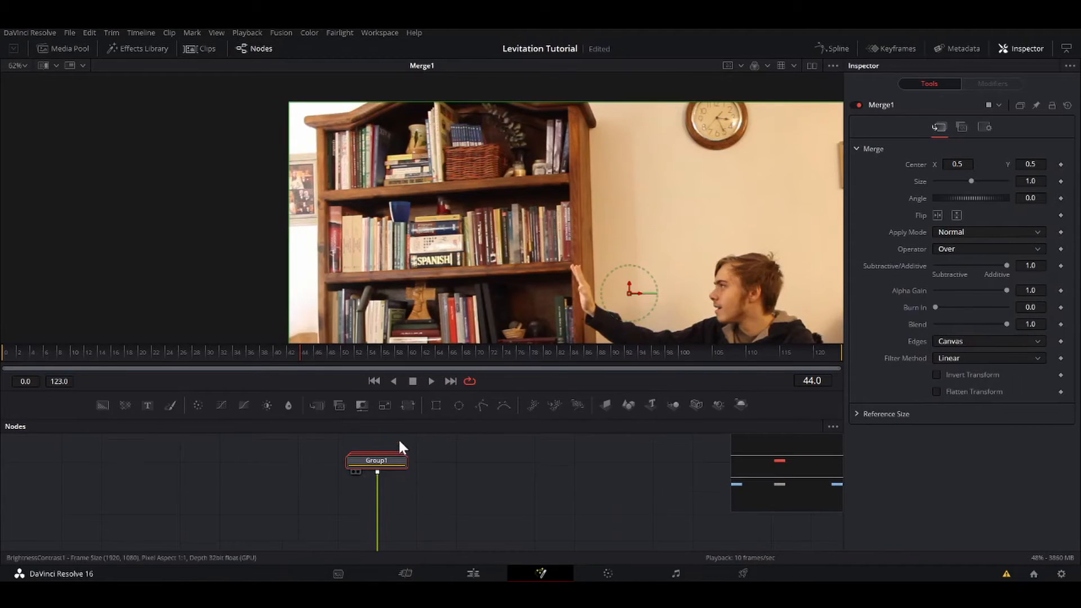
Step: Add ColorCorrector1 after the cup group Group1
left_click(377, 460)
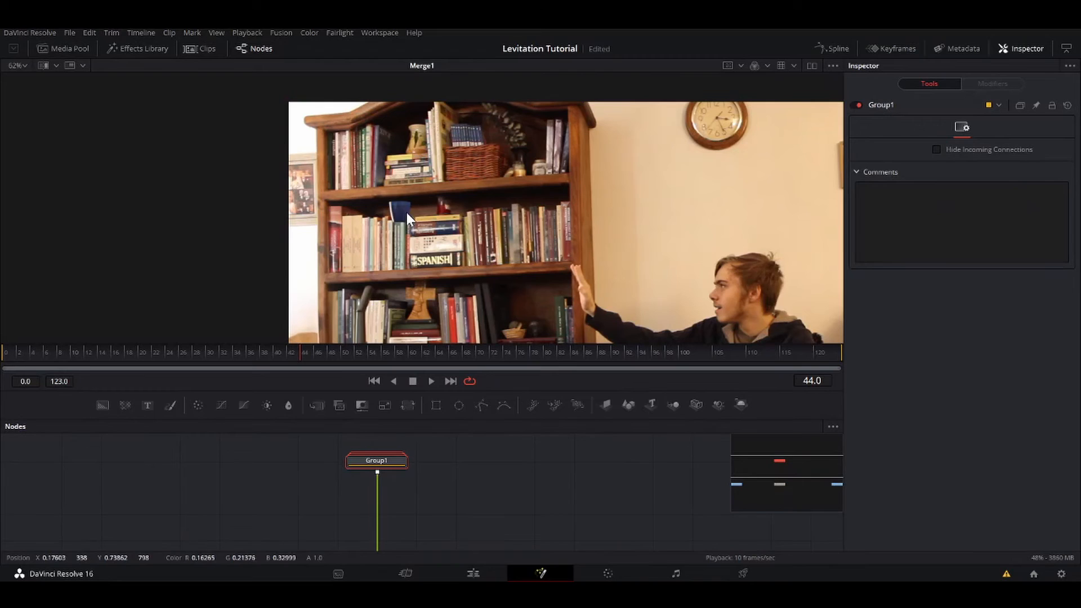
left_click(430, 381)
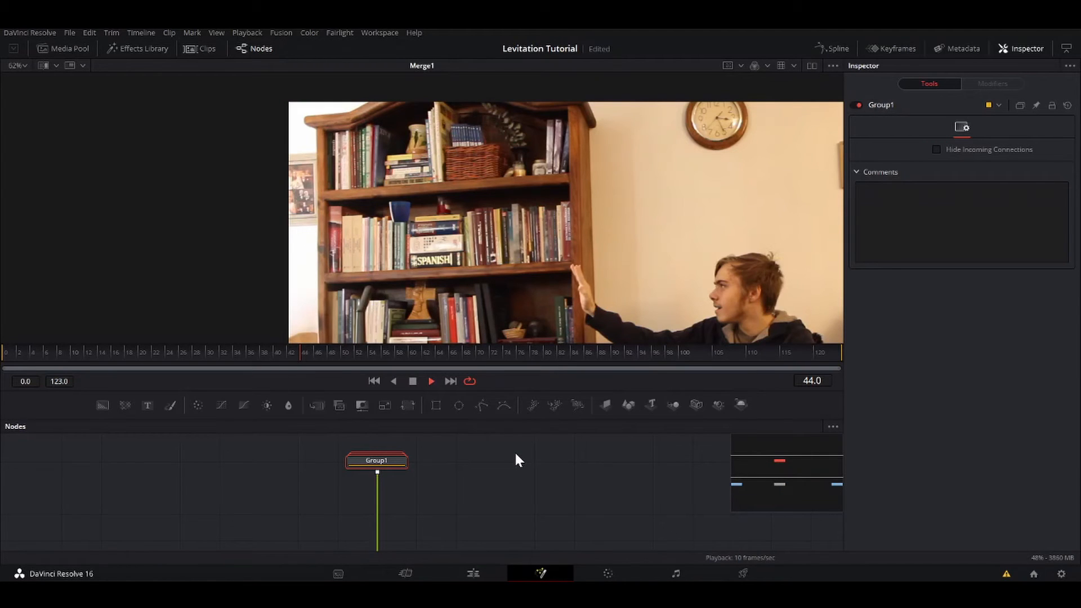
type("bd")
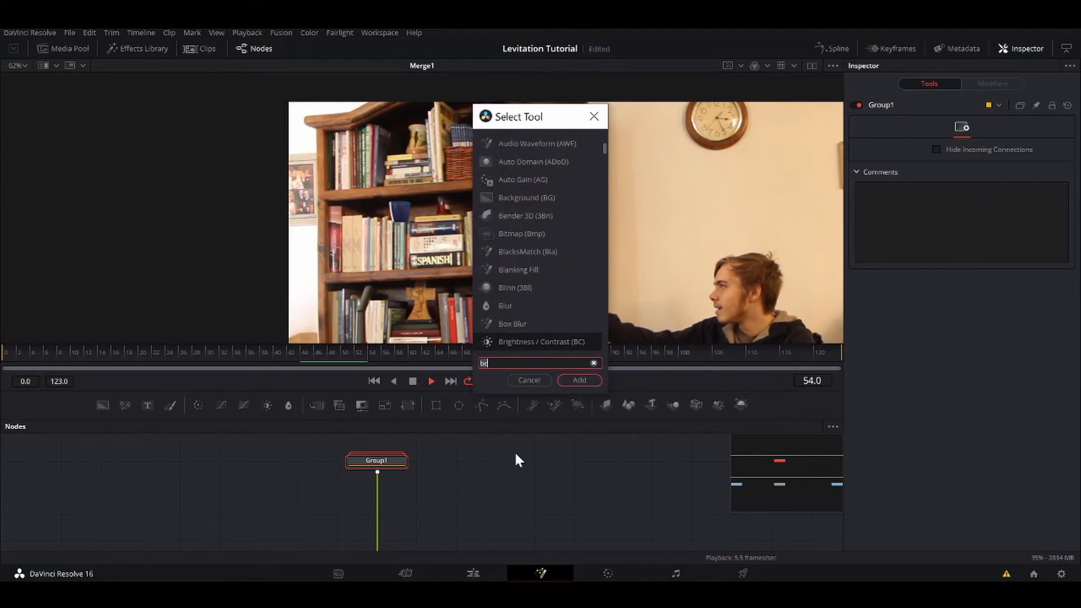
left_click(579, 379)
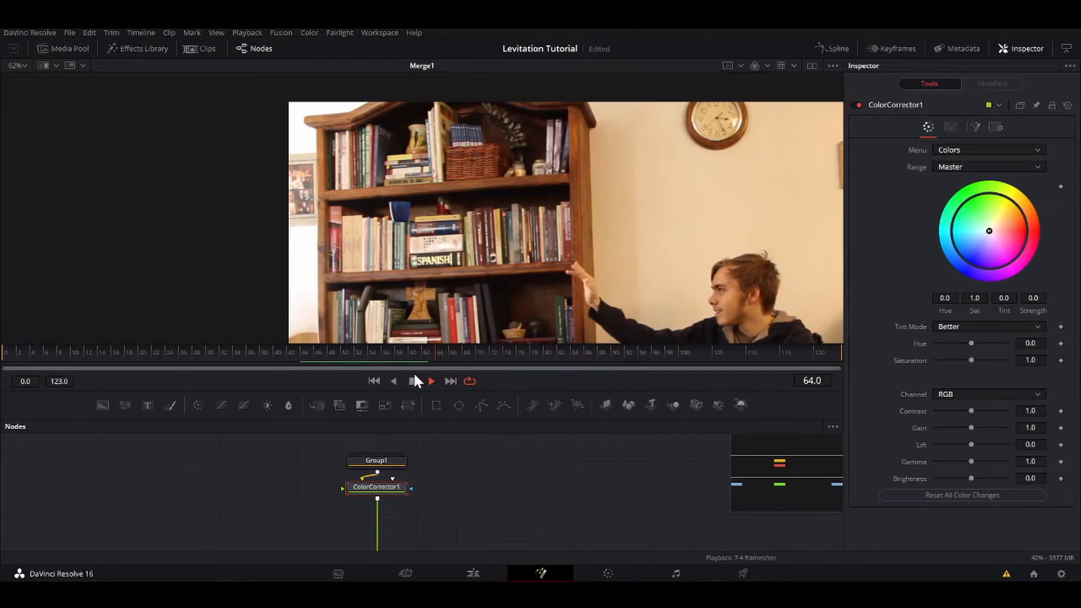
left_click(430, 380)
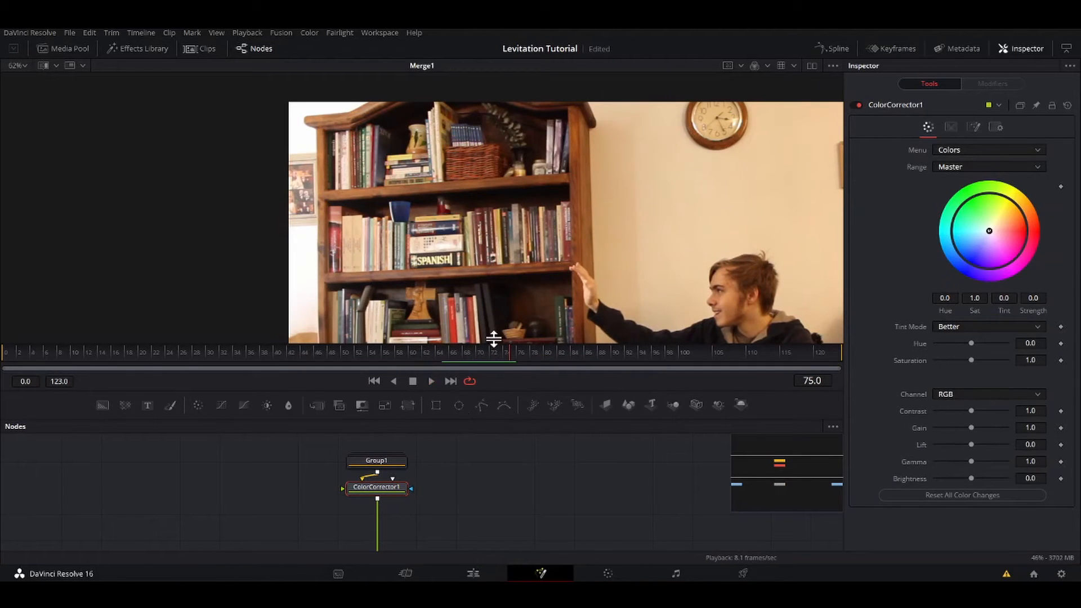
mouse_move(344, 134)
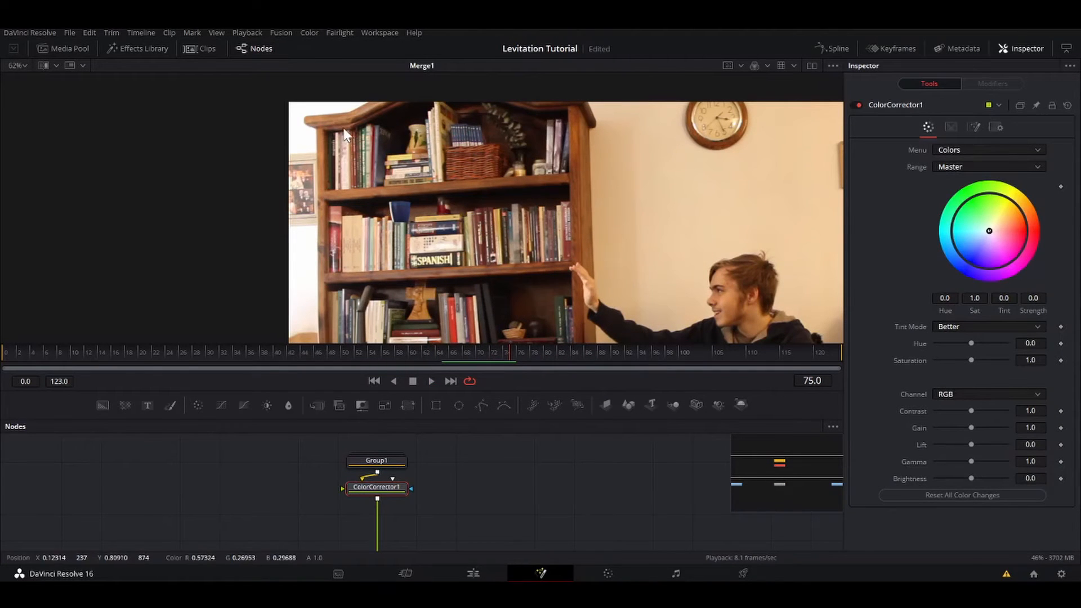
mouse_move(297, 120)
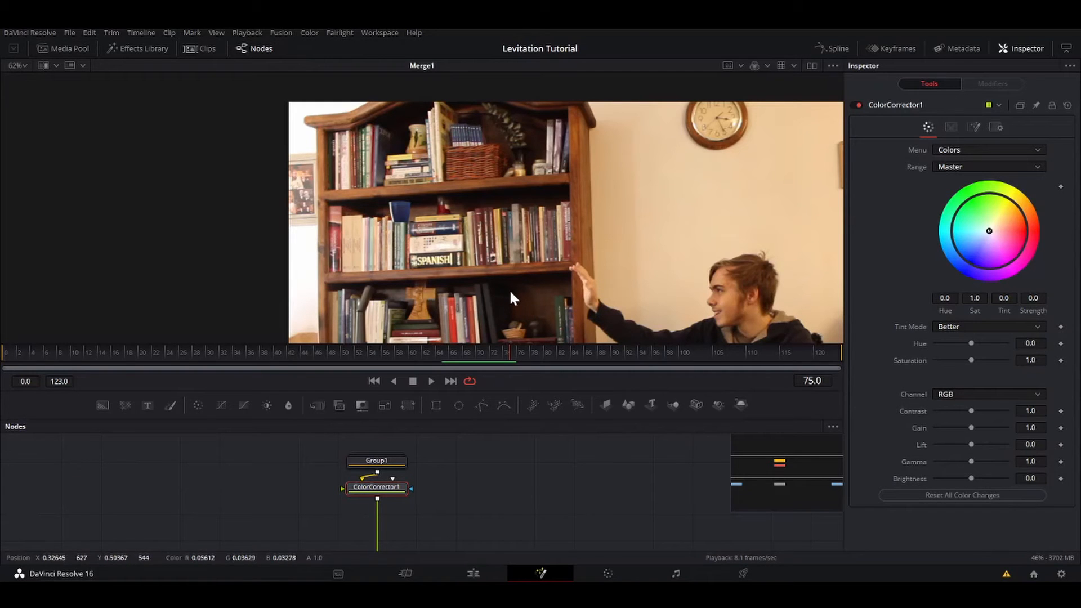
mouse_move(403, 126)
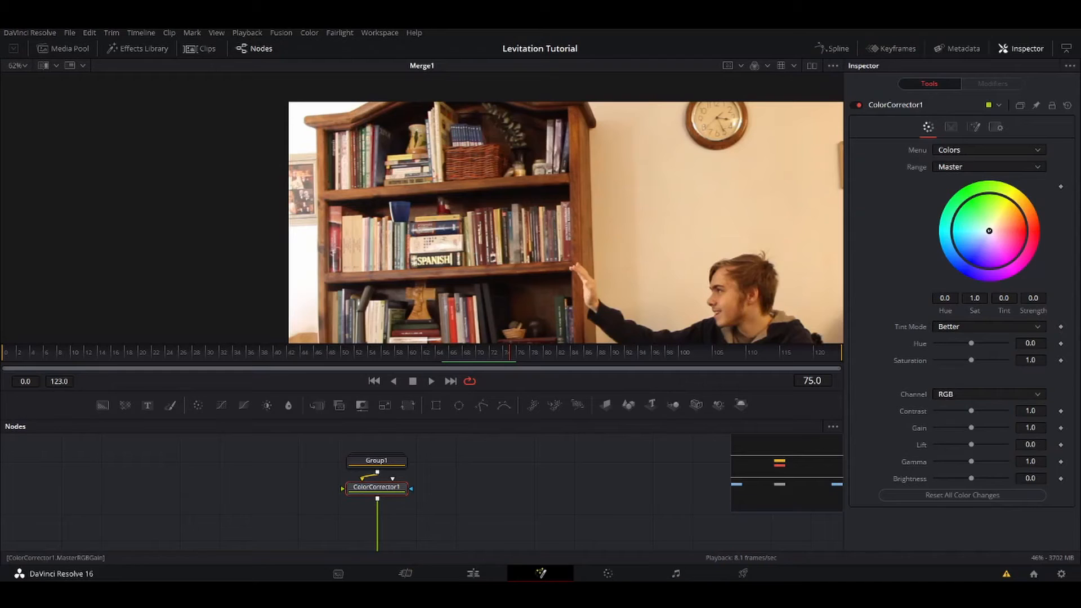
Step: Set the corrector's Lift to 0.03 and enable Pre-Divide/Post-Multiply in its options
left_click(1030, 443)
type("3")
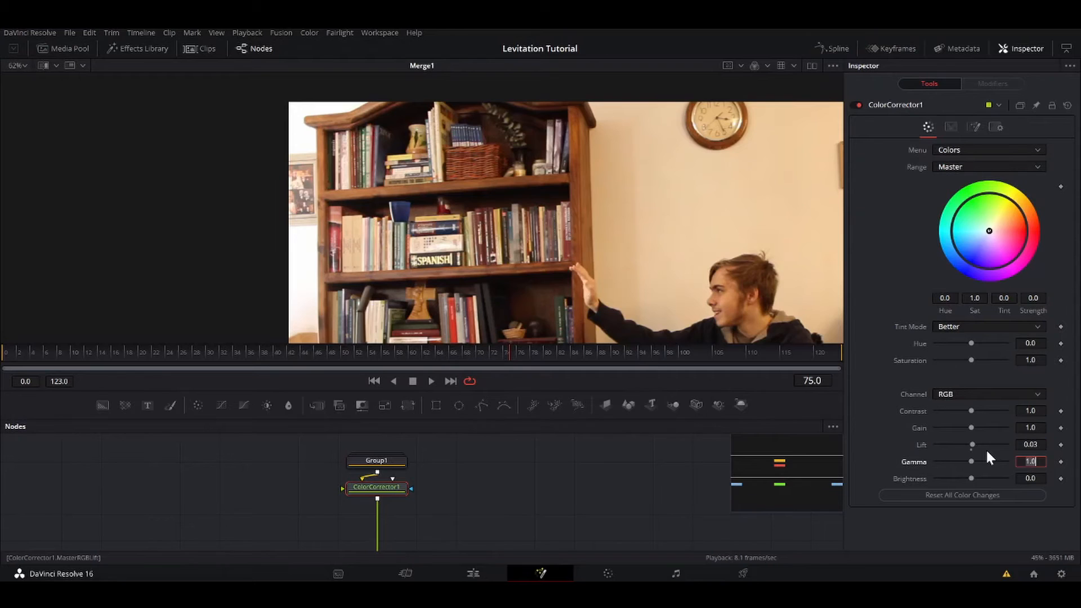
left_click(975, 127)
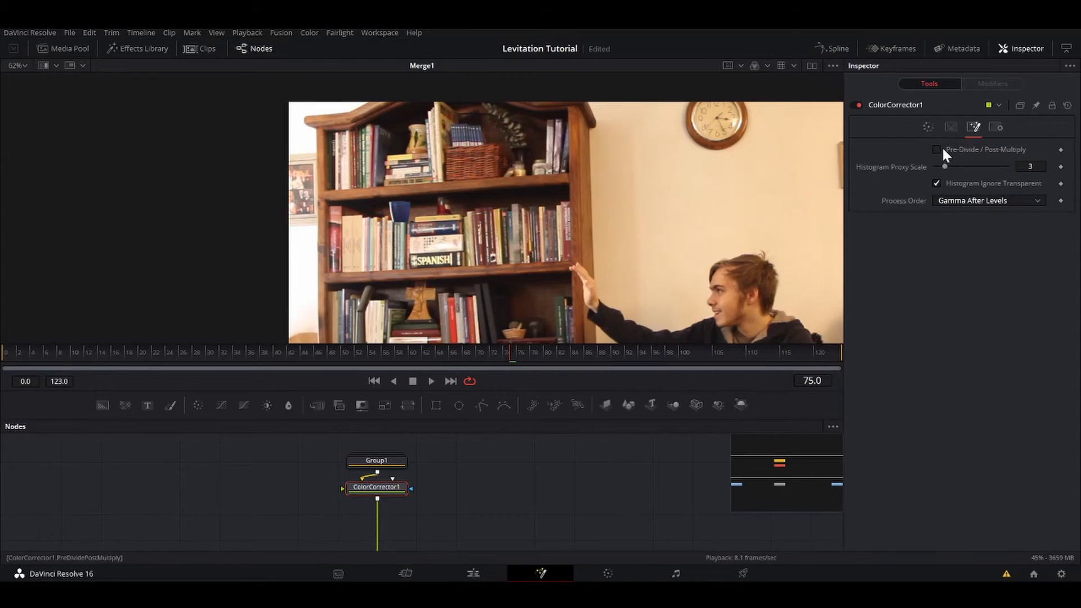
left_click(936, 149)
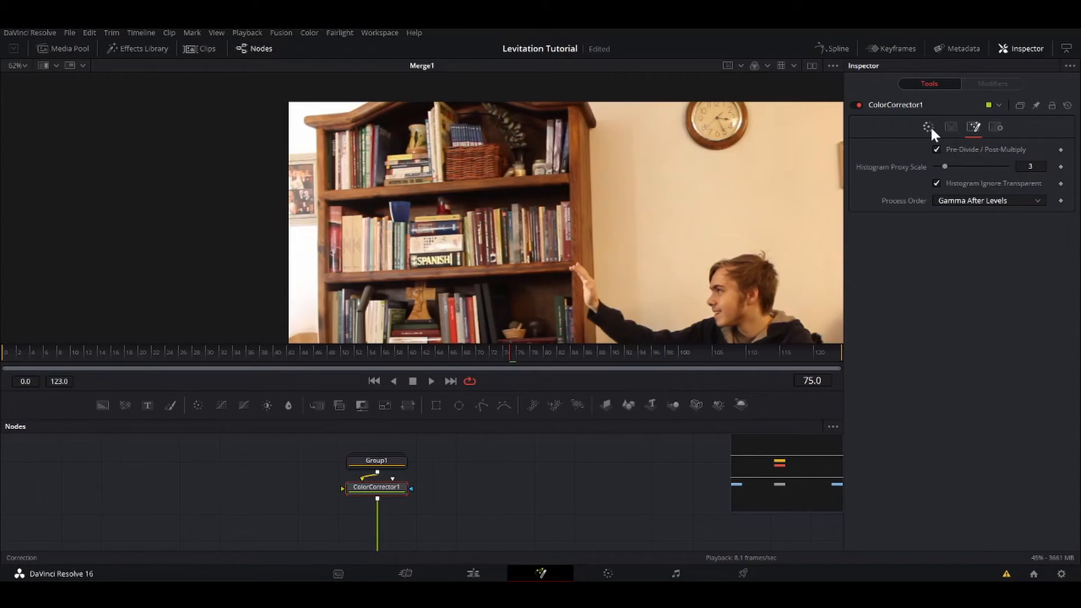
left_click(927, 126)
type("xf")
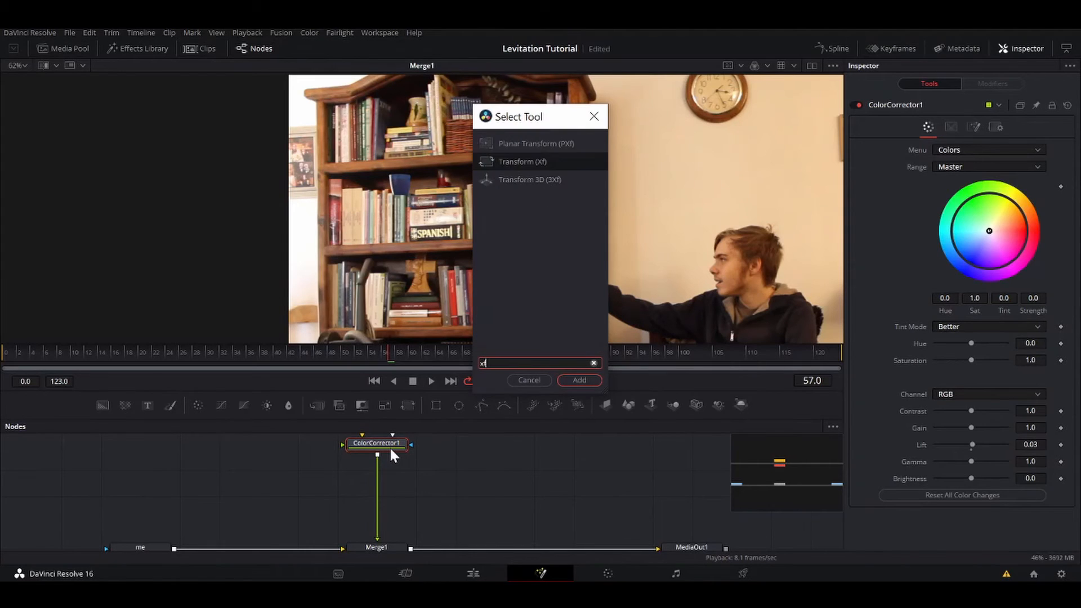
Step: Add Transform1 after ColorCorrector1 and keyframe its Center onto the hand at the first and last frames
left_click(578, 380)
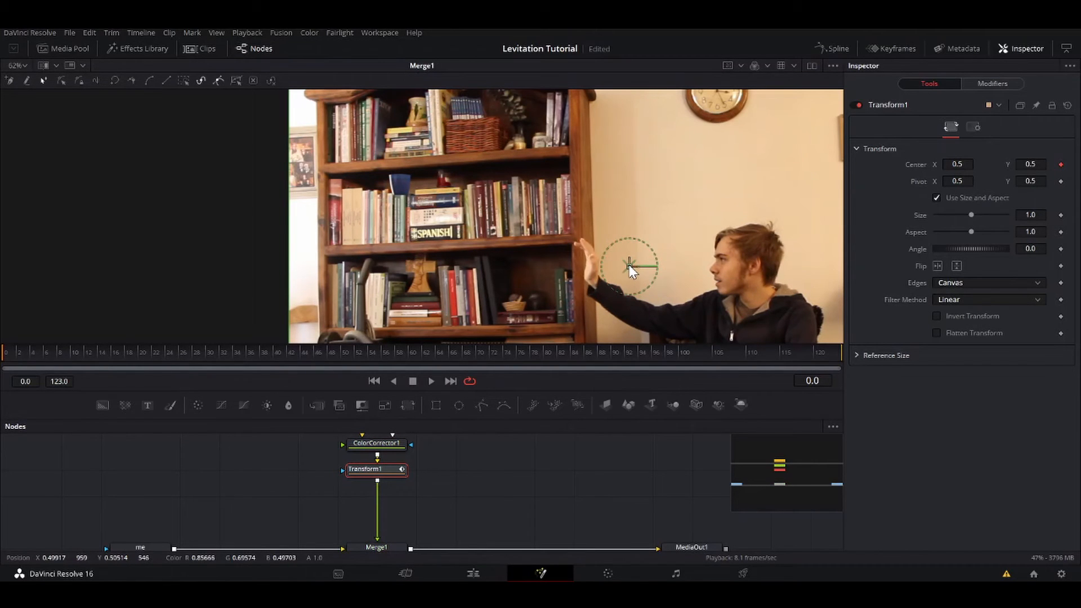
left_click_drag(628, 267, 581, 268)
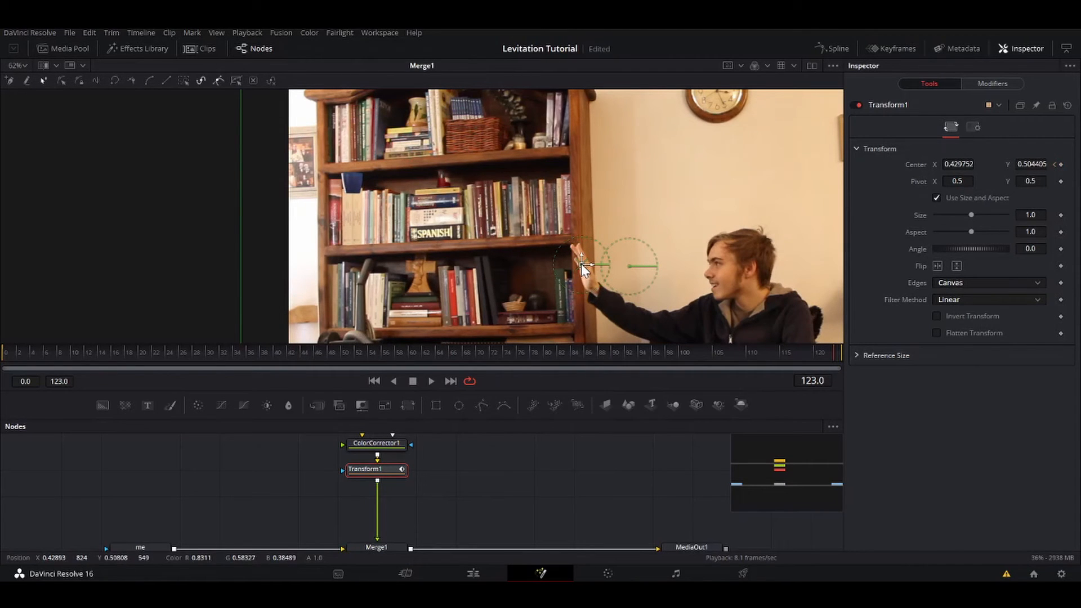
left_click_drag(586, 266, 741, 293)
type("xf")
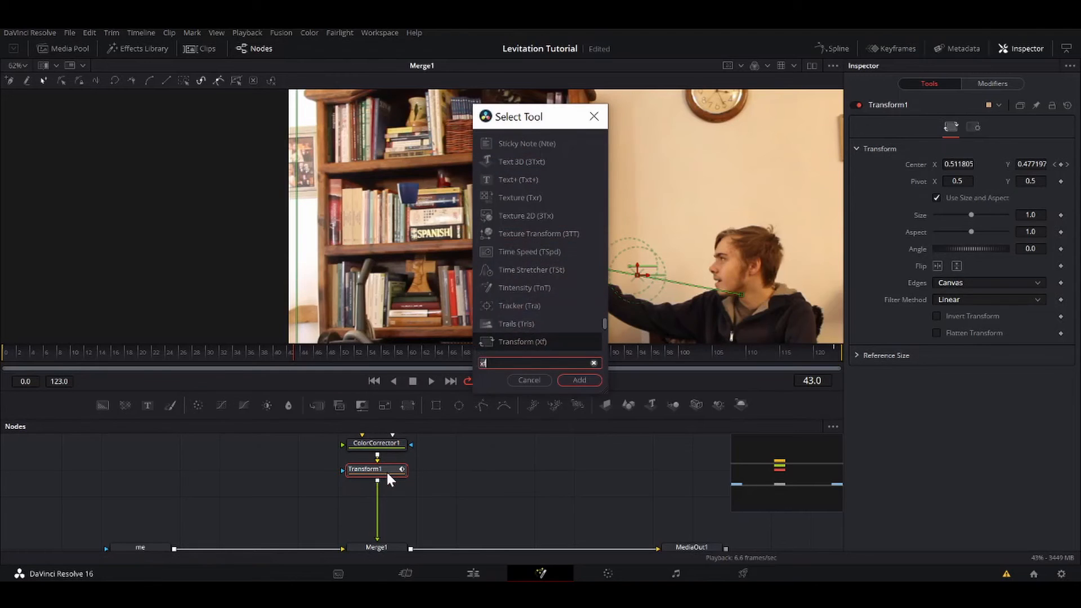
Step: Add Transform2 after Transform1 and drive its Center with a Perturb modifier
left_click(579, 380)
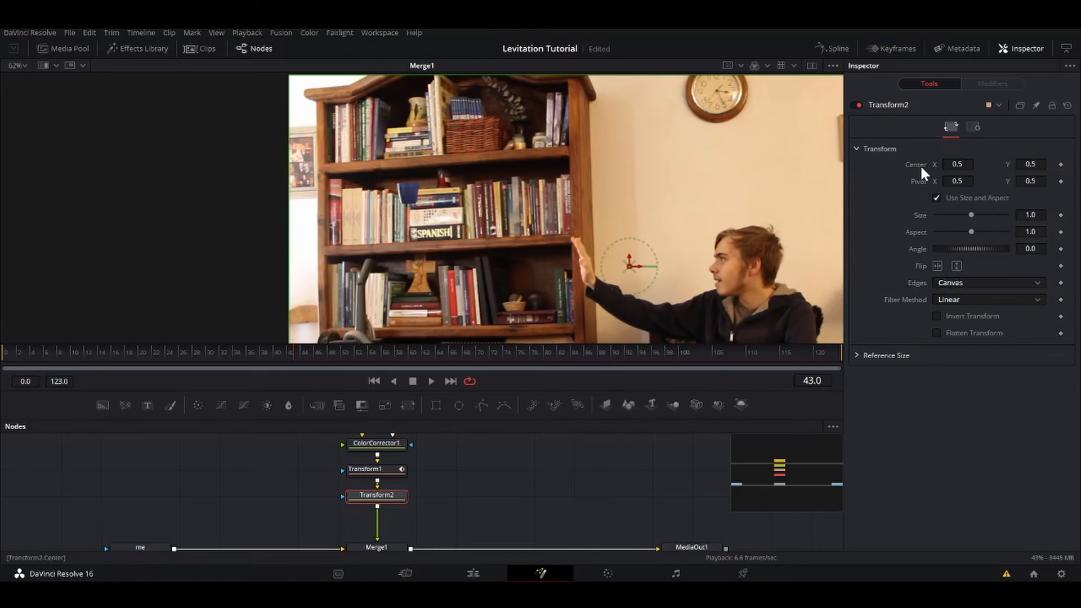
right_click(957, 165)
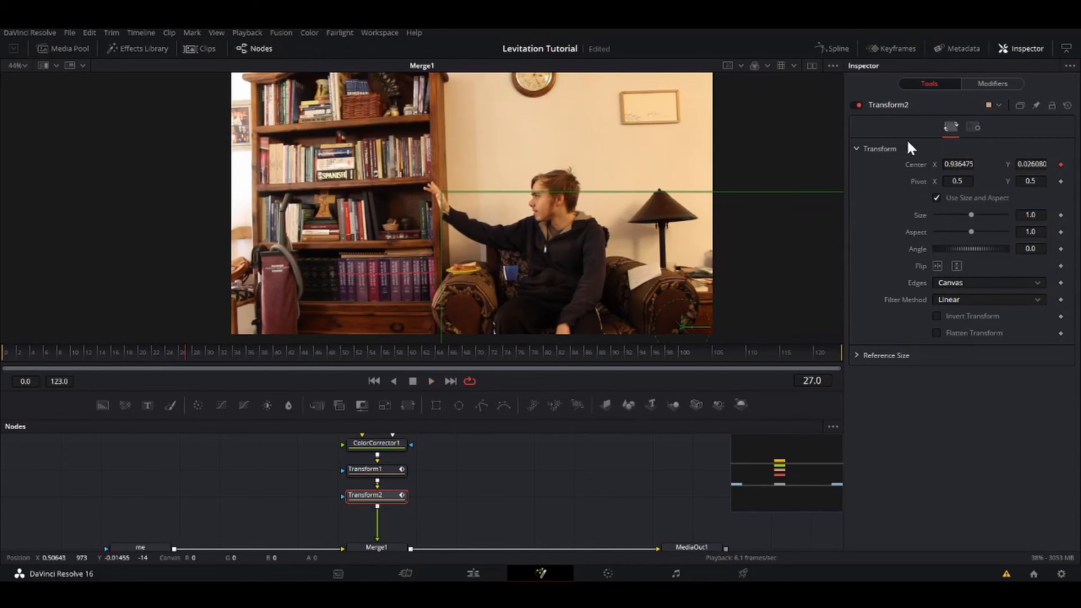
left_click(990, 83)
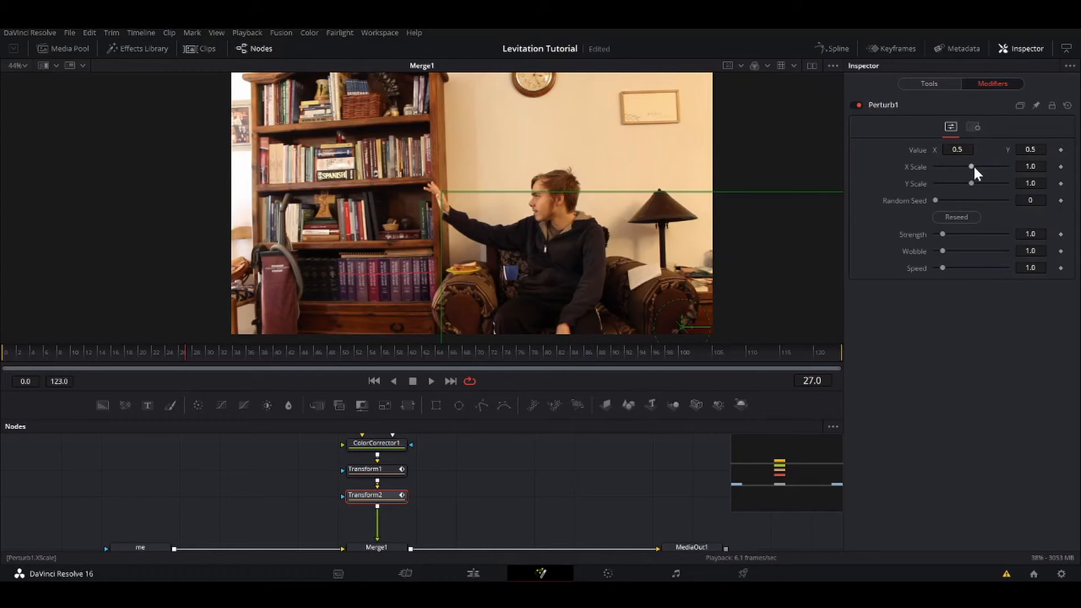
Step: Lower the Perturb X scale to ~0.1, Y scale to ~0.32 and strength to 0.23
left_click_drag(970, 167, 939, 167)
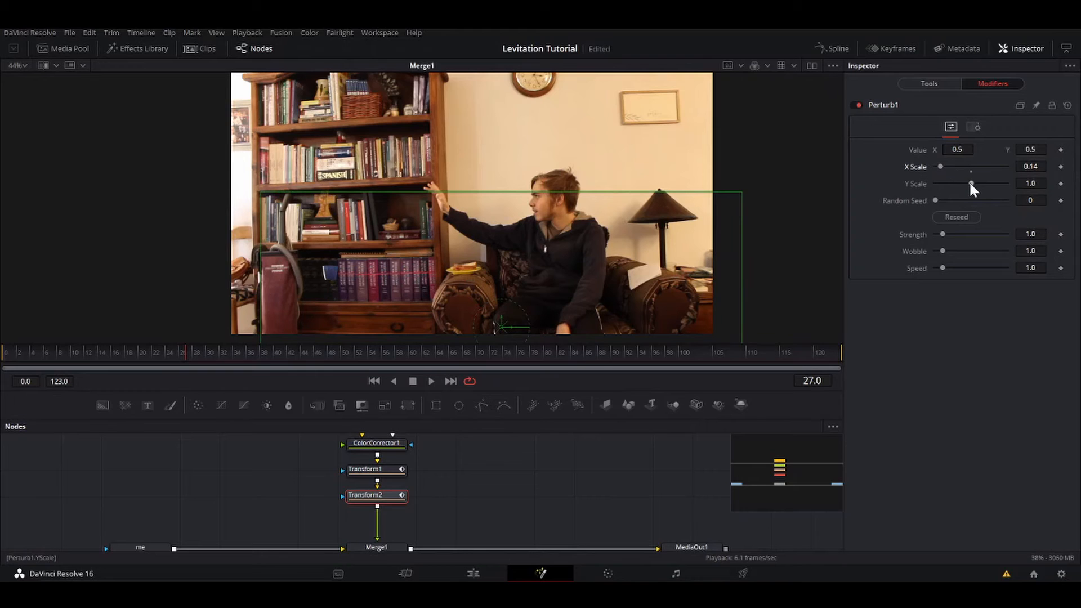
left_click_drag(971, 183, 948, 184)
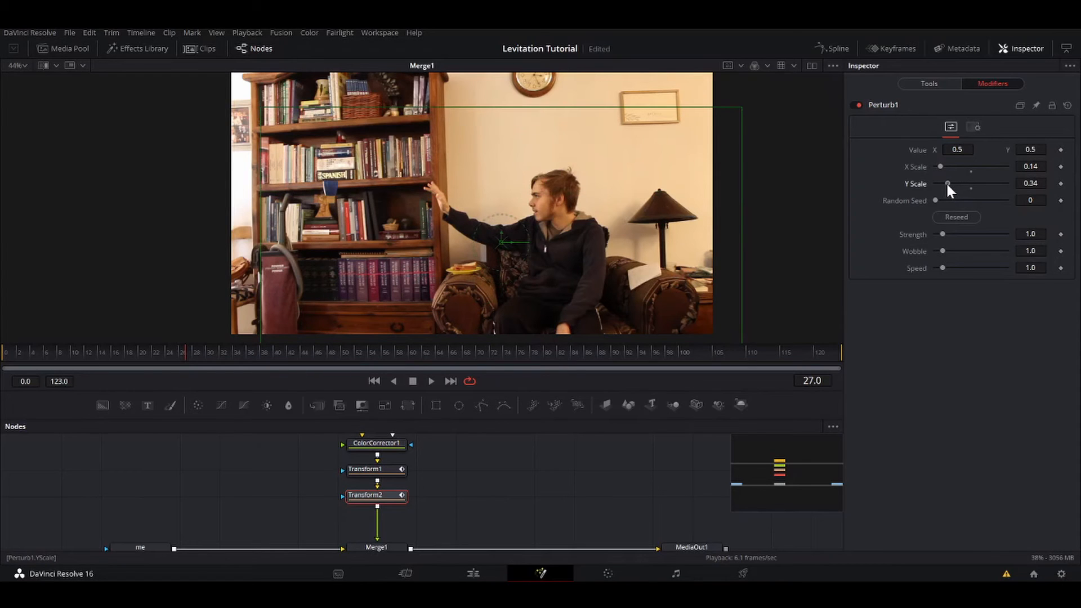
left_click_drag(948, 184, 947, 184)
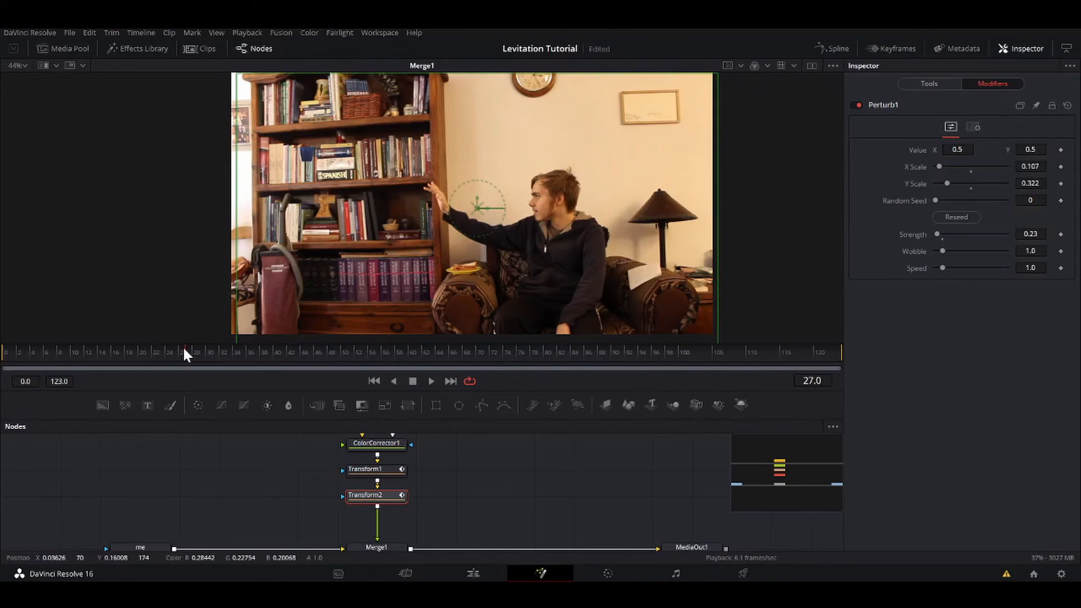
left_click(430, 380)
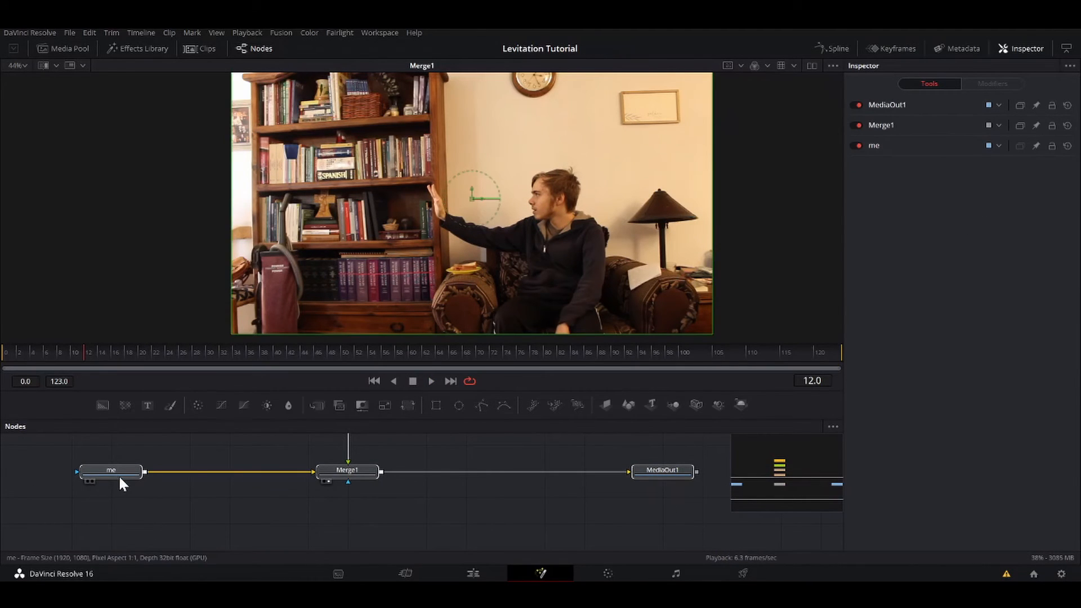
Step: Add Transform3 and feed the floating cup from Transform2 into it
left_click(112, 496)
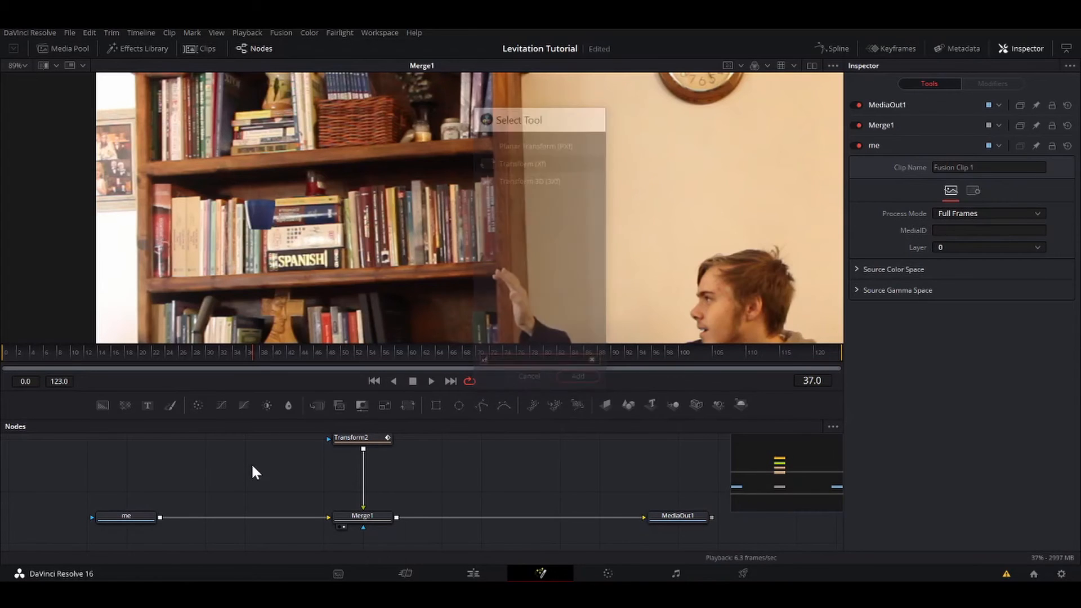
left_click(522, 164)
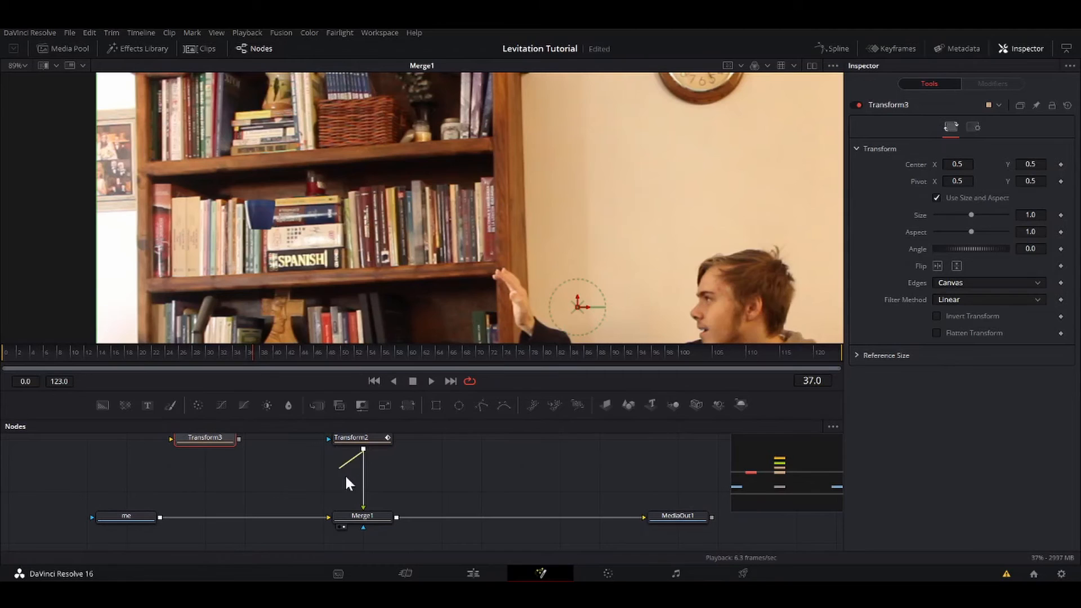
left_click(205, 437)
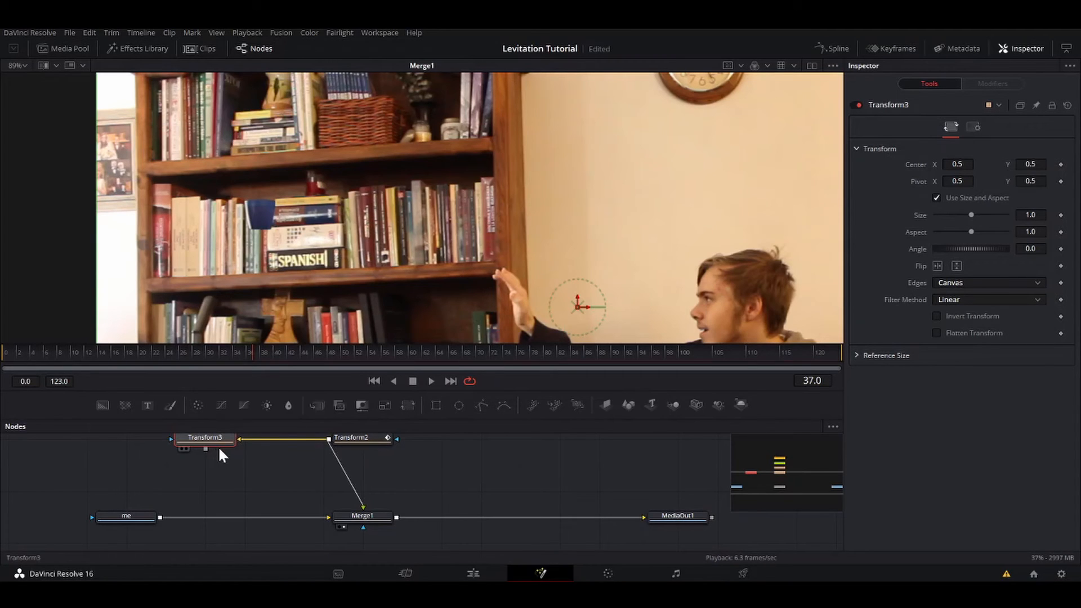
left_click_drag(205, 436, 244, 437)
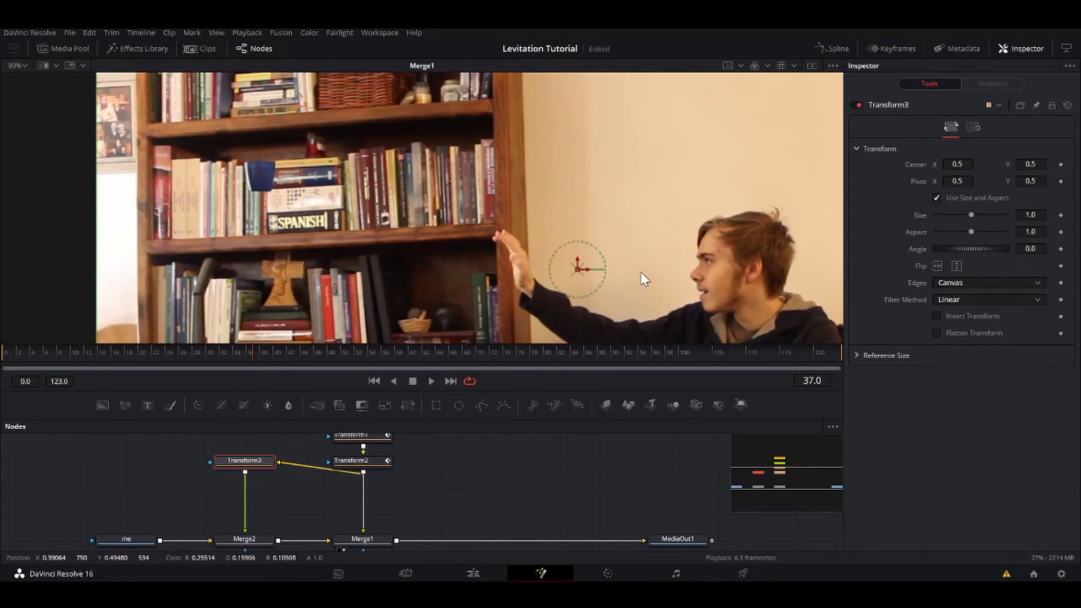
Step: Offset the copied cup slightly to the right with the Center widget
left_click_drag(578, 268, 589, 268)
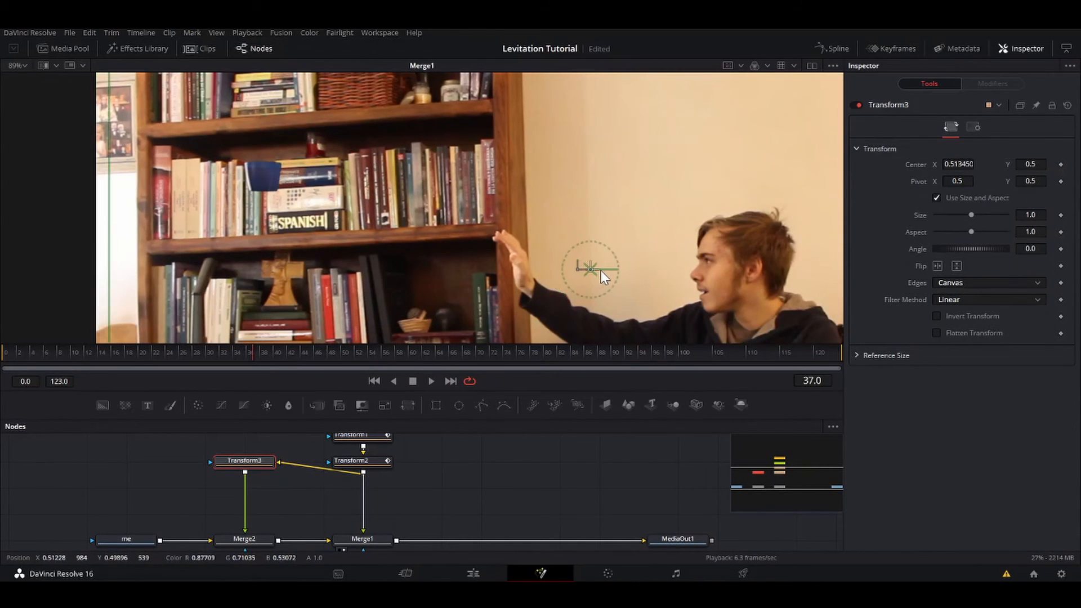
left_click_drag(588, 268, 627, 283)
type("xf")
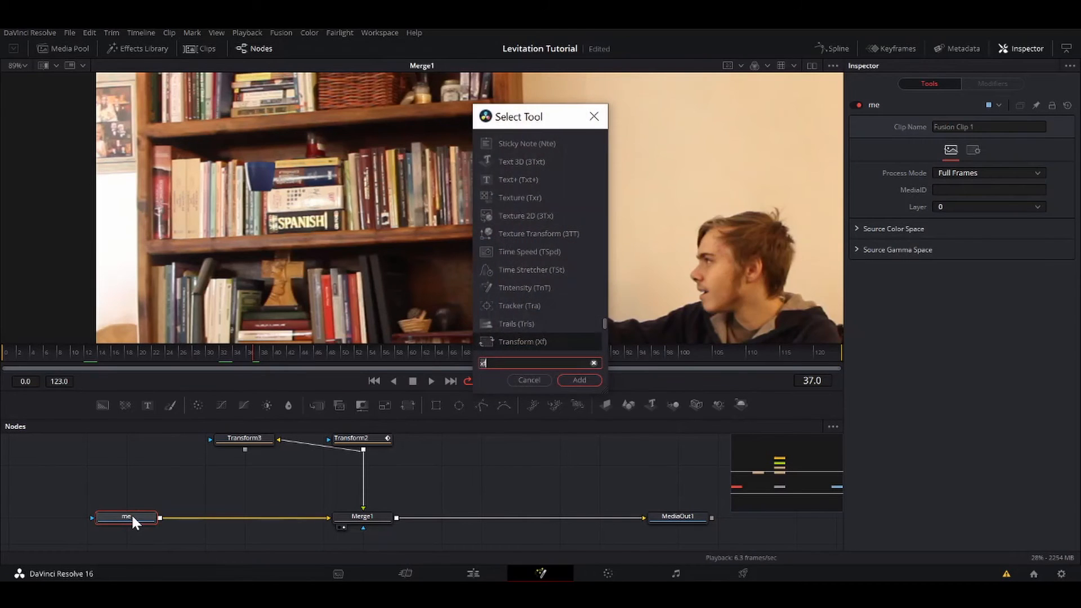
Step: Add ColorCorrector2 after the footage and lower its Gain to 0.67
left_click(579, 379)
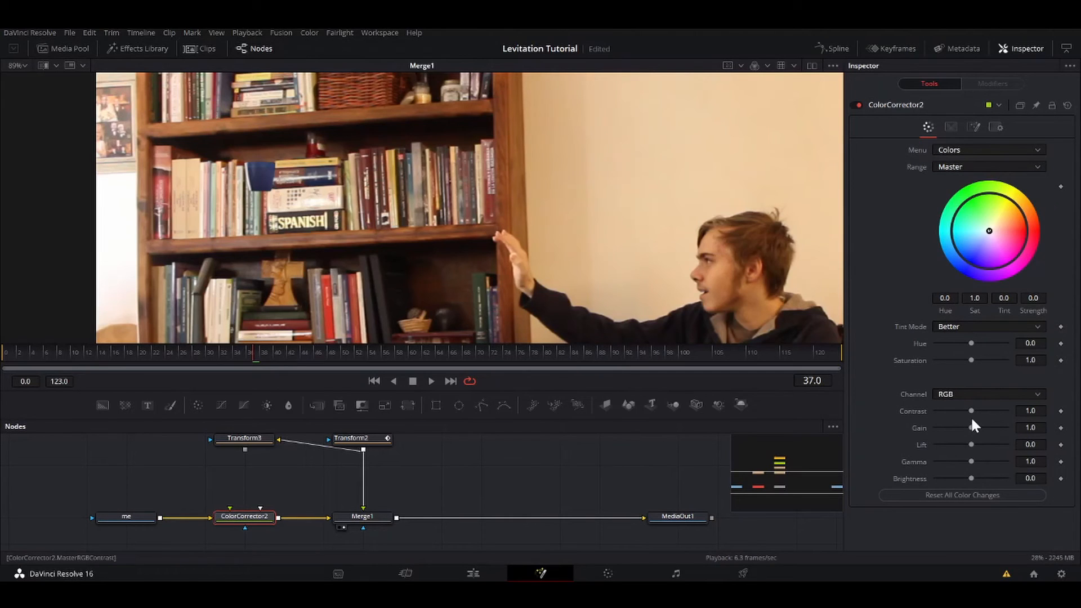
left_click_drag(971, 428, 958, 428)
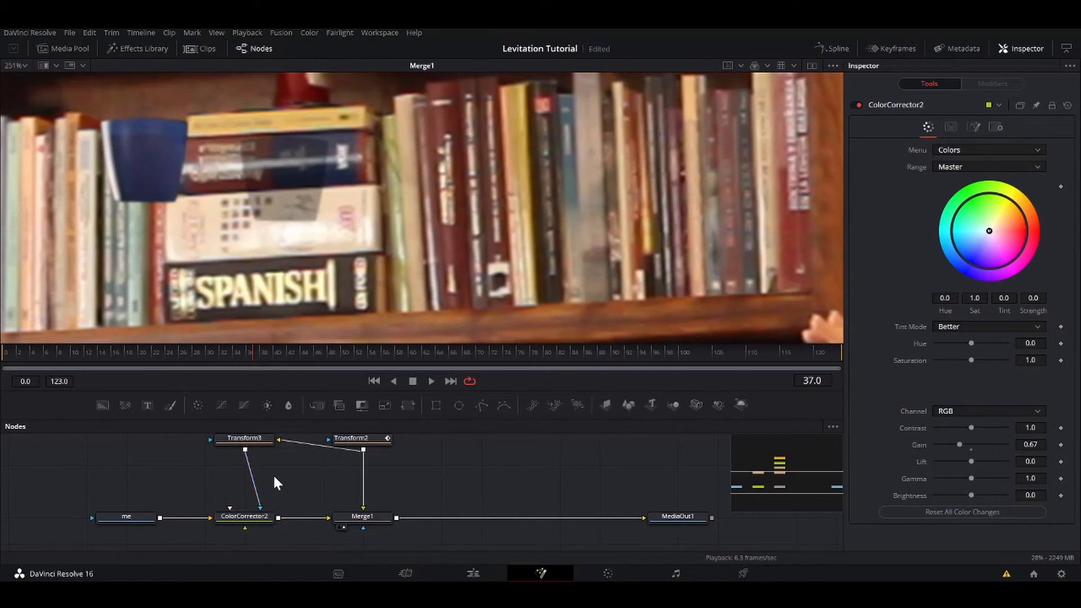
Step: Mask the corrector with Bitmap1 from Transform3, settling the Soft Edge at 0.0063
type("bit")
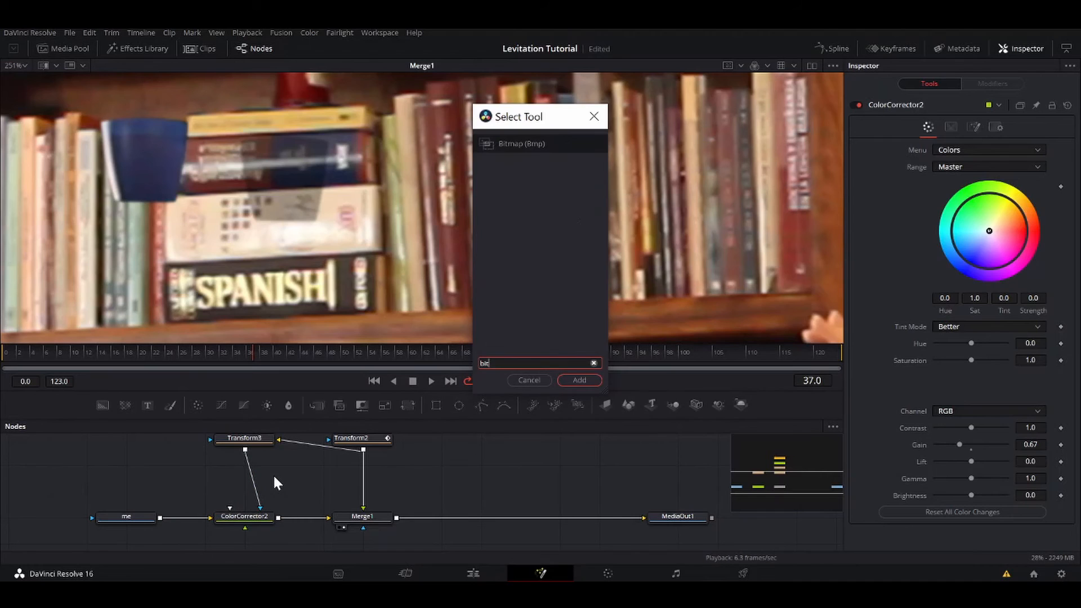
left_click(579, 379)
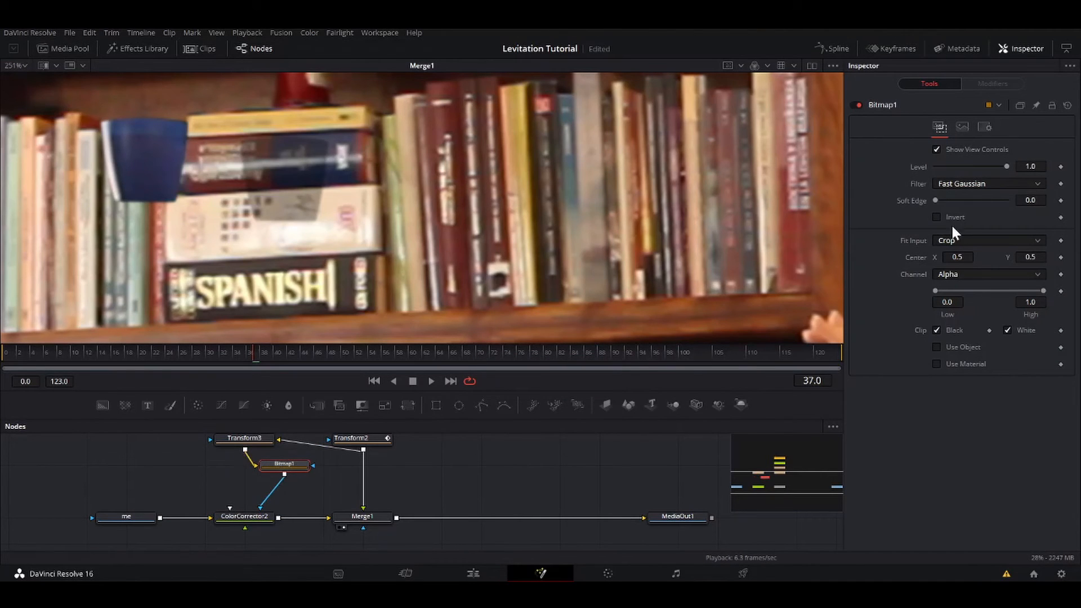
left_click_drag(935, 201, 941, 201)
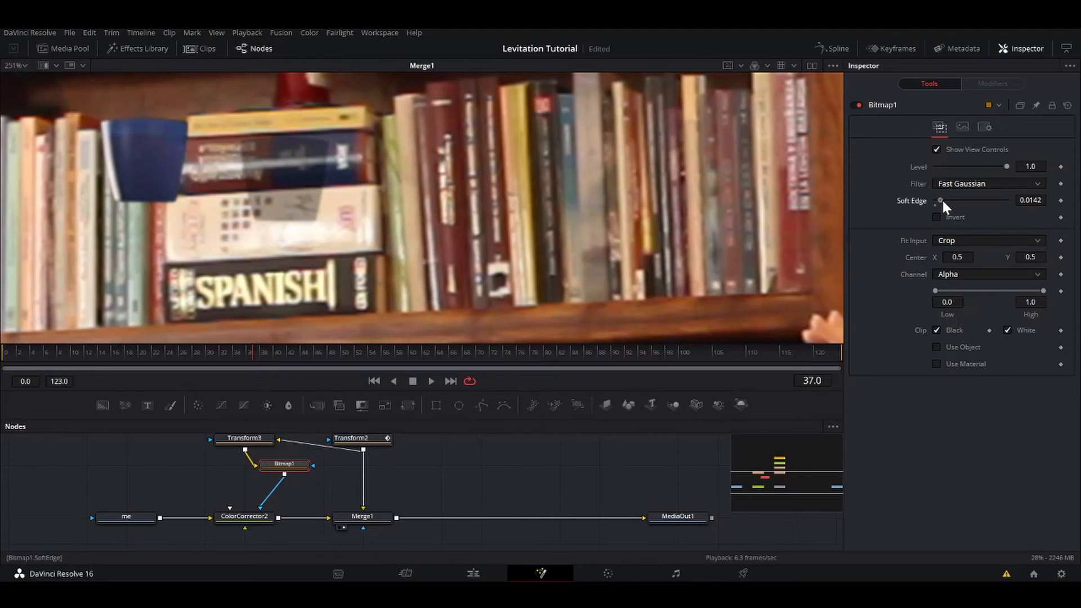
left_click_drag(939, 200, 946, 201)
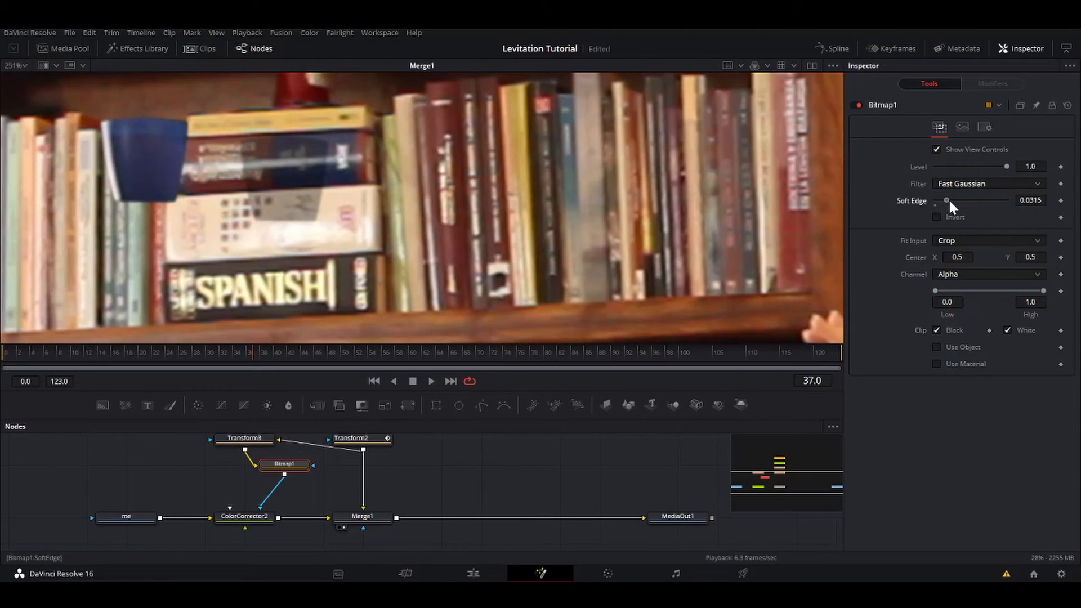
left_click_drag(947, 200, 951, 200)
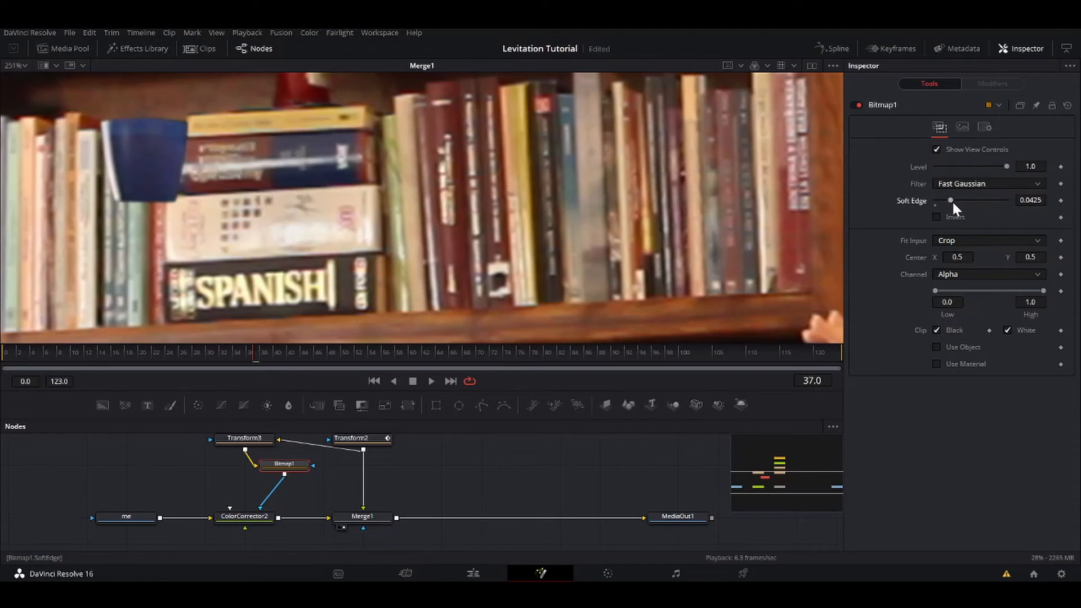
left_click_drag(950, 201, 936, 201)
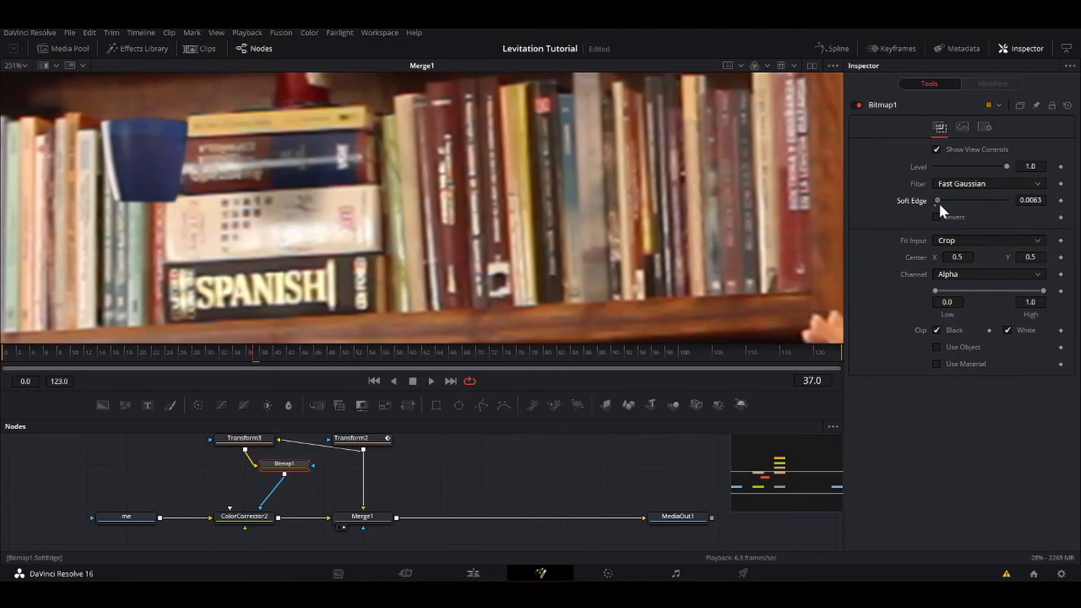
mouse_move(372, 390)
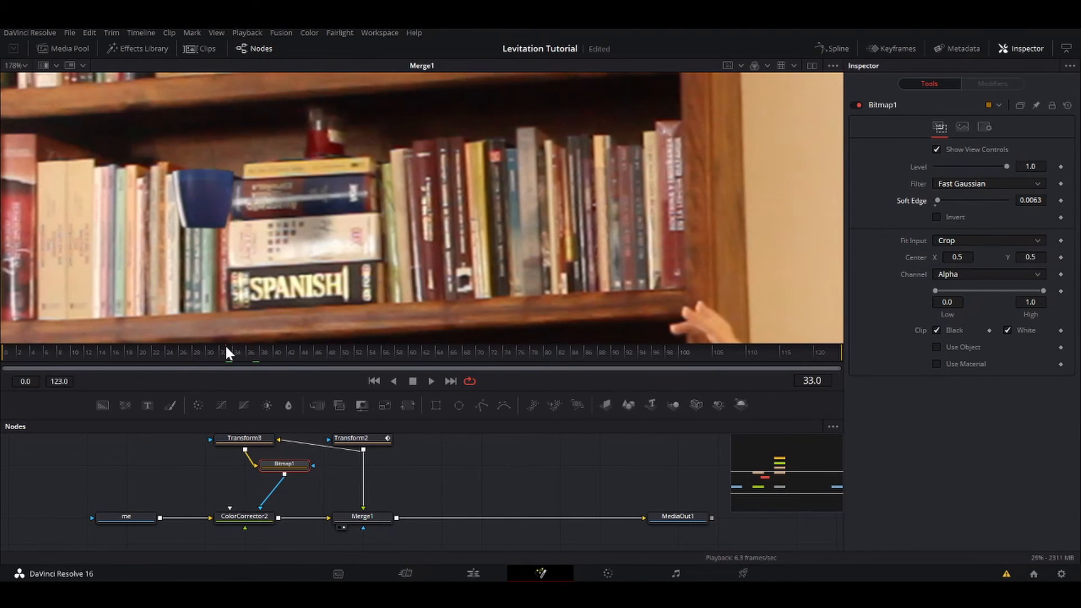
Step: Scrub to other frames to check the shadow
left_click(122, 351)
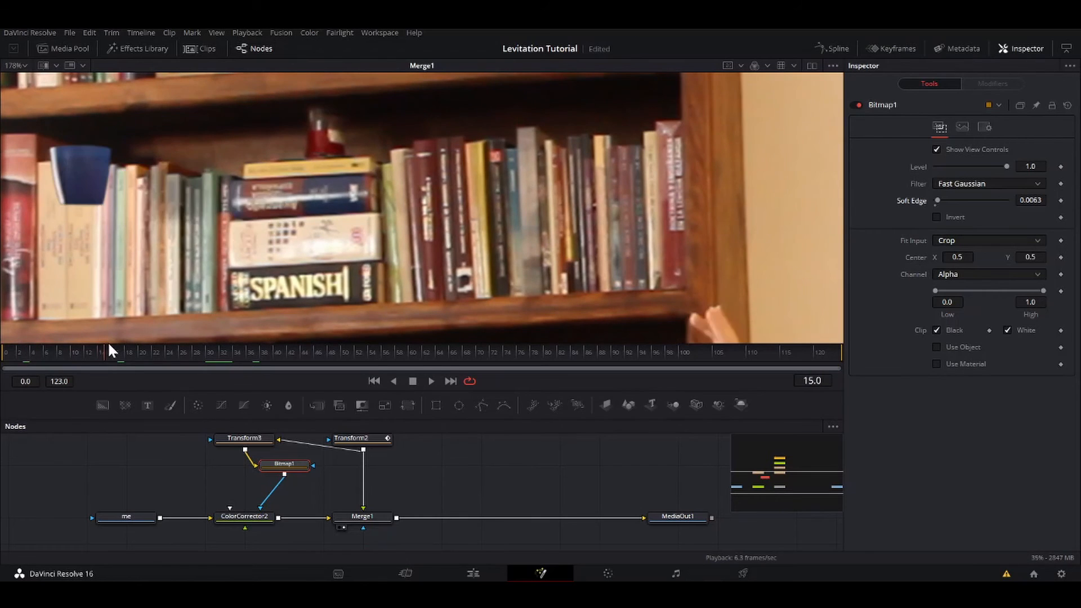
left_click(243, 438)
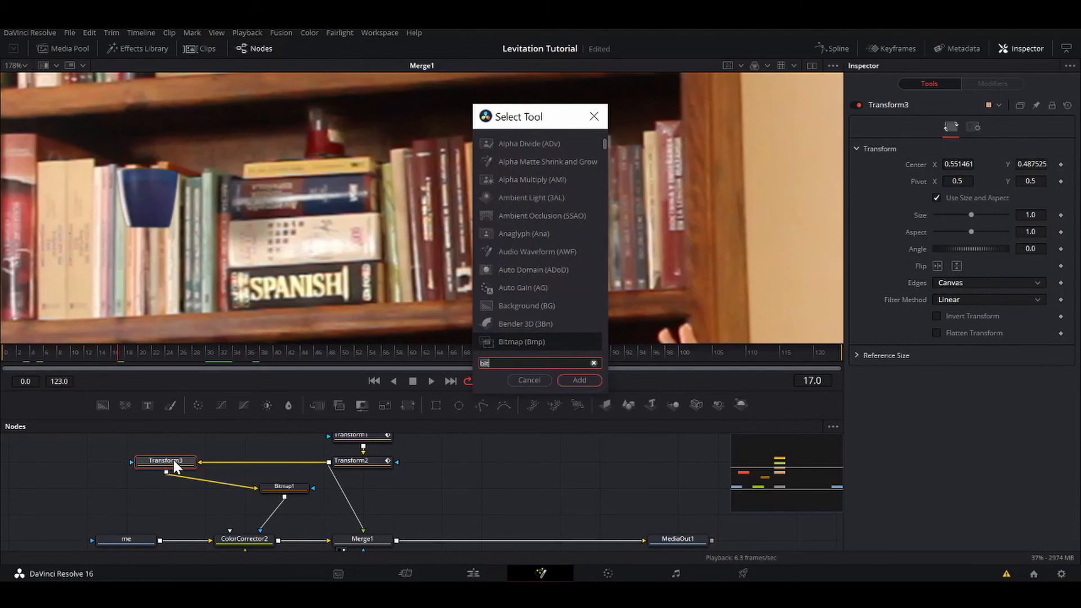
Step: Insert Displace1 between Transform3 and Bitmap1
type("dis")
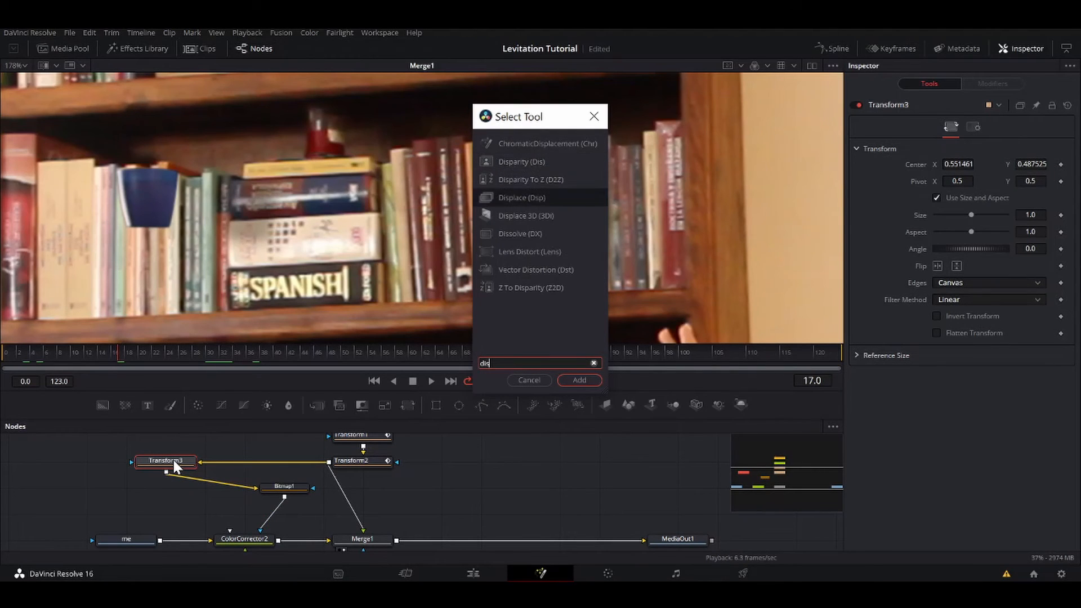
left_click(579, 380)
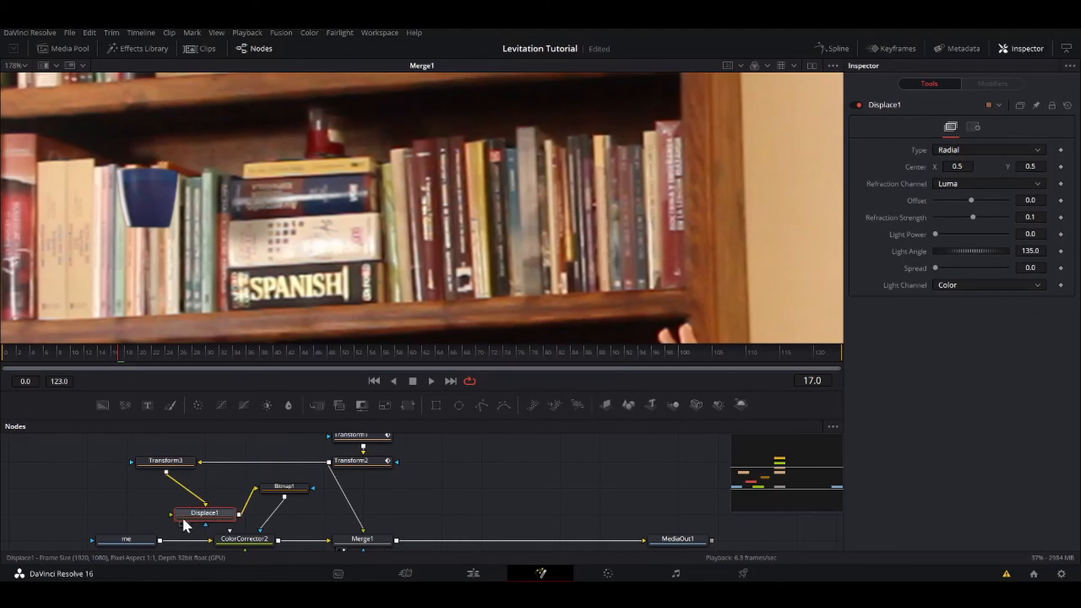
left_click_drag(205, 513, 164, 486)
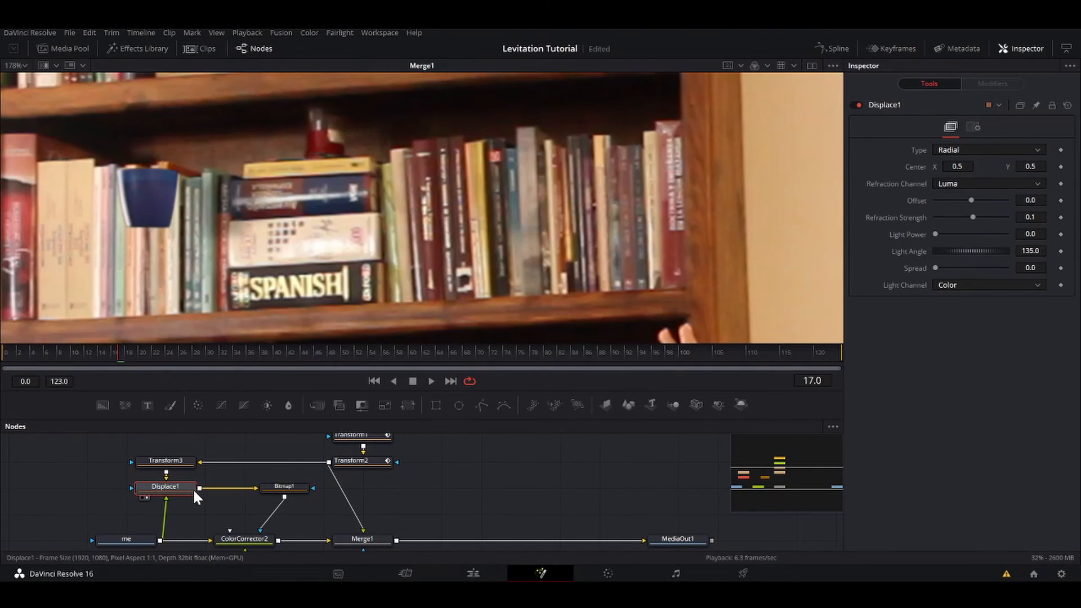
Step: Set the displacement to X Y type with X refraction 0.01 and Y refraction 0.013, then review playback
left_click(988, 150)
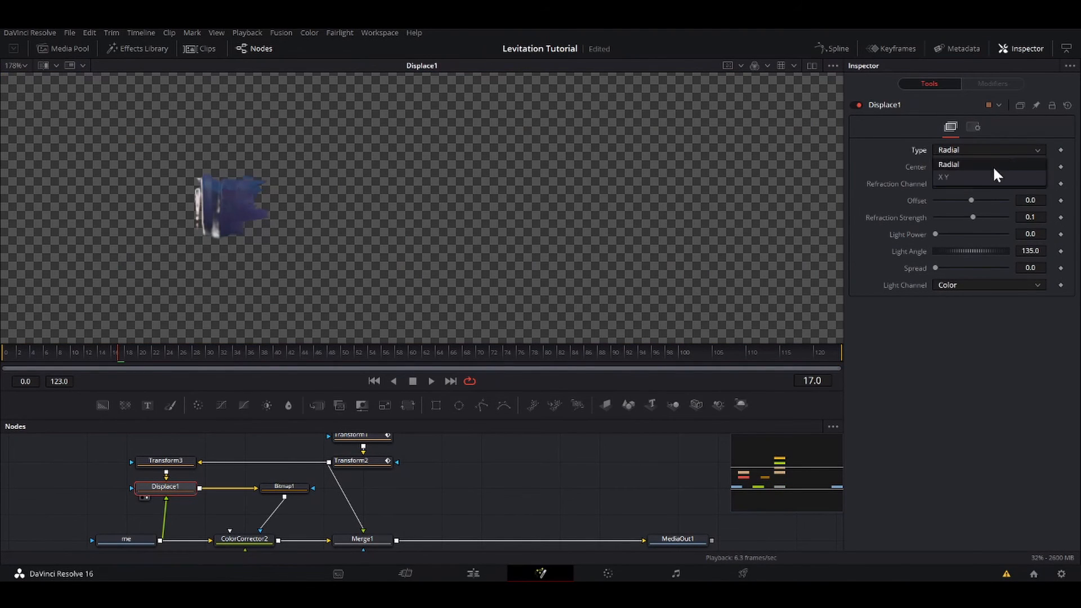
left_click(944, 177)
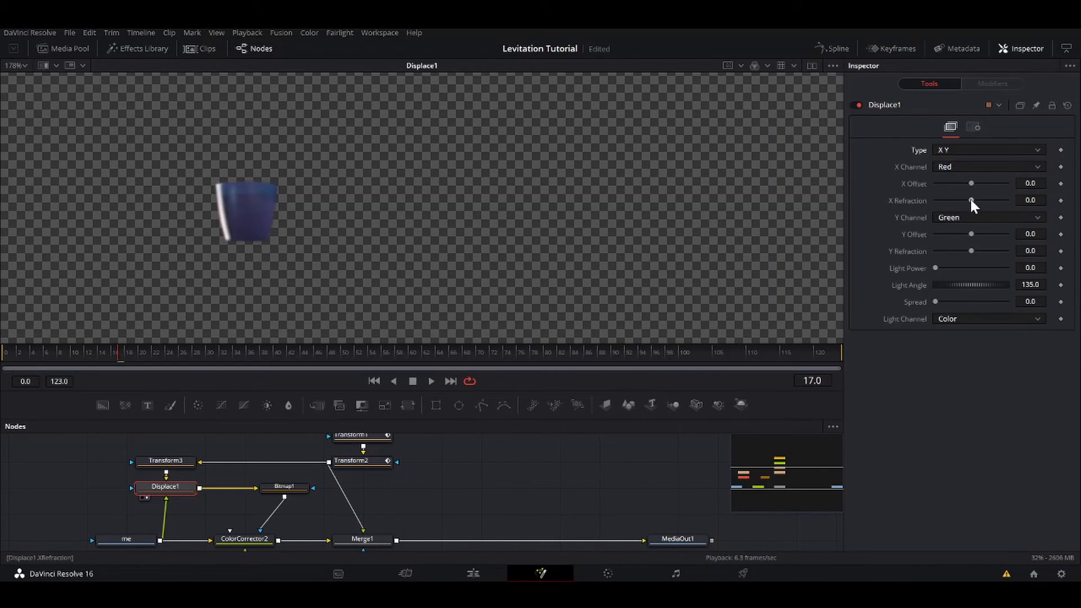
left_click_drag(972, 201, 975, 200)
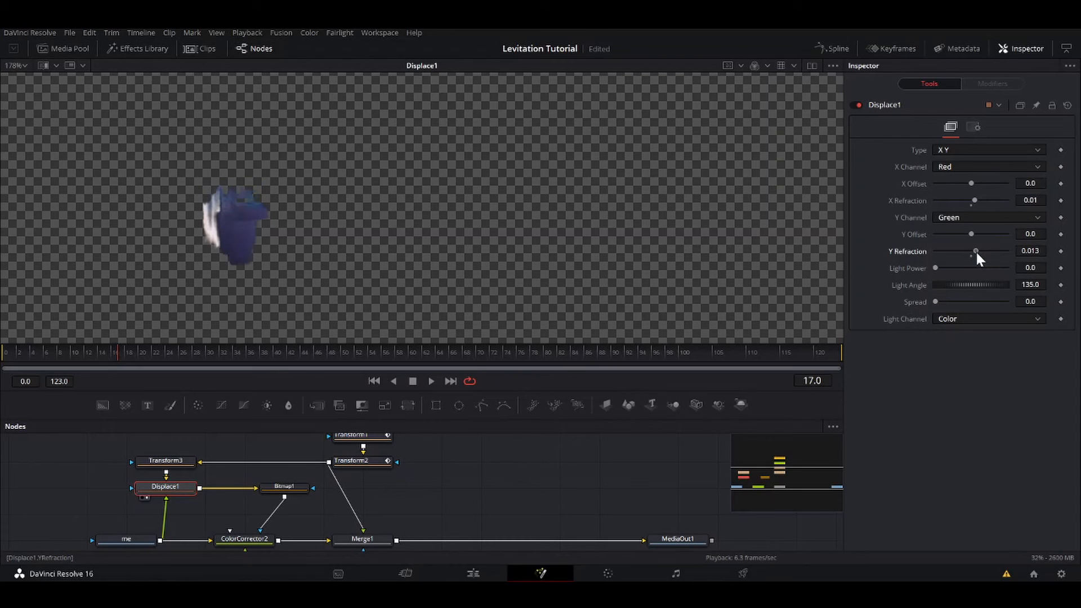
left_click_drag(977, 251, 974, 251)
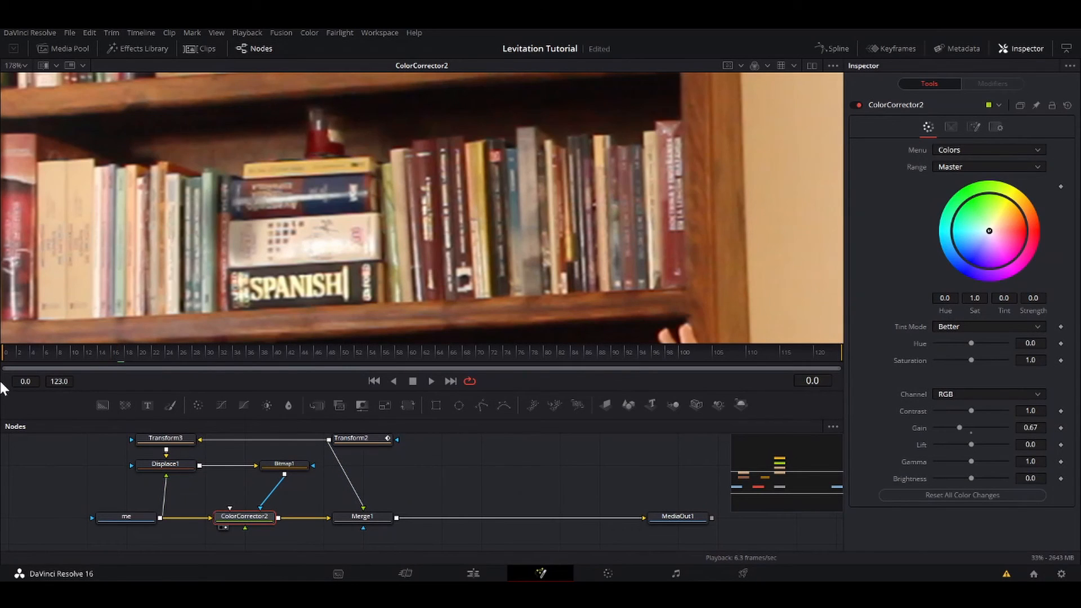
left_click(430, 381)
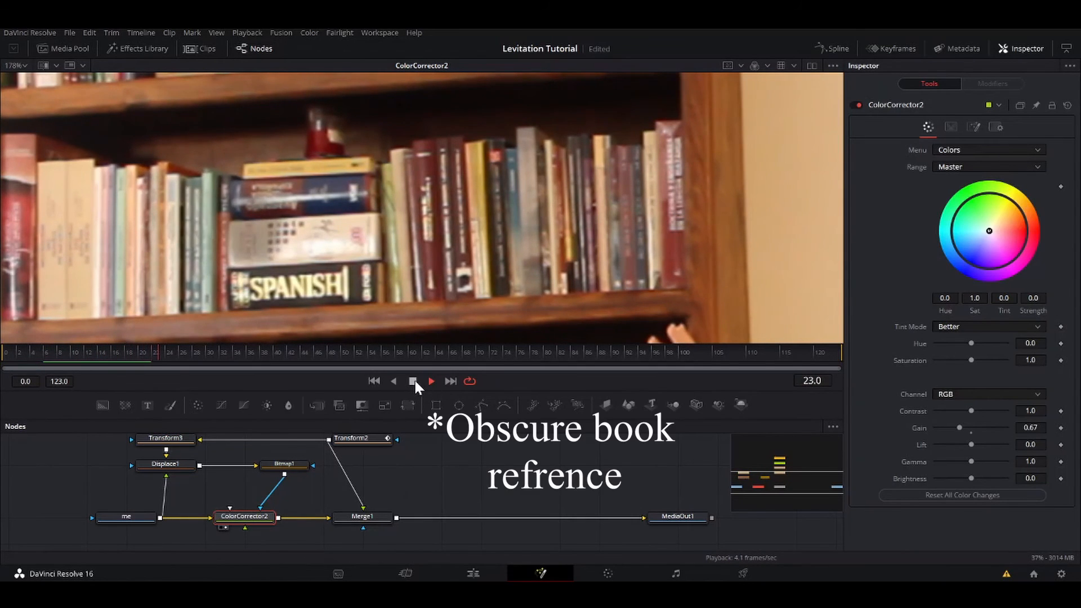
left_click(362, 517)
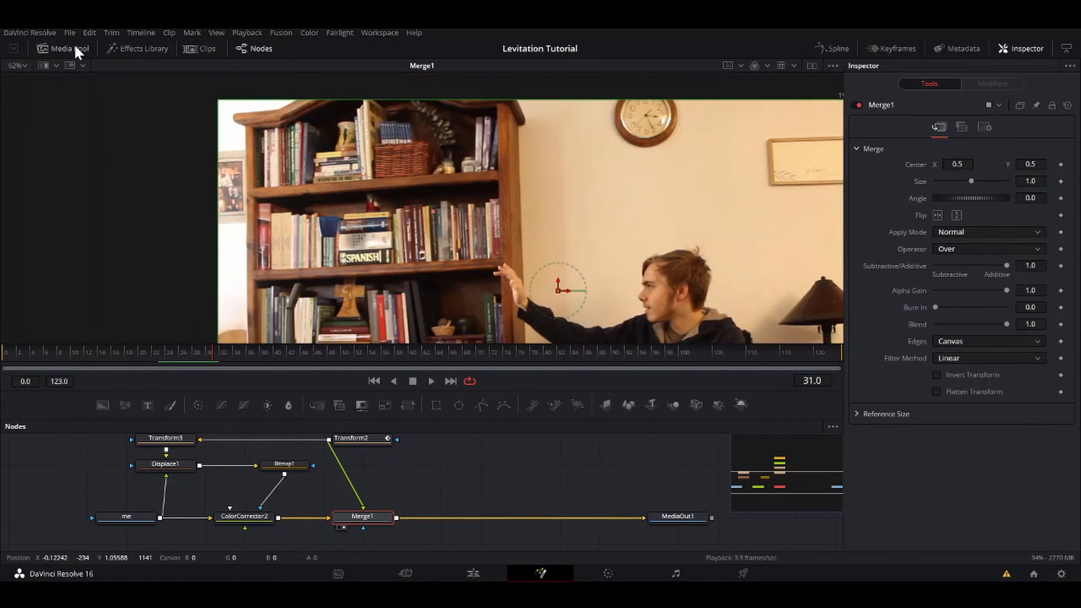
Step: Bring in the Scarlet witch magic Loop clip and blend it through Merge2 in Screen mode
left_click(62, 49)
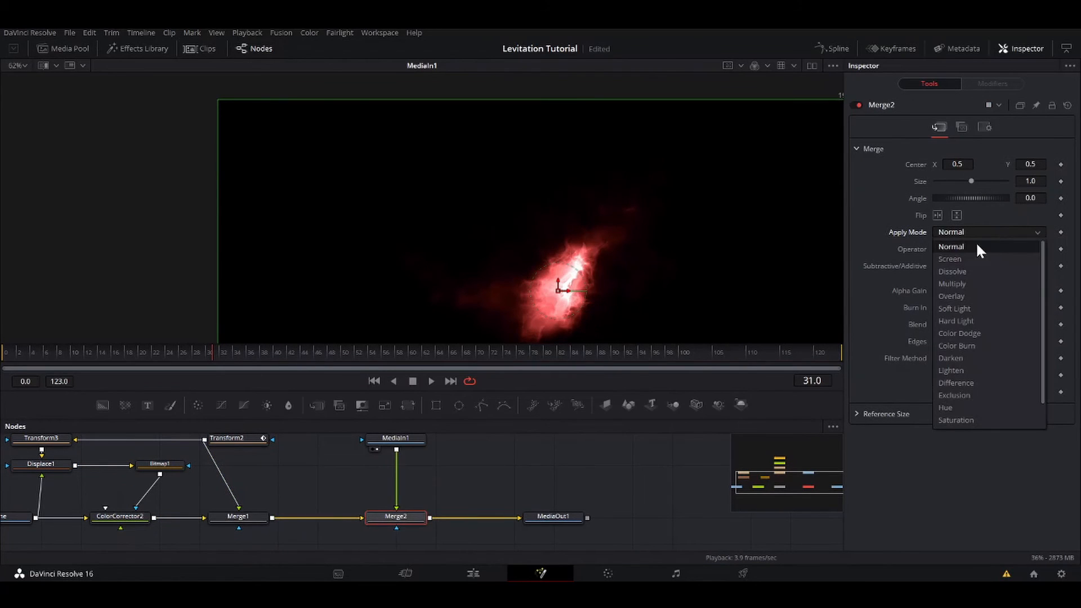
left_click(950, 259)
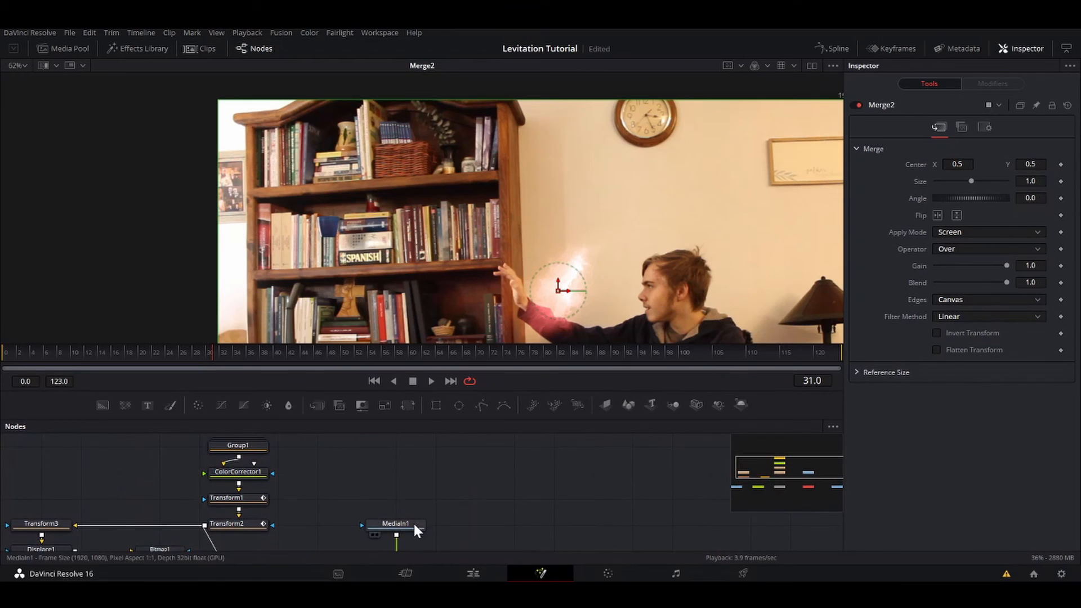
Step: Paste copies of Transform1 and Transform2 under the glow clip's MediaIn1
left_click(395, 524)
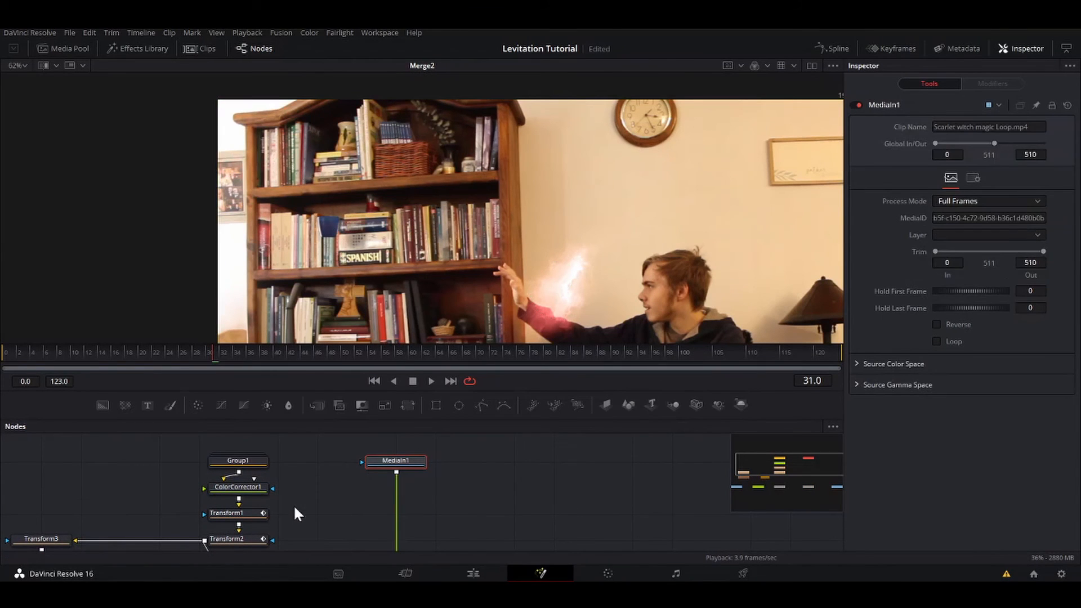
left_click(238, 539)
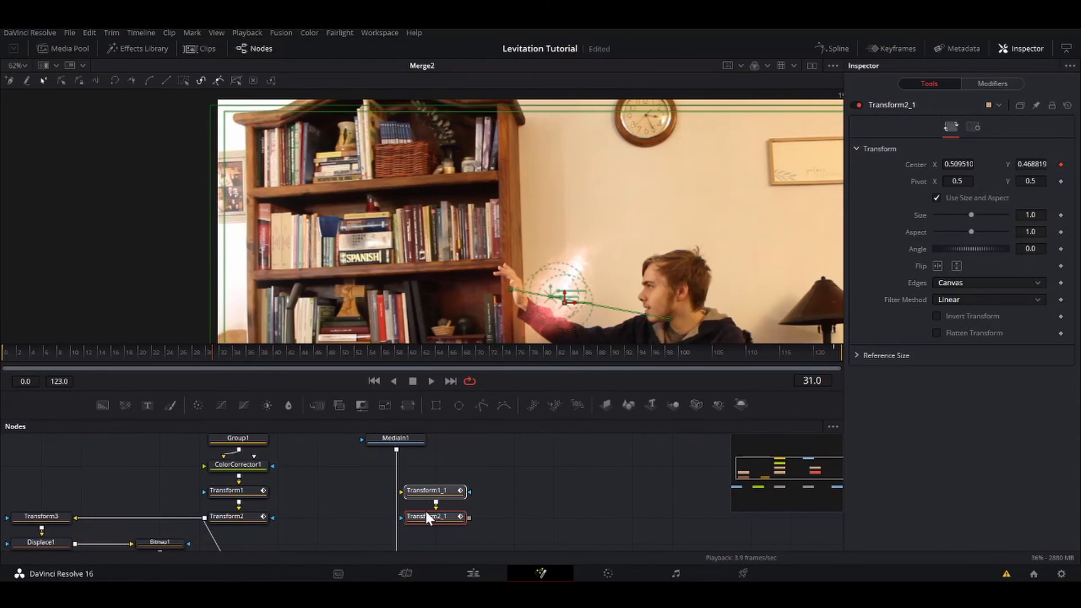
left_click(428, 516)
type("x")
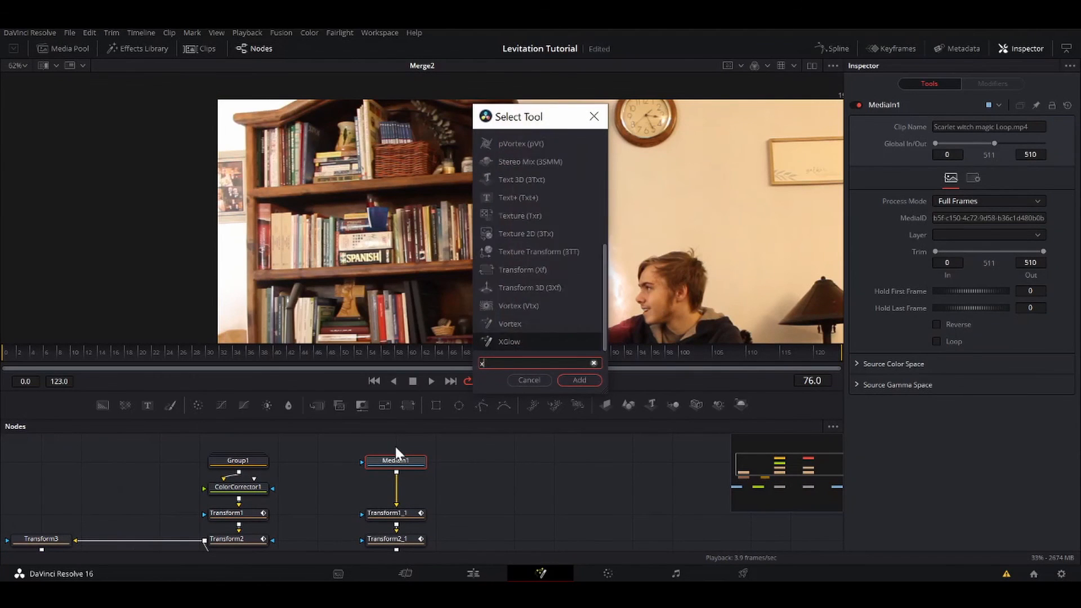
Step: Add Transform4 to the glow clip, centre it on the cup and set Size to 0.321
left_click(579, 379)
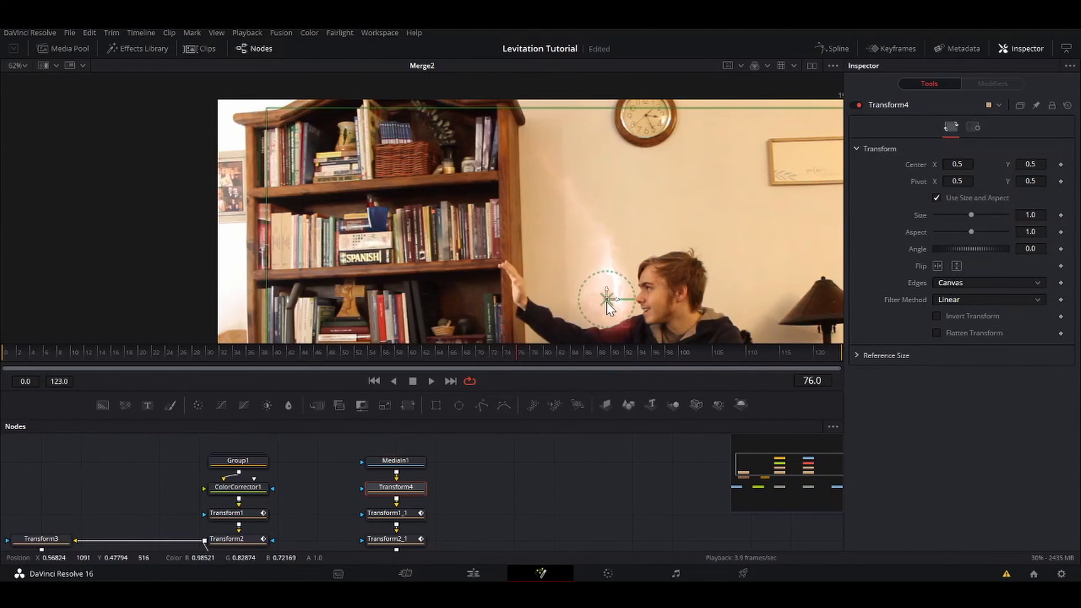
left_click_drag(607, 299, 379, 210)
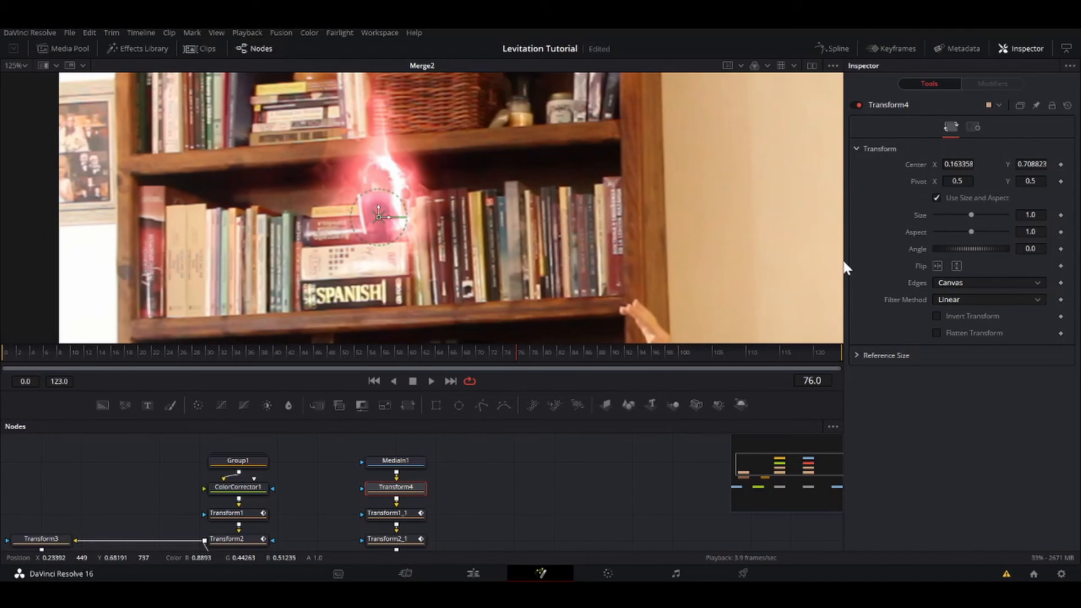
left_click_drag(971, 214, 954, 214)
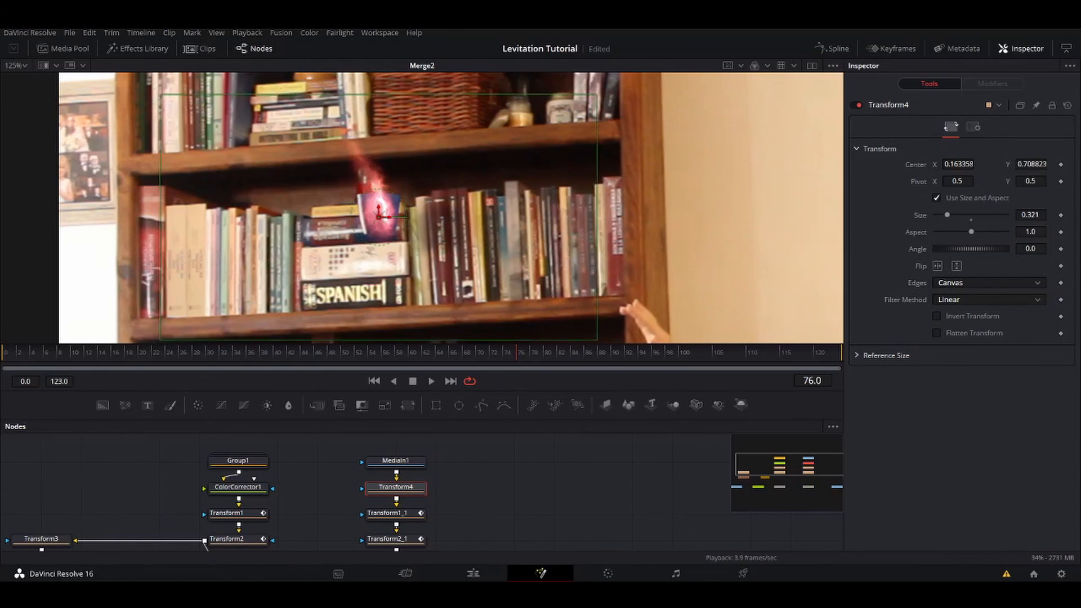
left_click(388, 351)
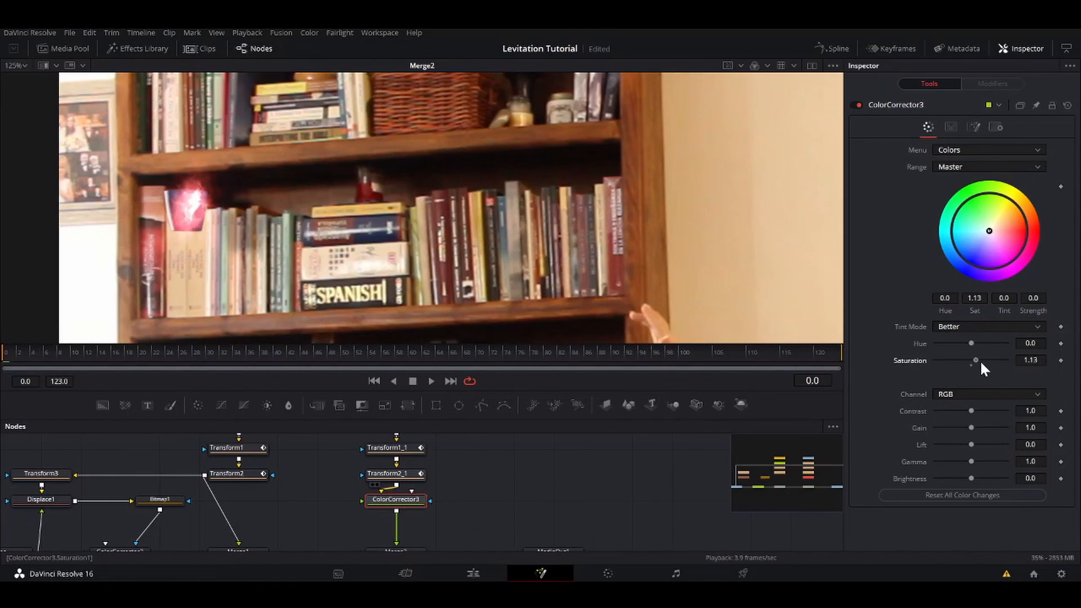
Step: Raise ColorCorrector3 Saturation to 1.62, add Blur1 before Merge2 and preview
left_click_drag(975, 360, 993, 360)
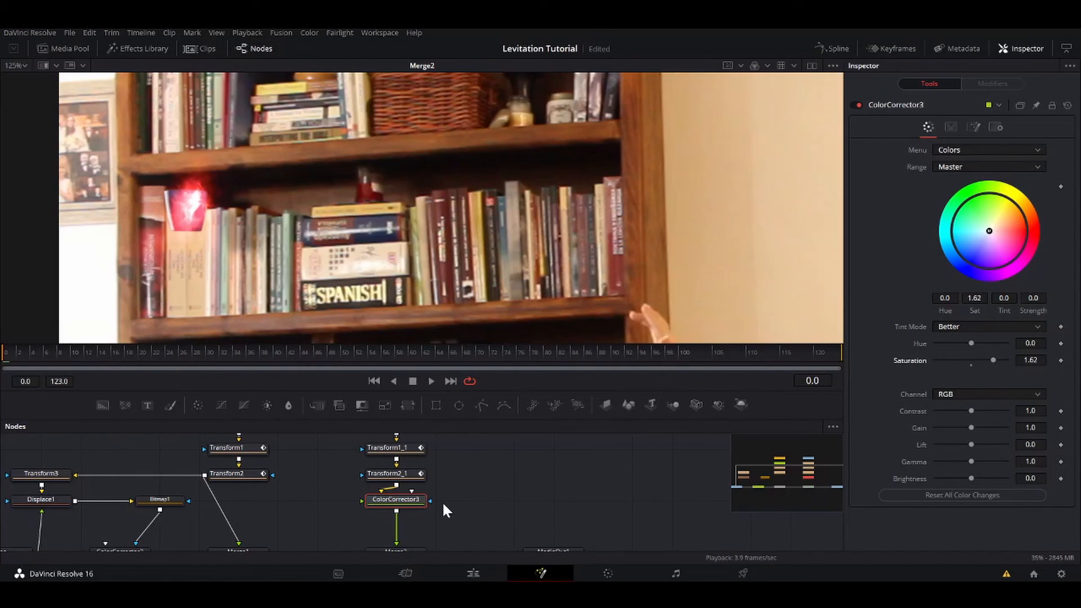
type("bl")
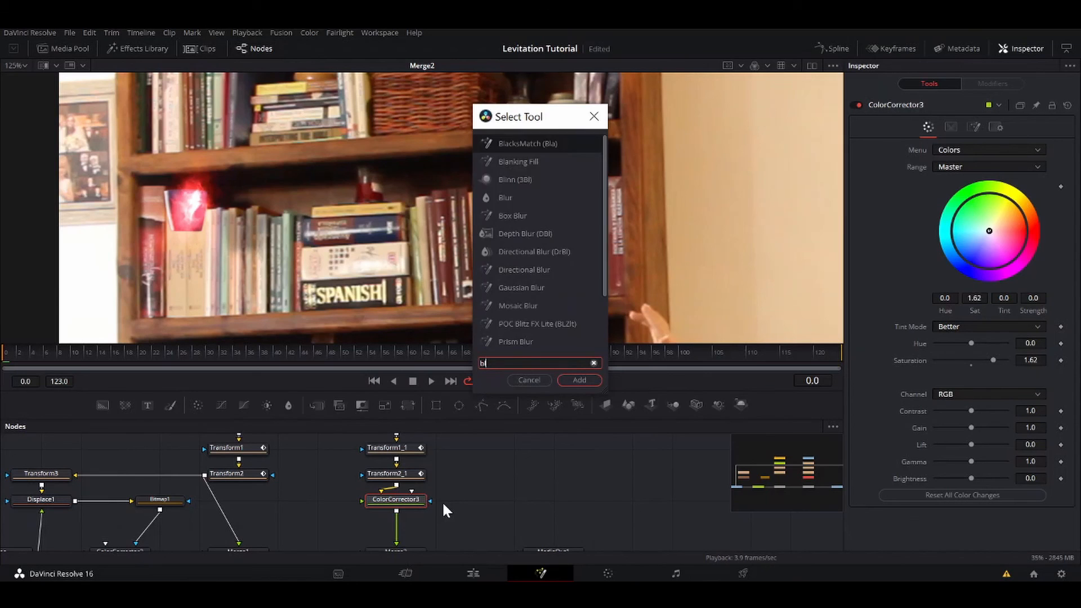
left_click(578, 380)
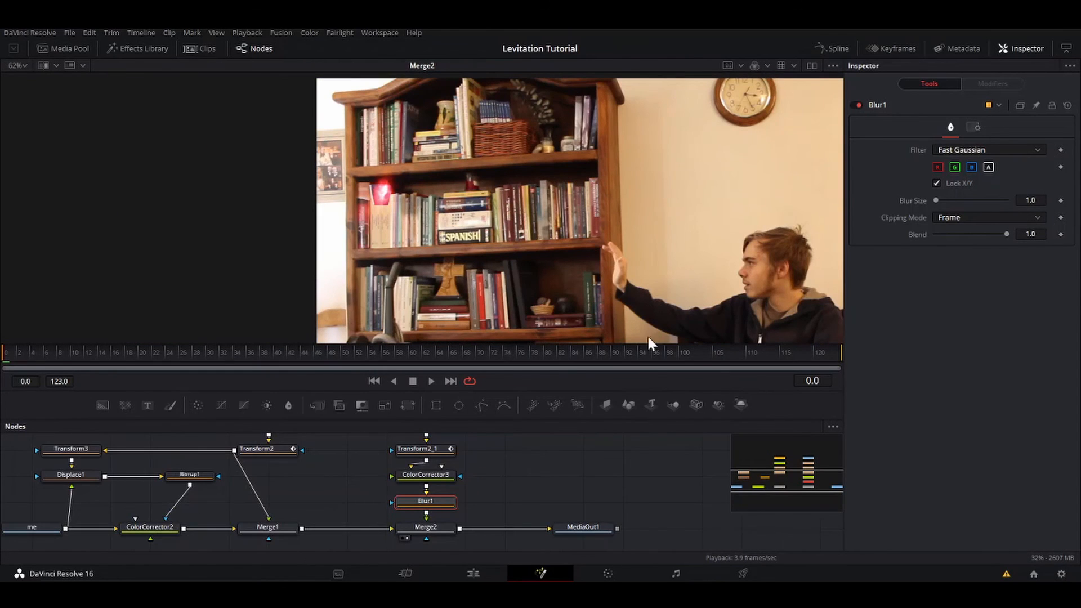
left_click(431, 381)
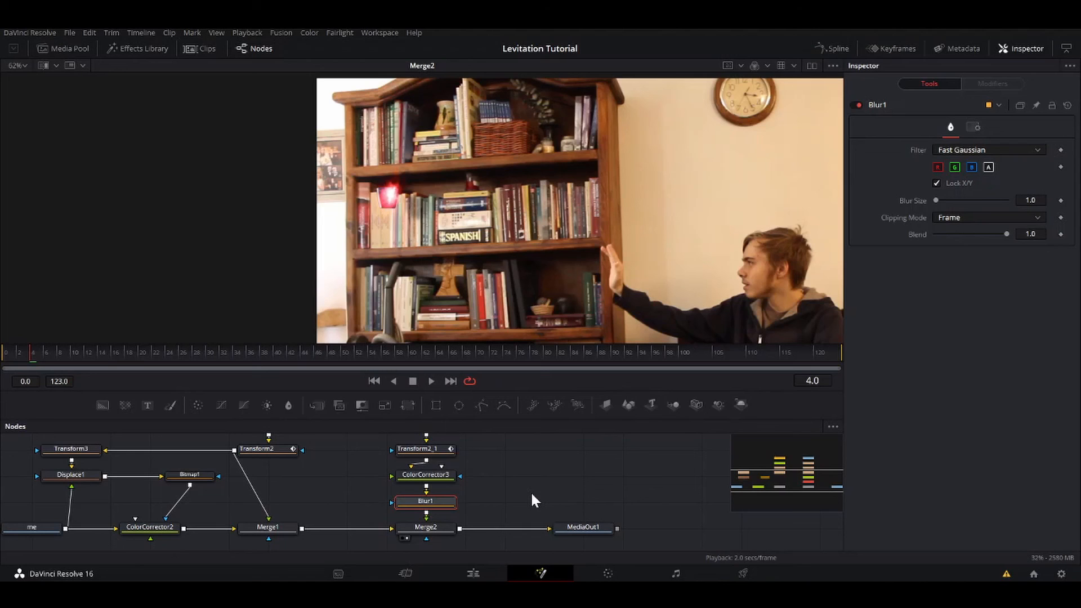
mouse_move(554, 356)
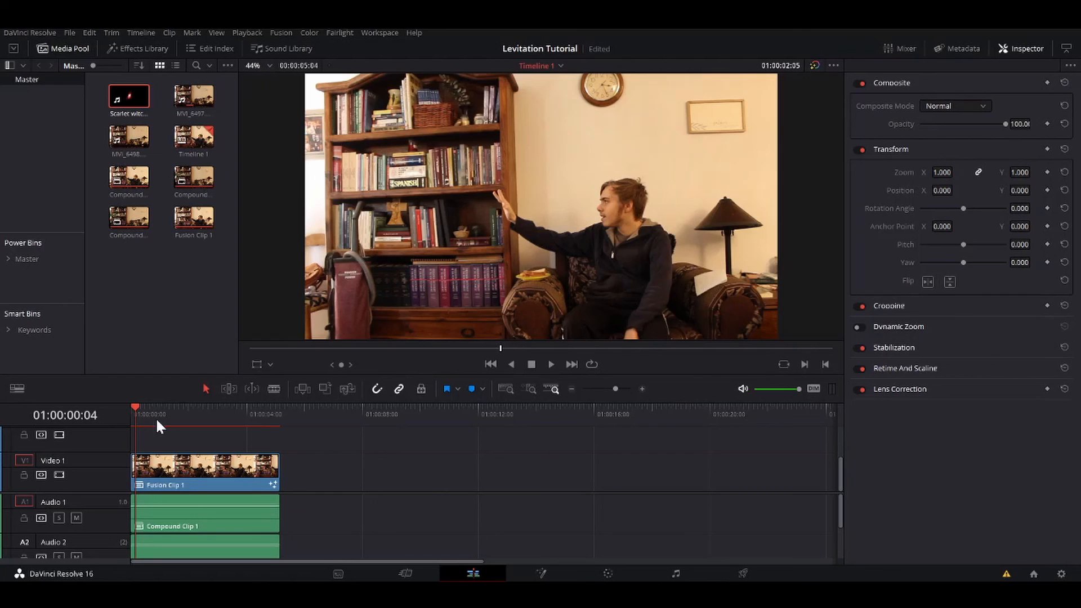
mouse_move(256, 431)
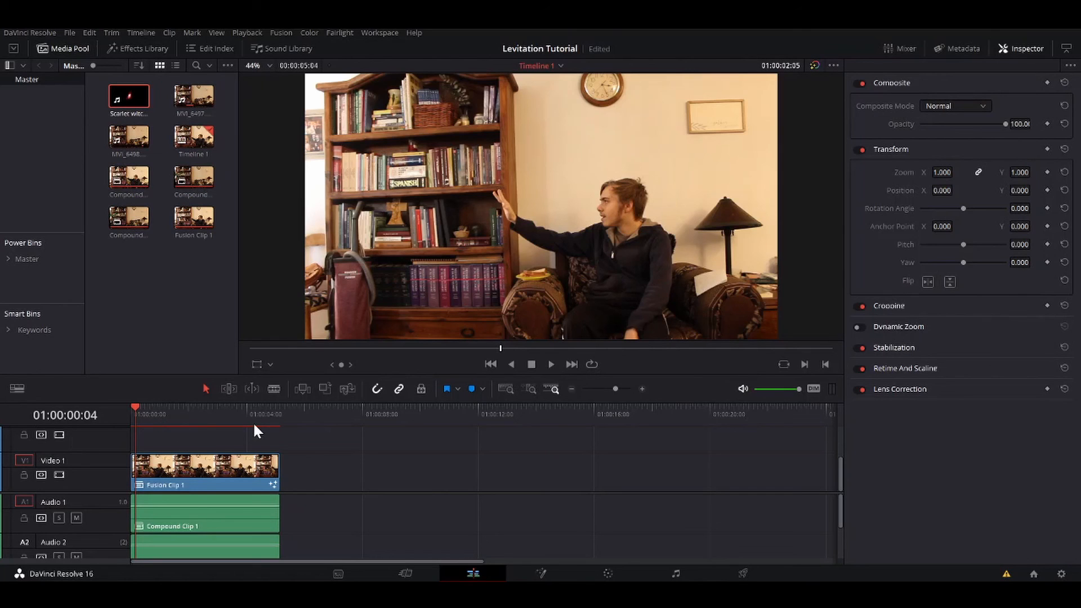
Step: Play the finished Fusion clip on the Edit page timeline
left_click(551, 364)
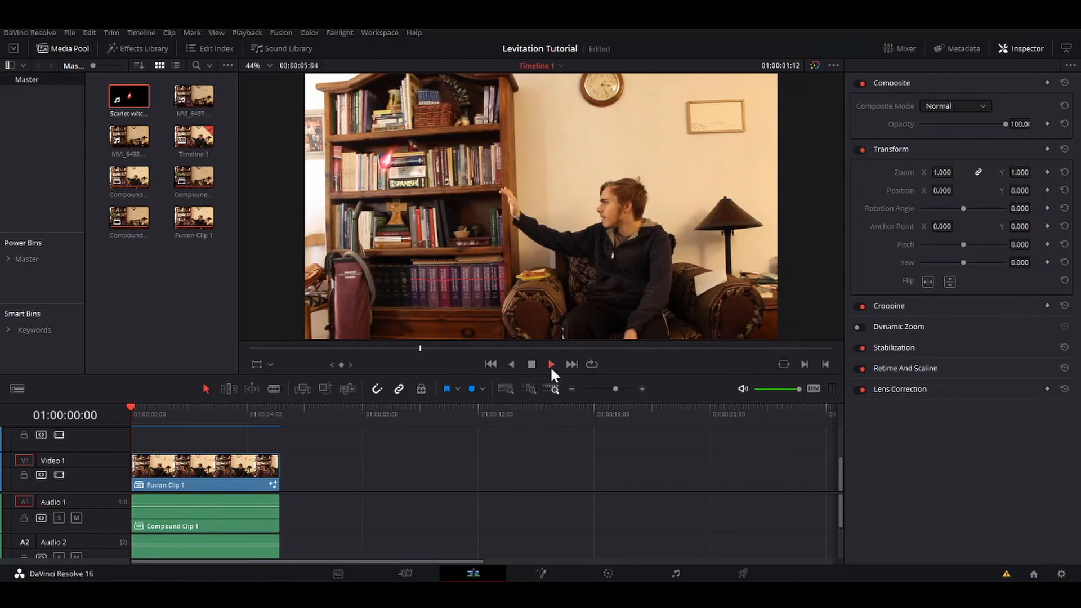